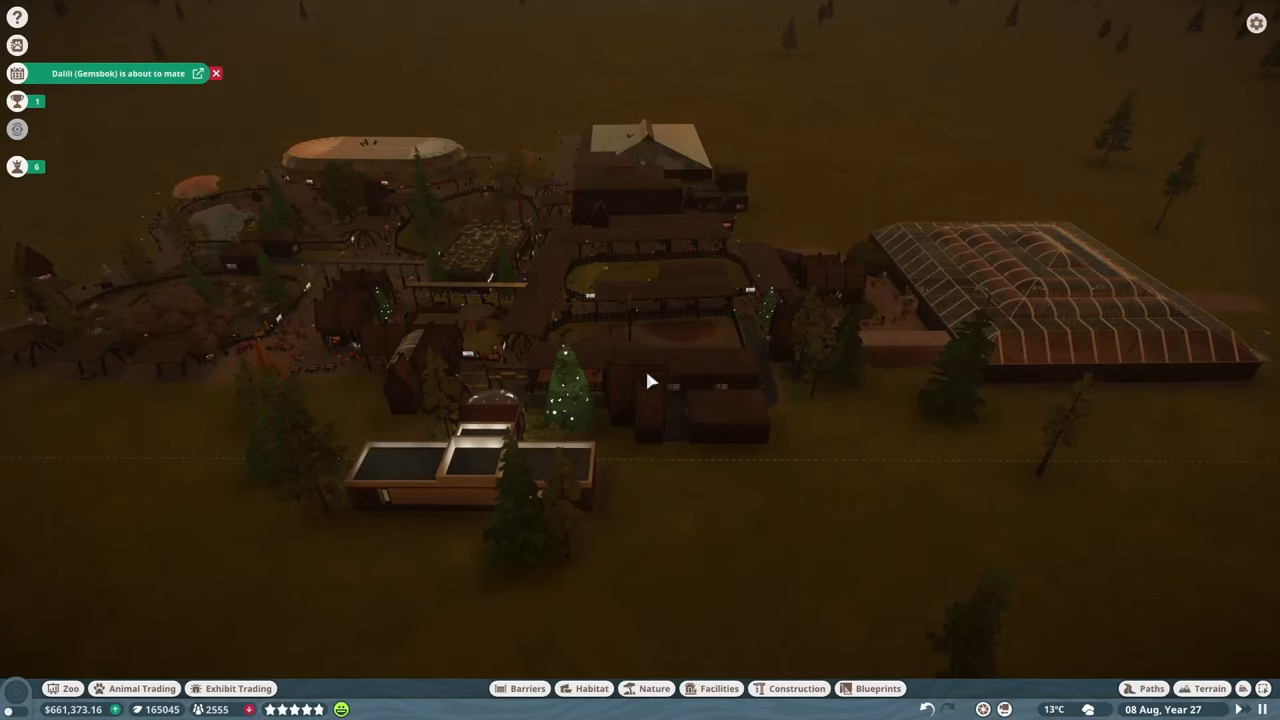
# - Move the camera from the zoo overview to the empty grass plot beside the greenhouse
pyautogui.click(216, 73)
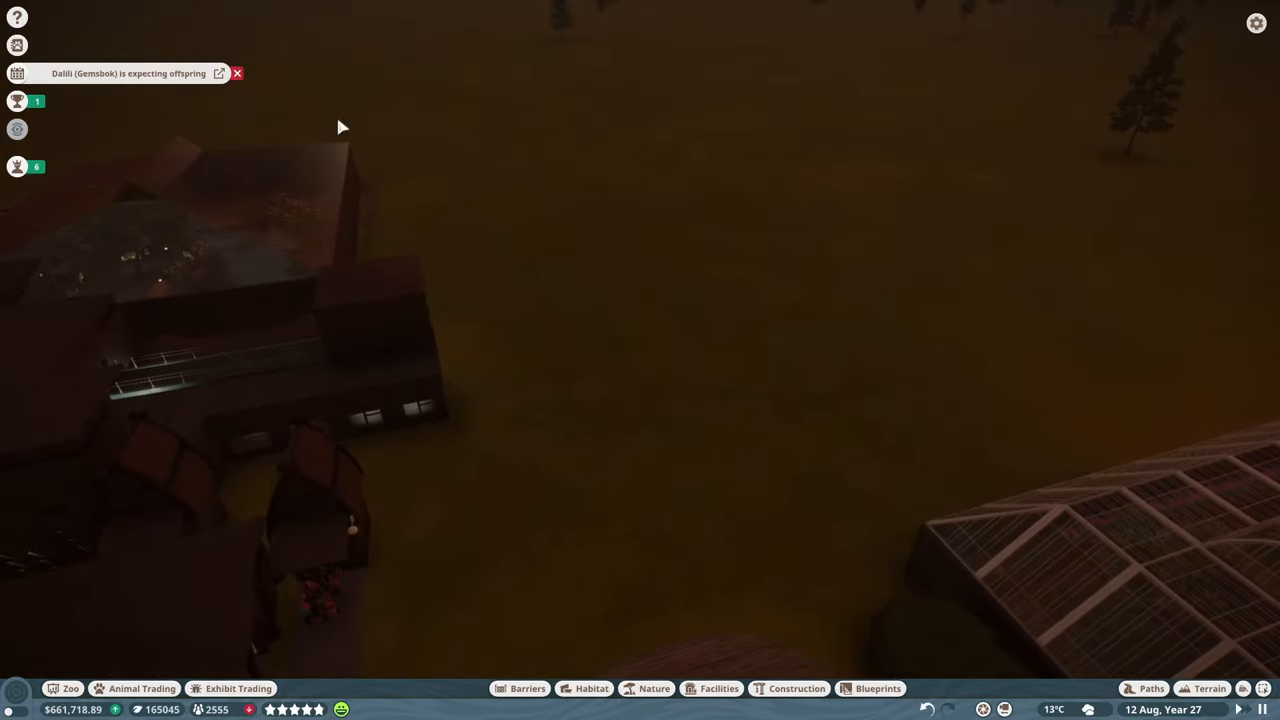
pyautogui.moveTo(17, 73)
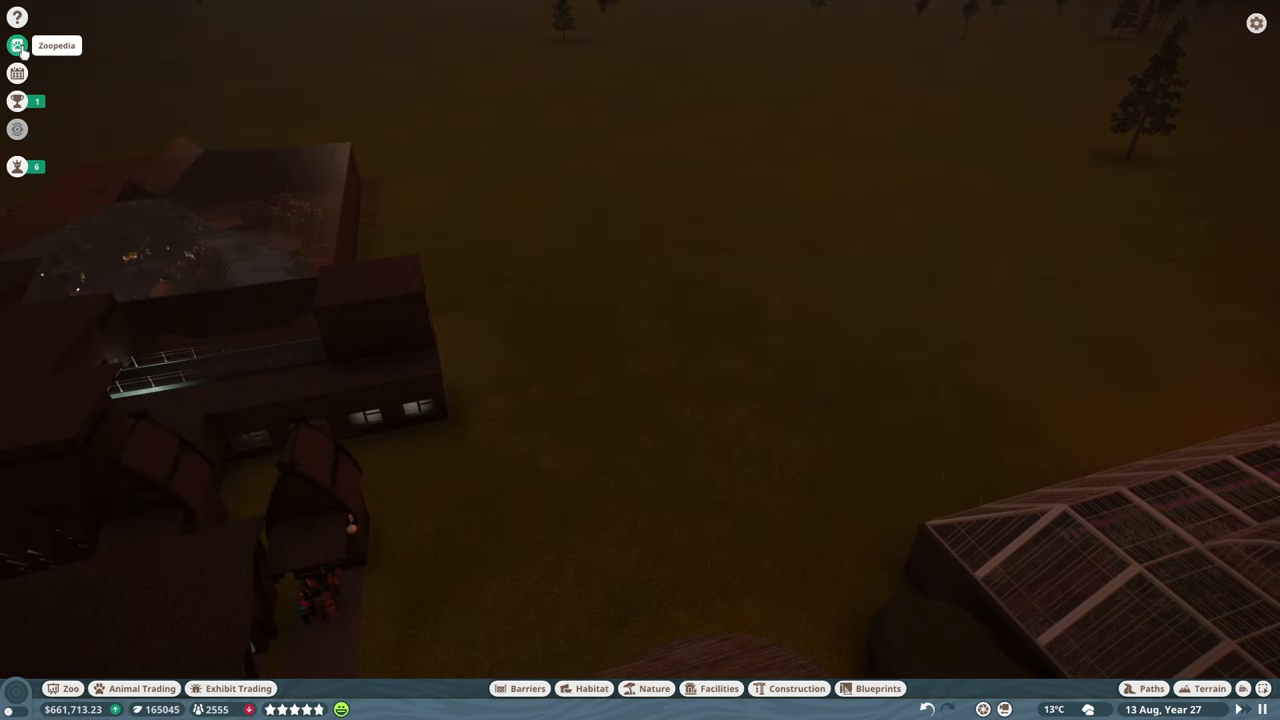
pyautogui.click(17, 45)
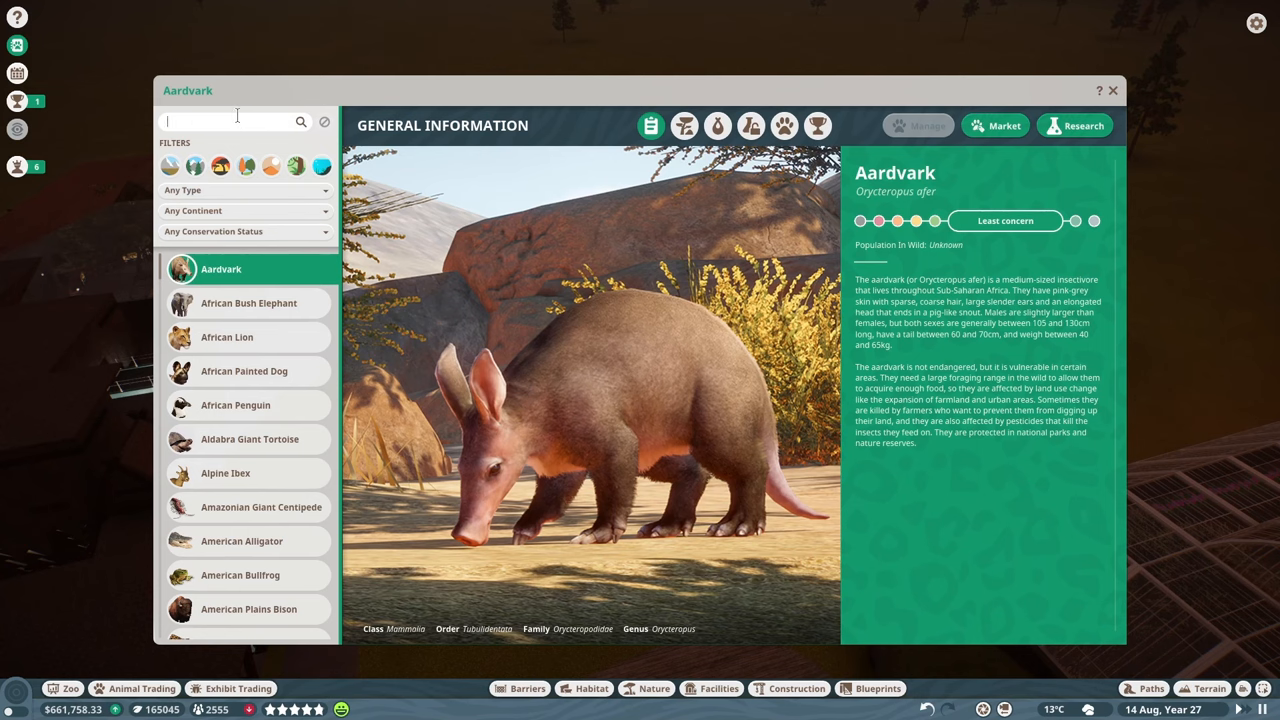
pyautogui.write('Bonobo')
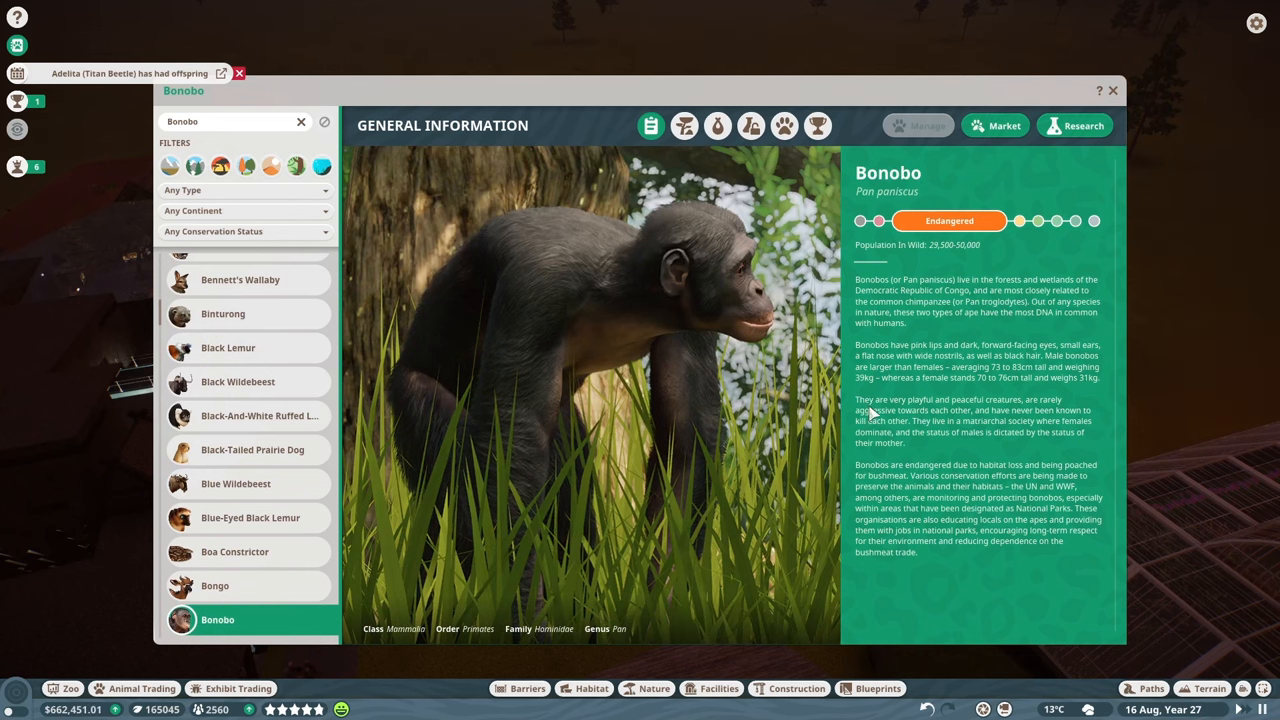
pyautogui.click(684, 125)
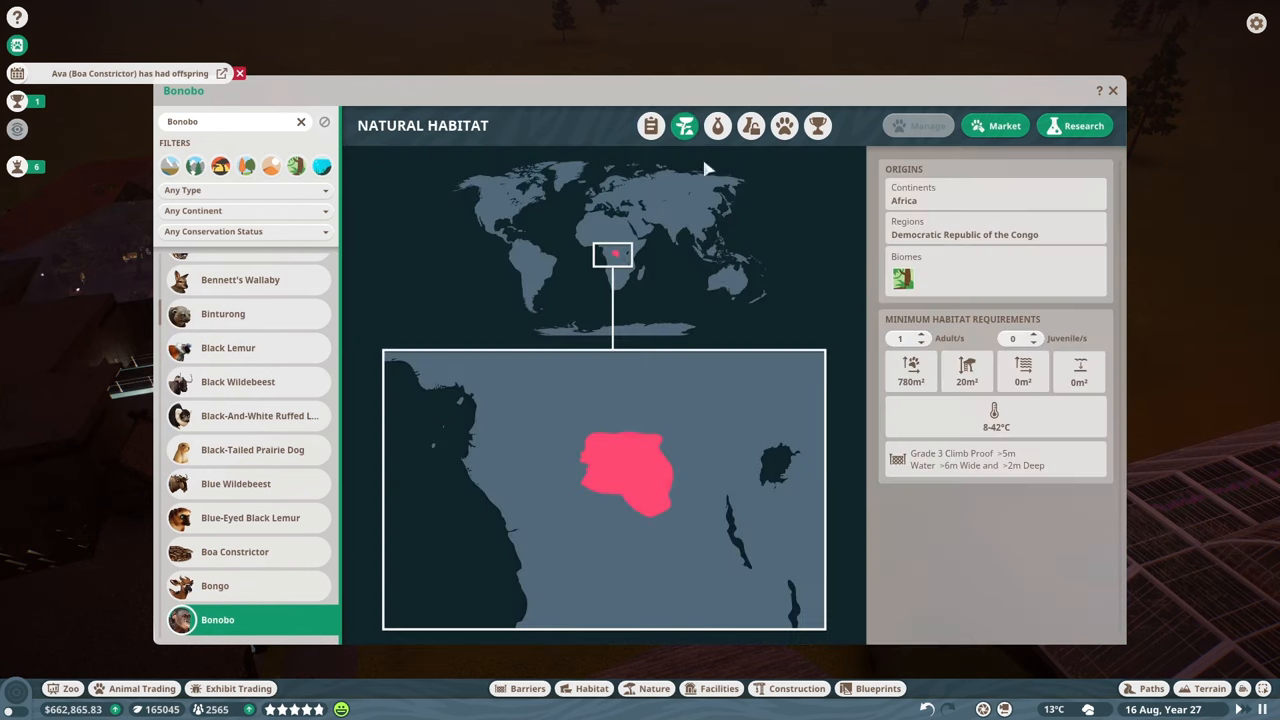
pyautogui.moveTo(633, 487)
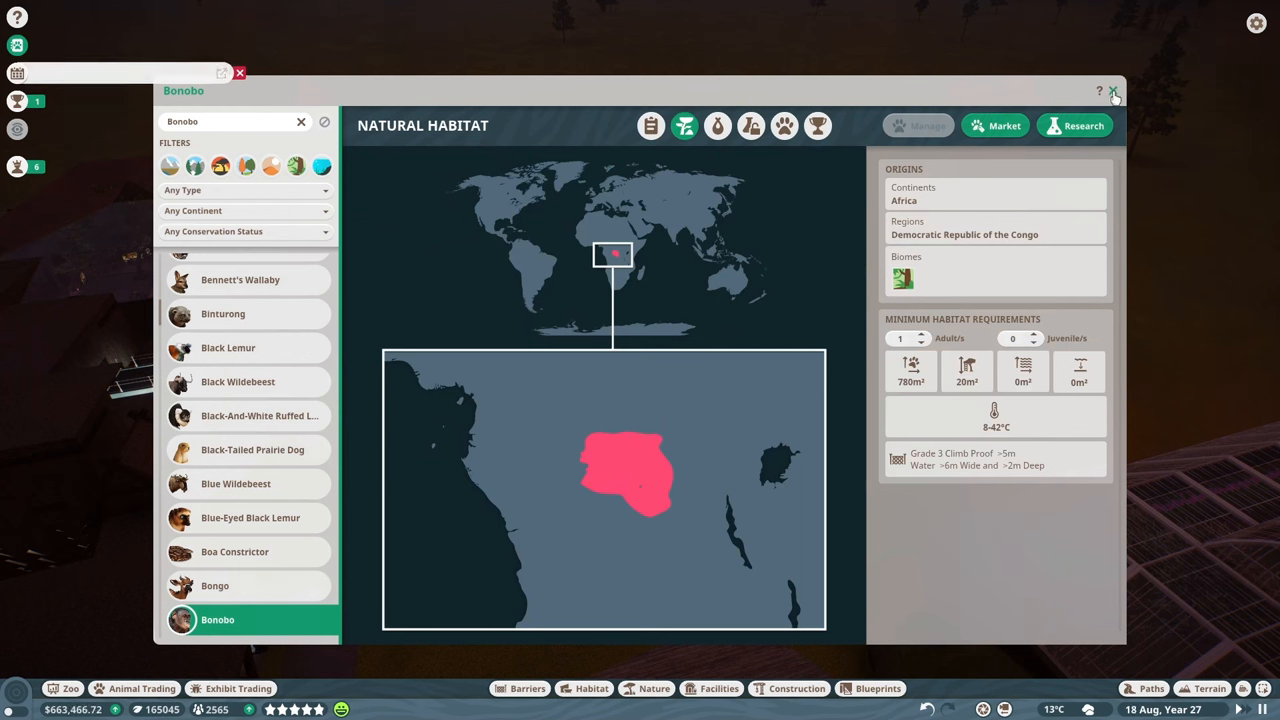
pyautogui.click(921, 333)
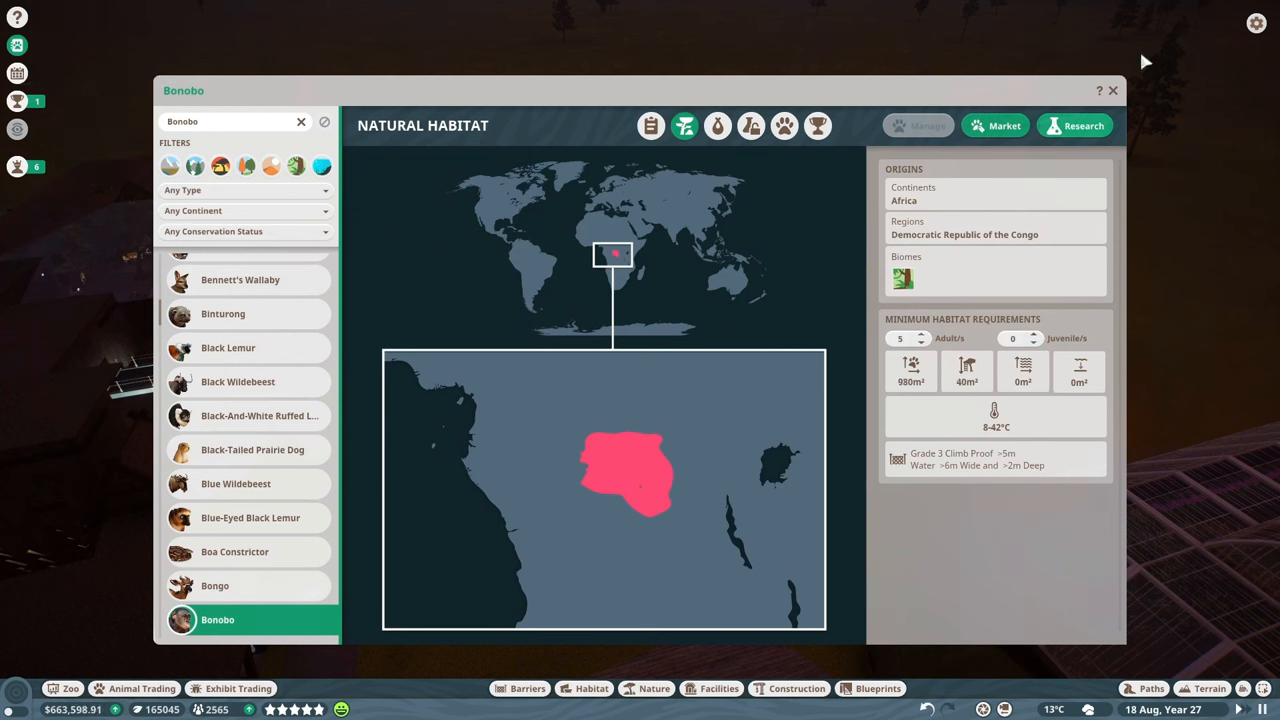
pyautogui.click(1111, 91)
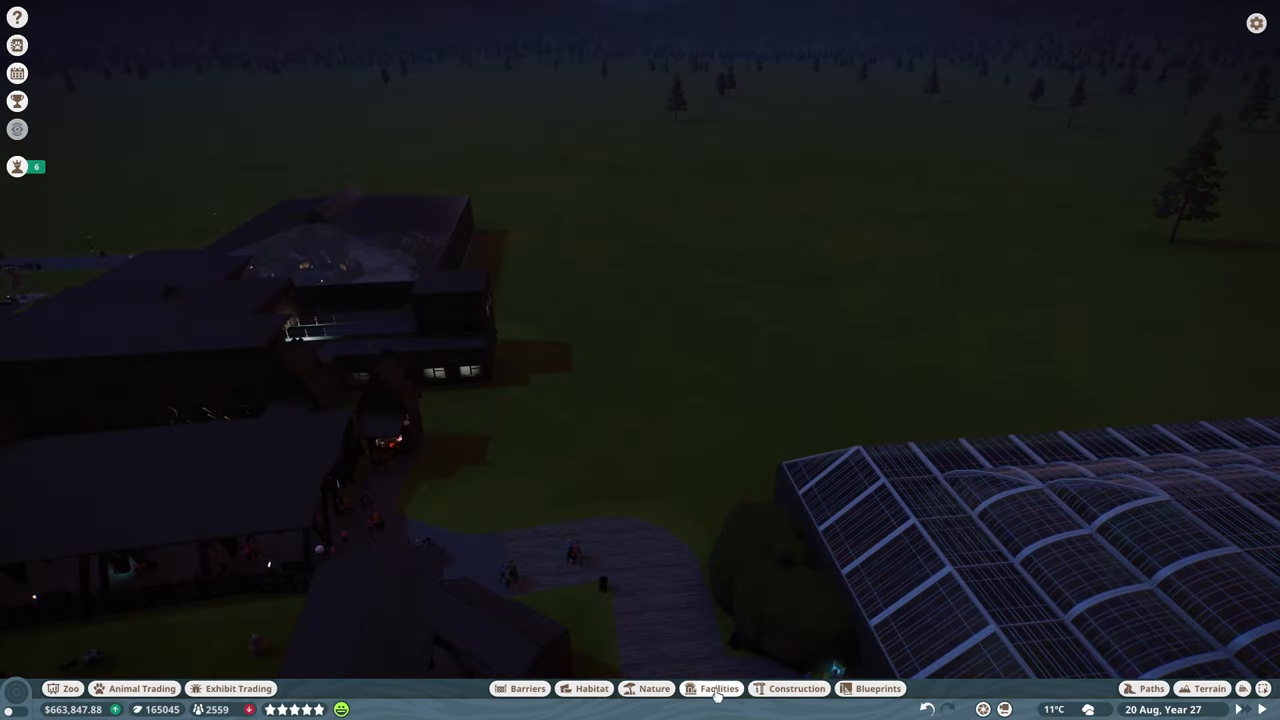
# - Browse the building catalogue and place a North African Plaster Wall Vent 03 panel on the plot
pyautogui.click(797, 688)
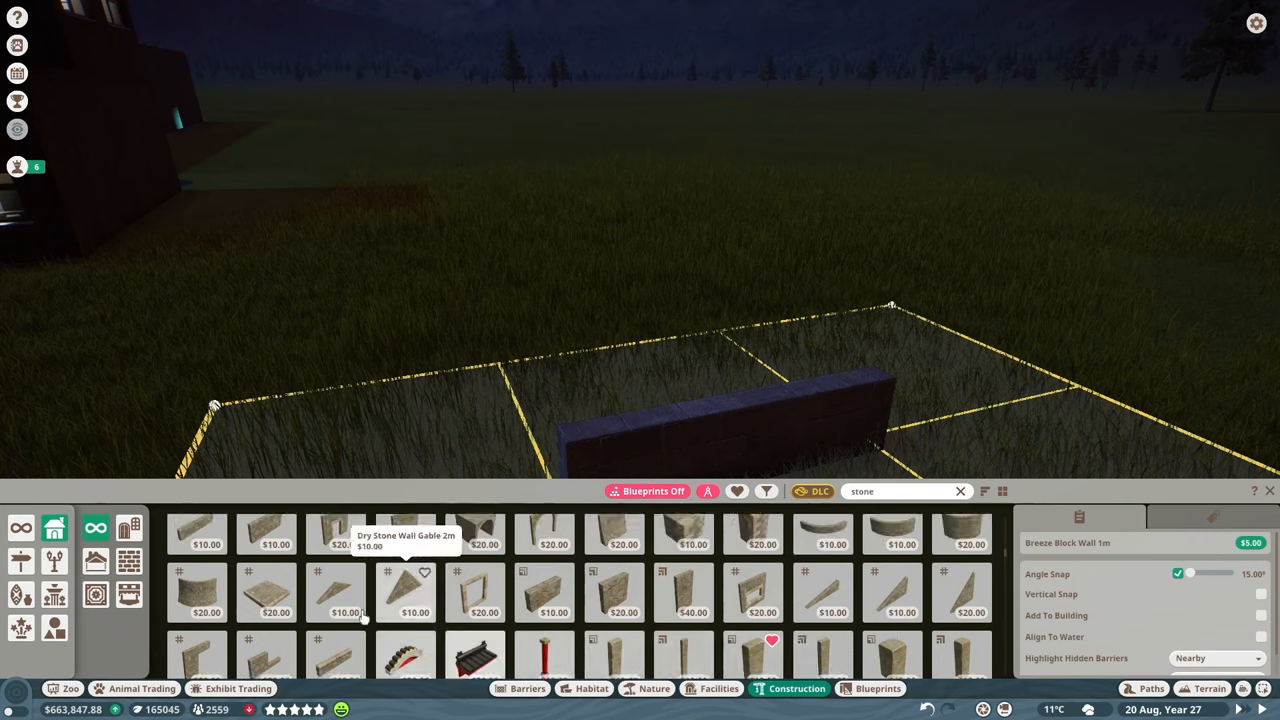
pyautogui.scroll(-3)
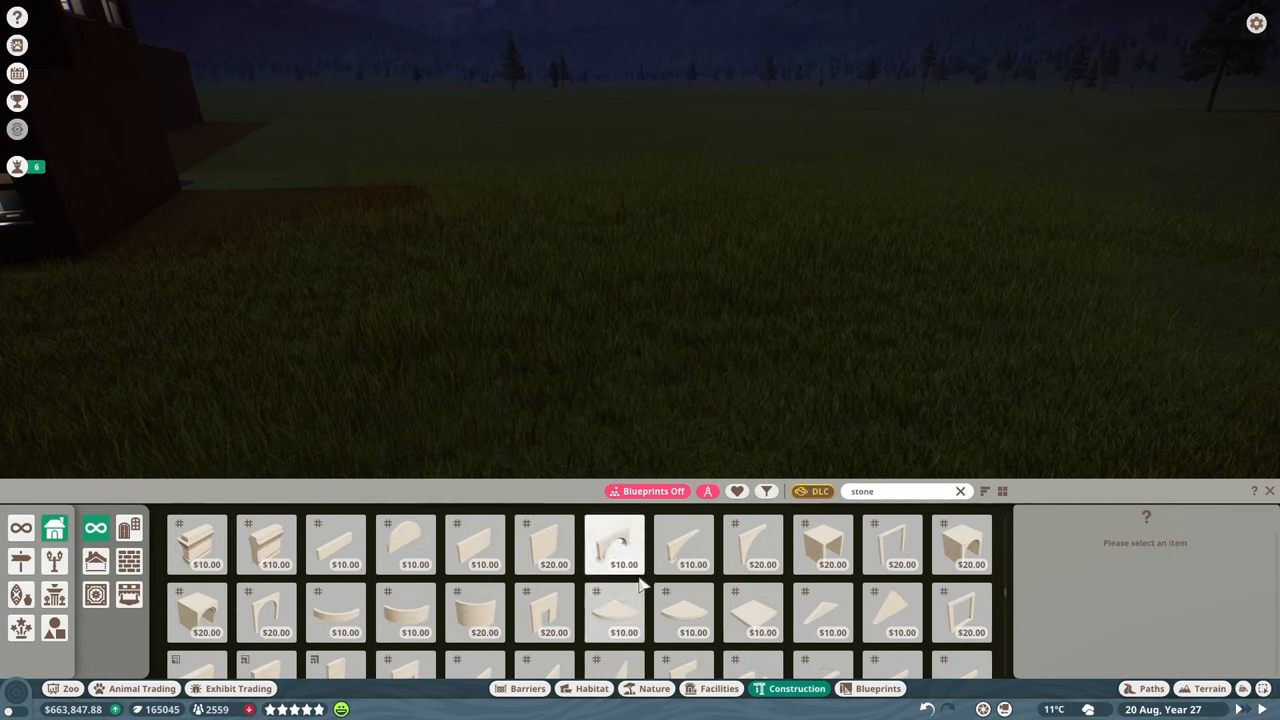
pyautogui.scroll(-3)
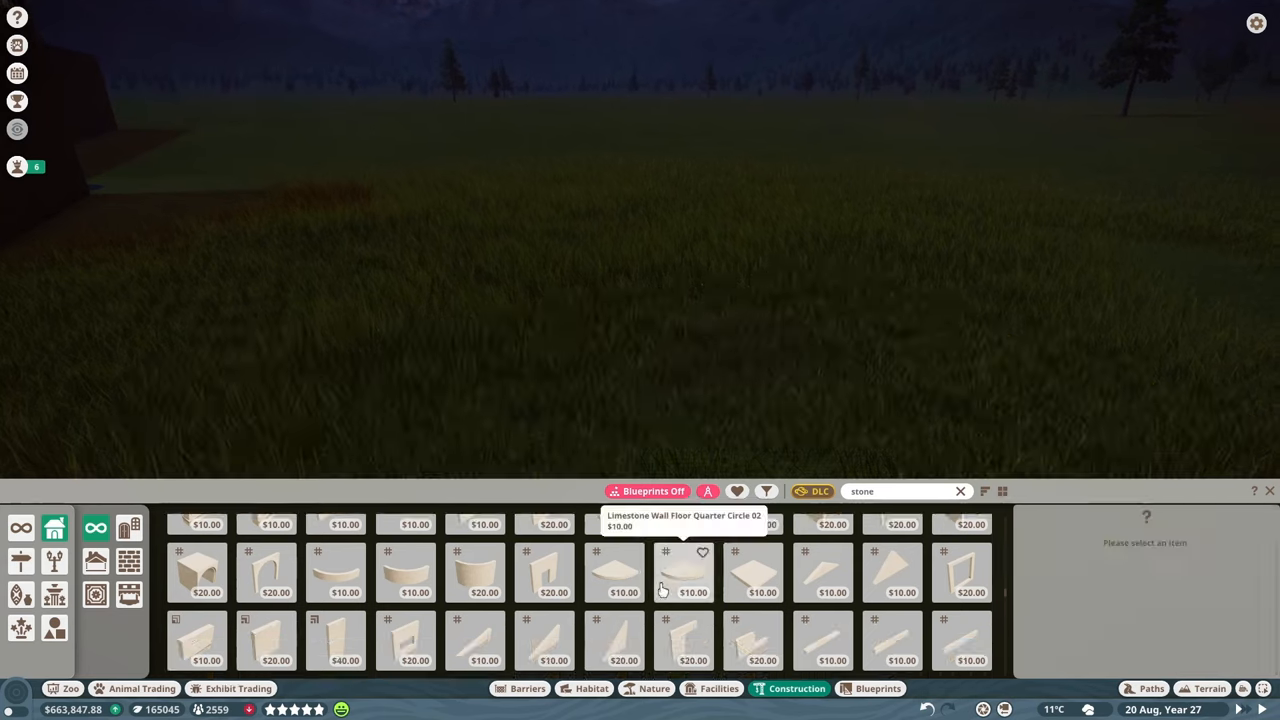
pyautogui.click(683, 585)
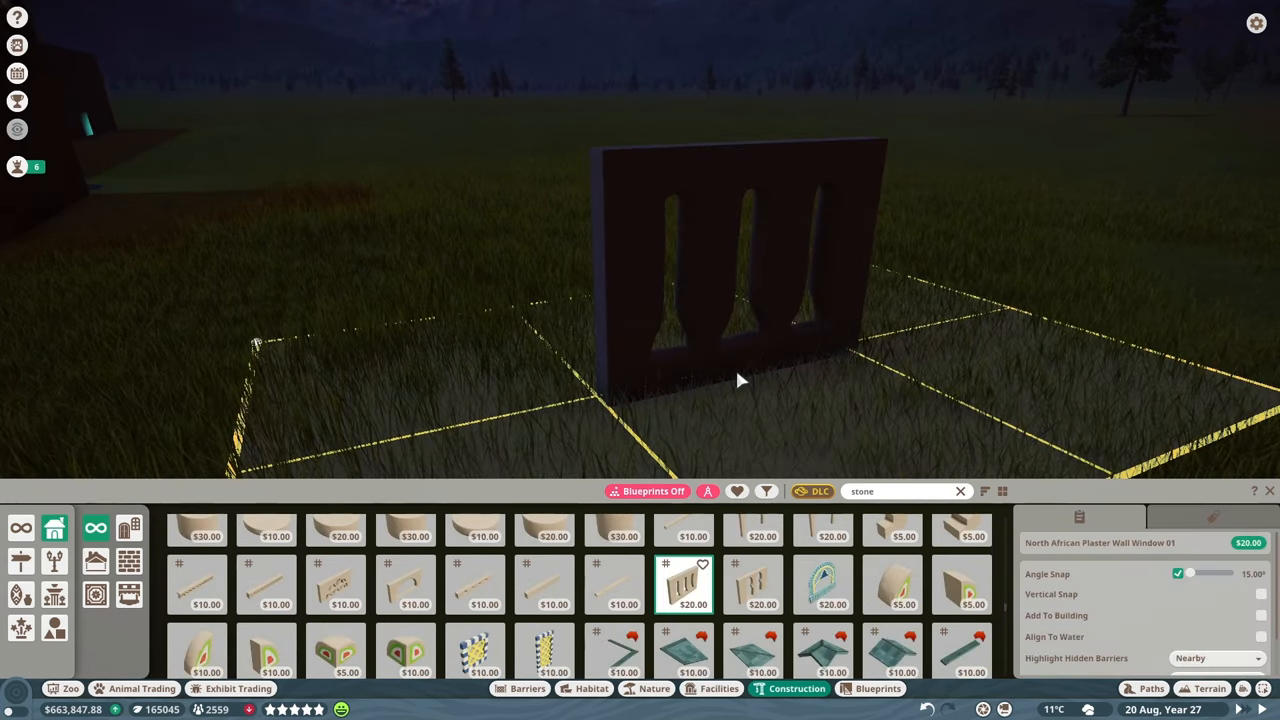
pyautogui.click(335, 585)
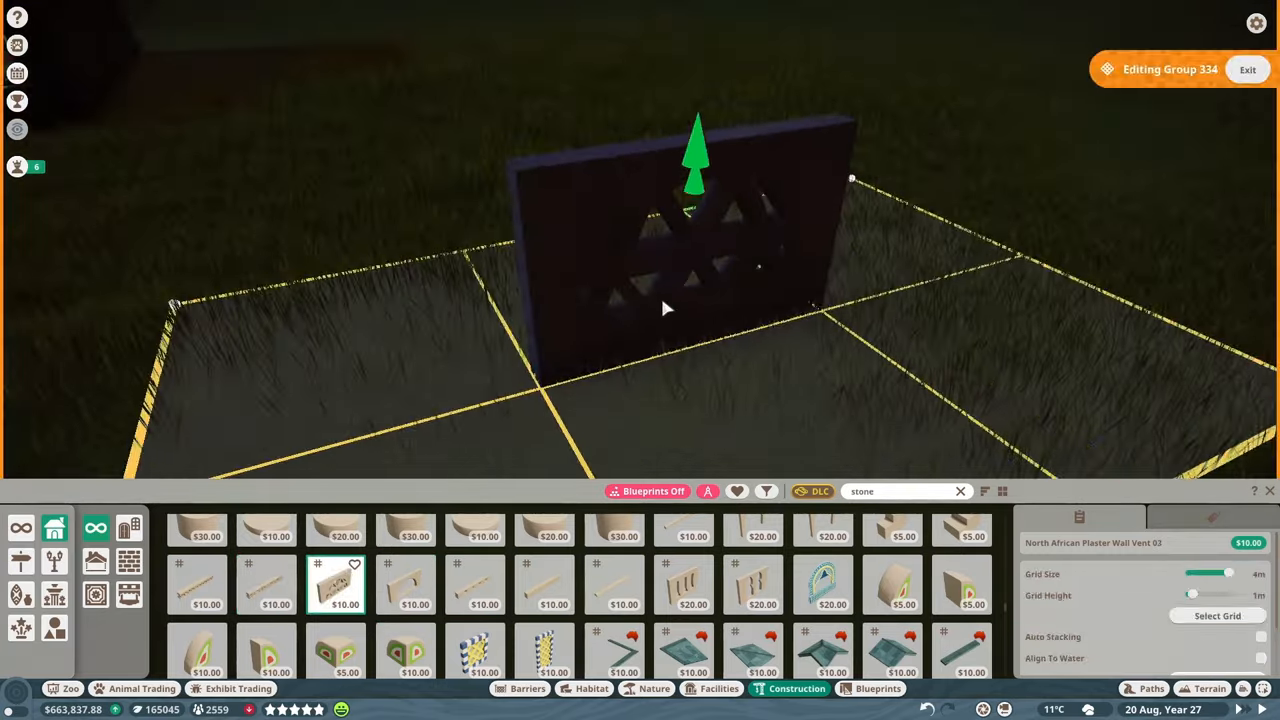
pyautogui.click(197, 585)
pyautogui.write('glass')
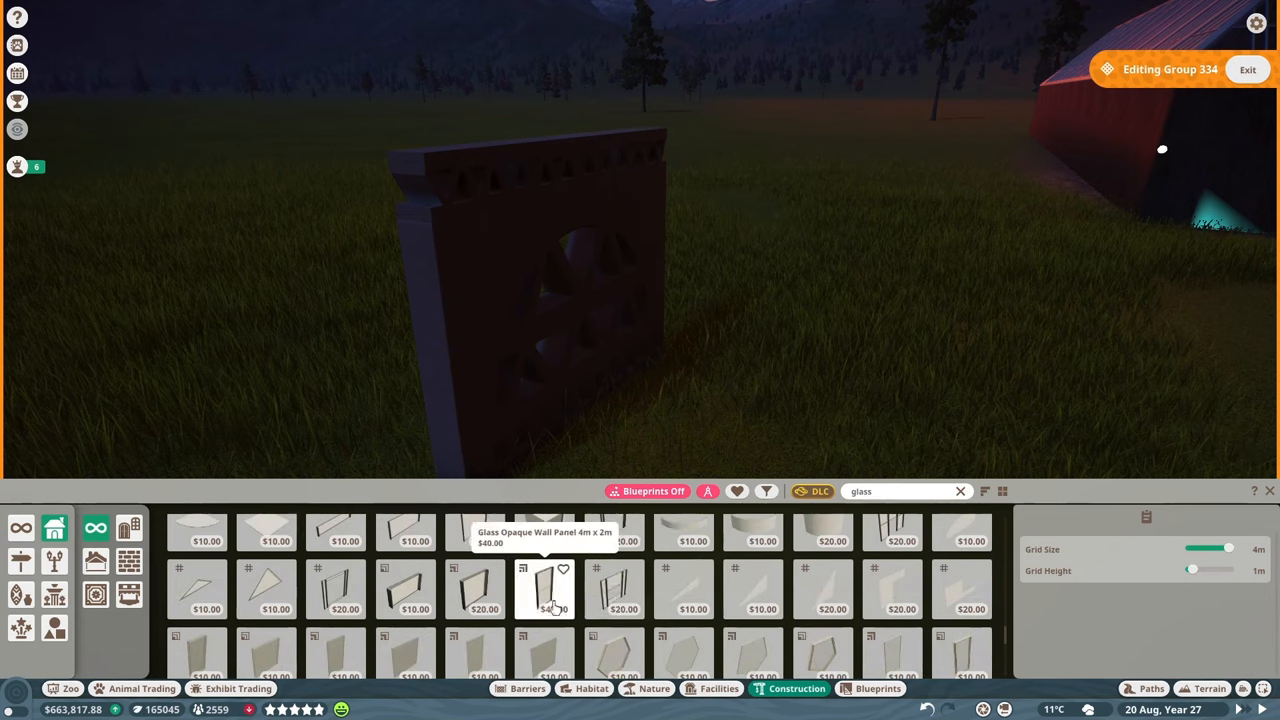
# - Place a curved Glass House Roof arch piece over the plot's grid
pyautogui.click(474, 600)
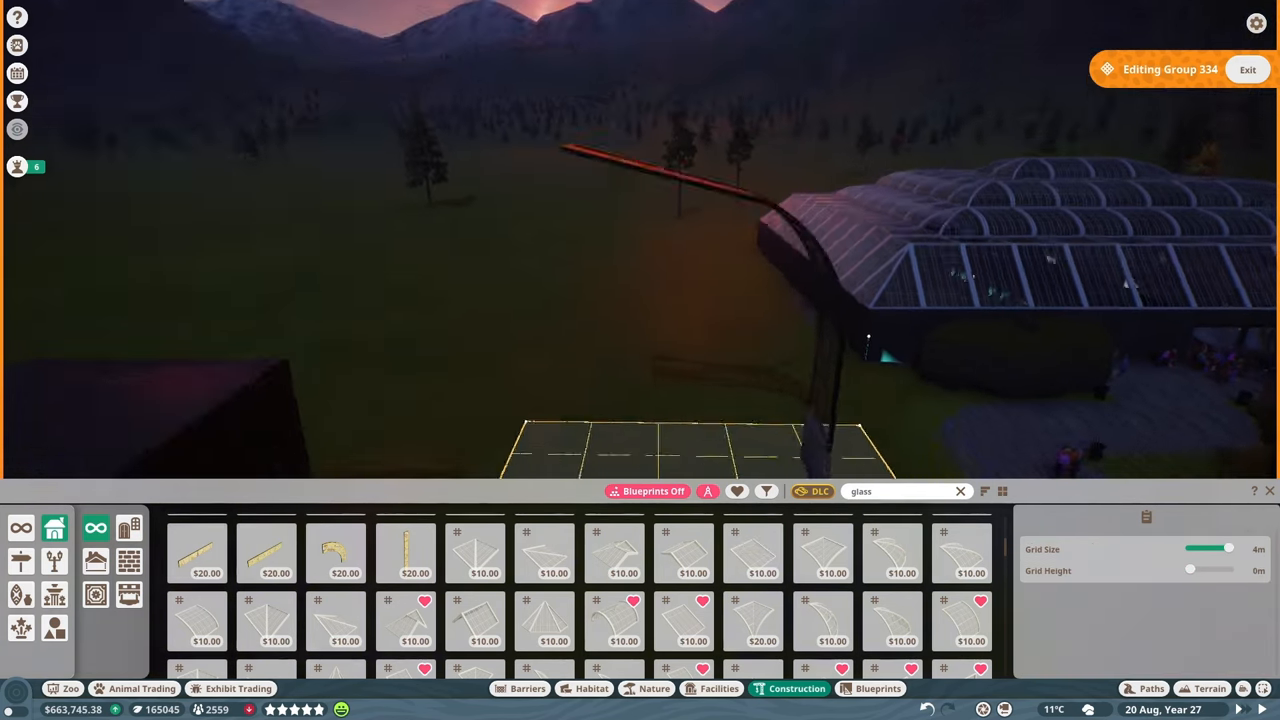
pyautogui.click(833, 630)
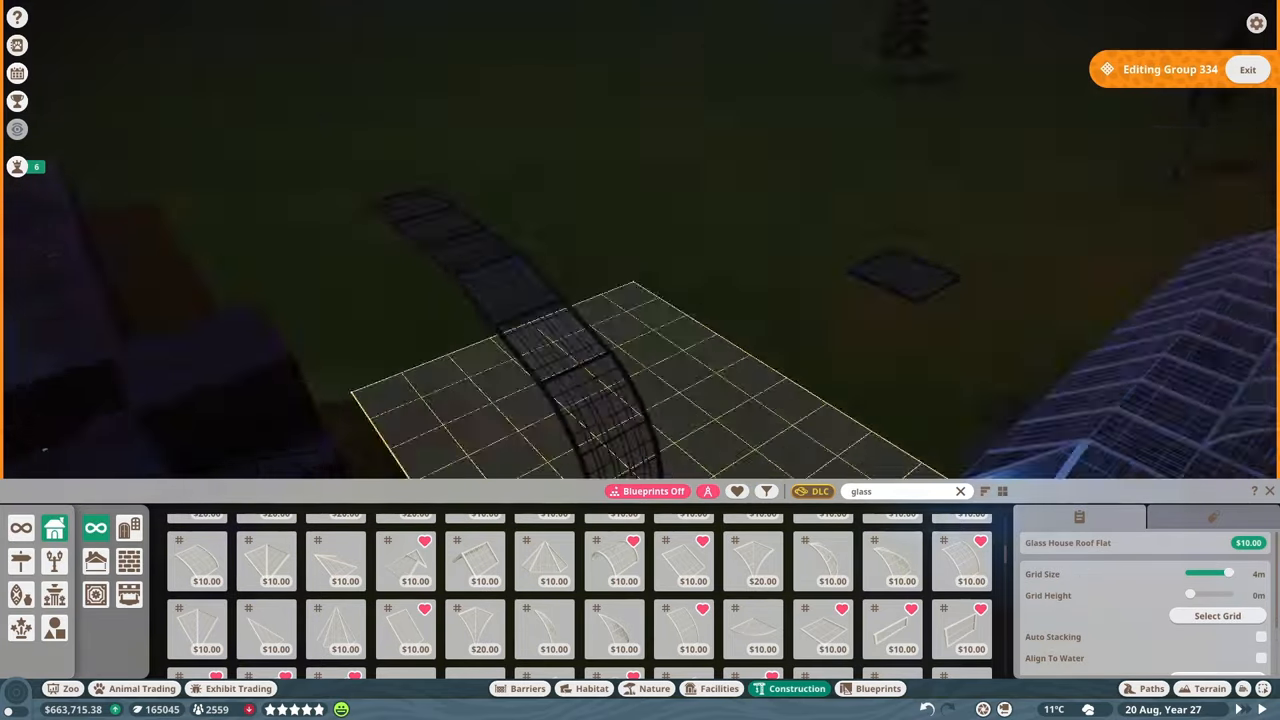
# - Place a Glass House Roof 6m Arch piece alongside the first arch
pyautogui.click(683, 628)
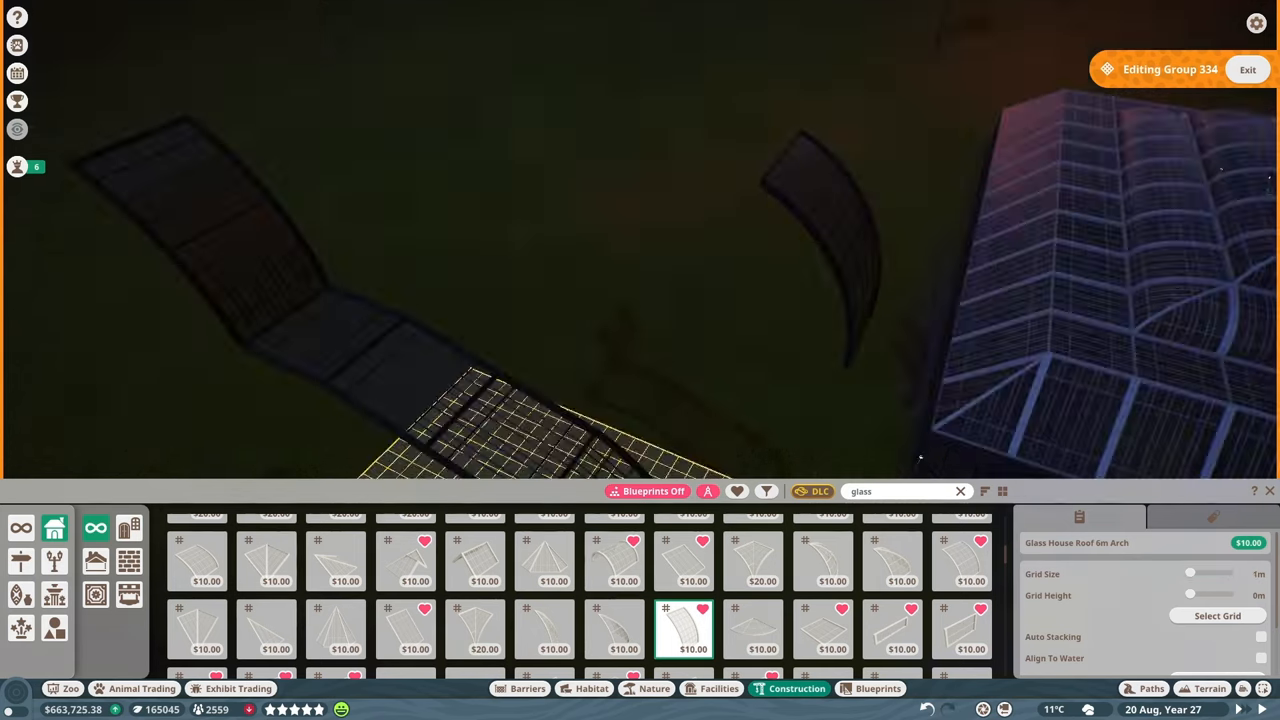
pyautogui.click(820, 630)
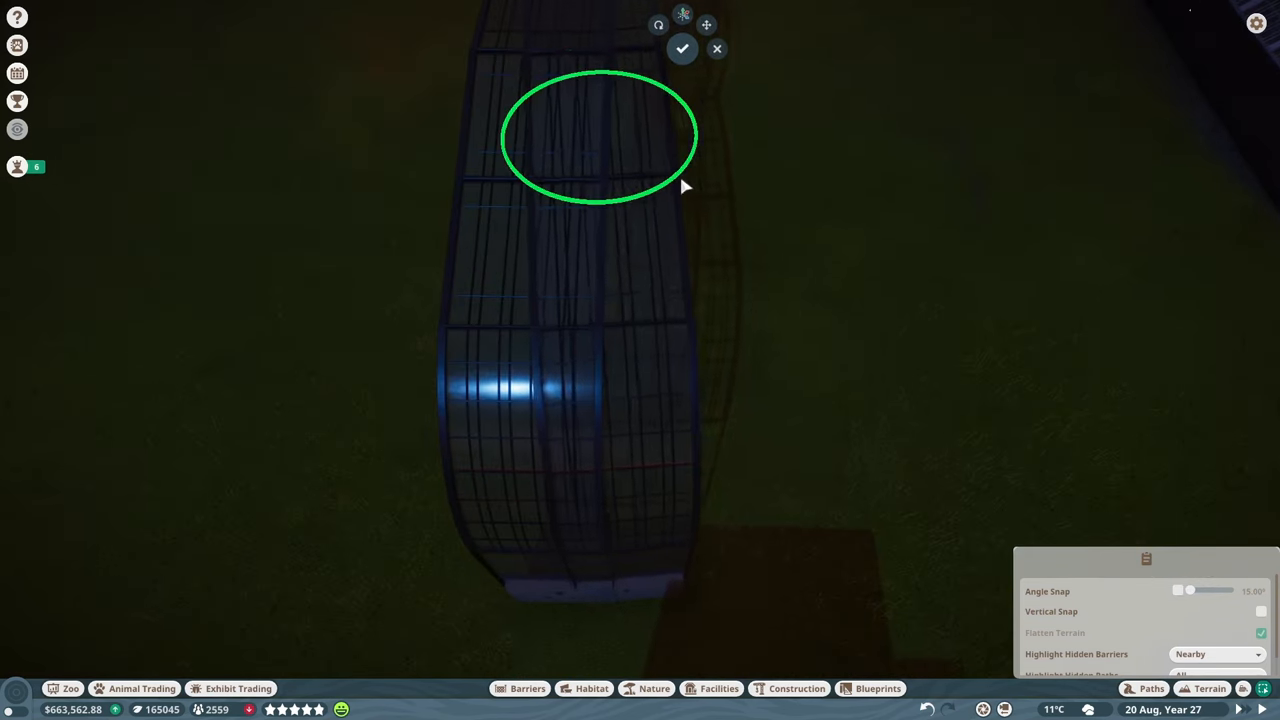
# - Confirm the moved position of the glass arch section
pyautogui.click(682, 48)
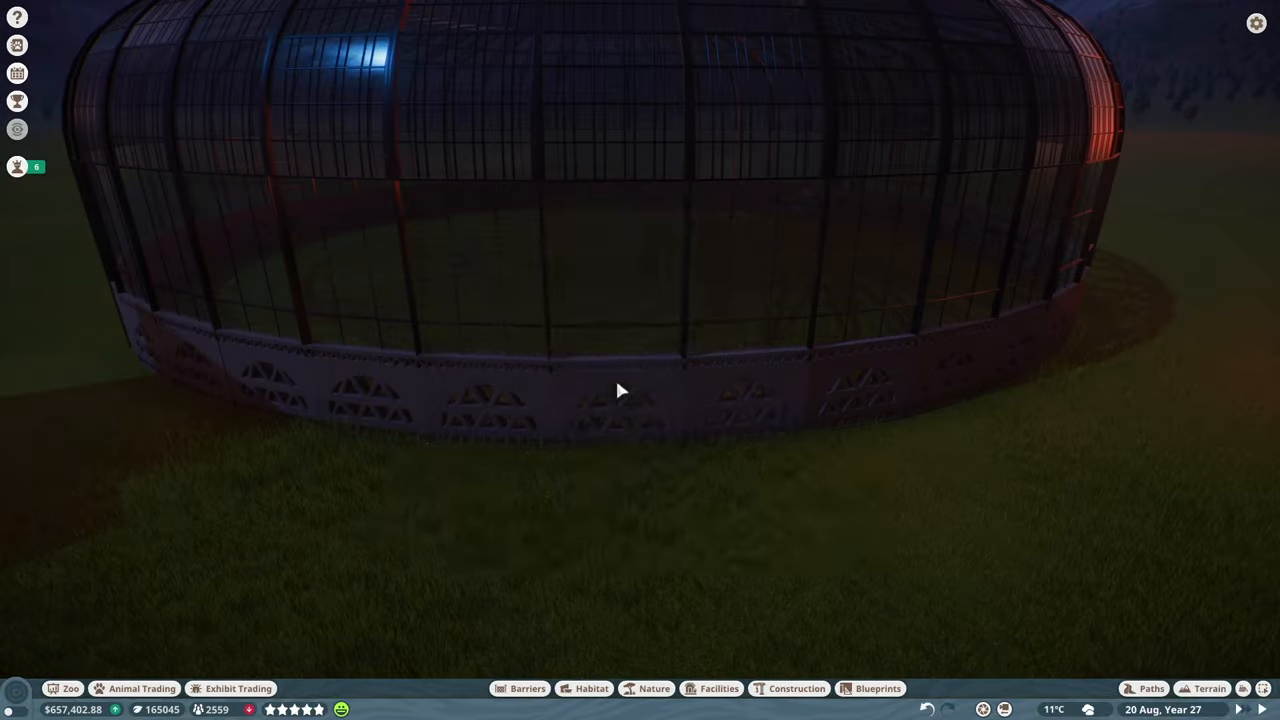
# - Fit a Glass House Wall 1m piece into the doorway gap
pyautogui.click(797, 688)
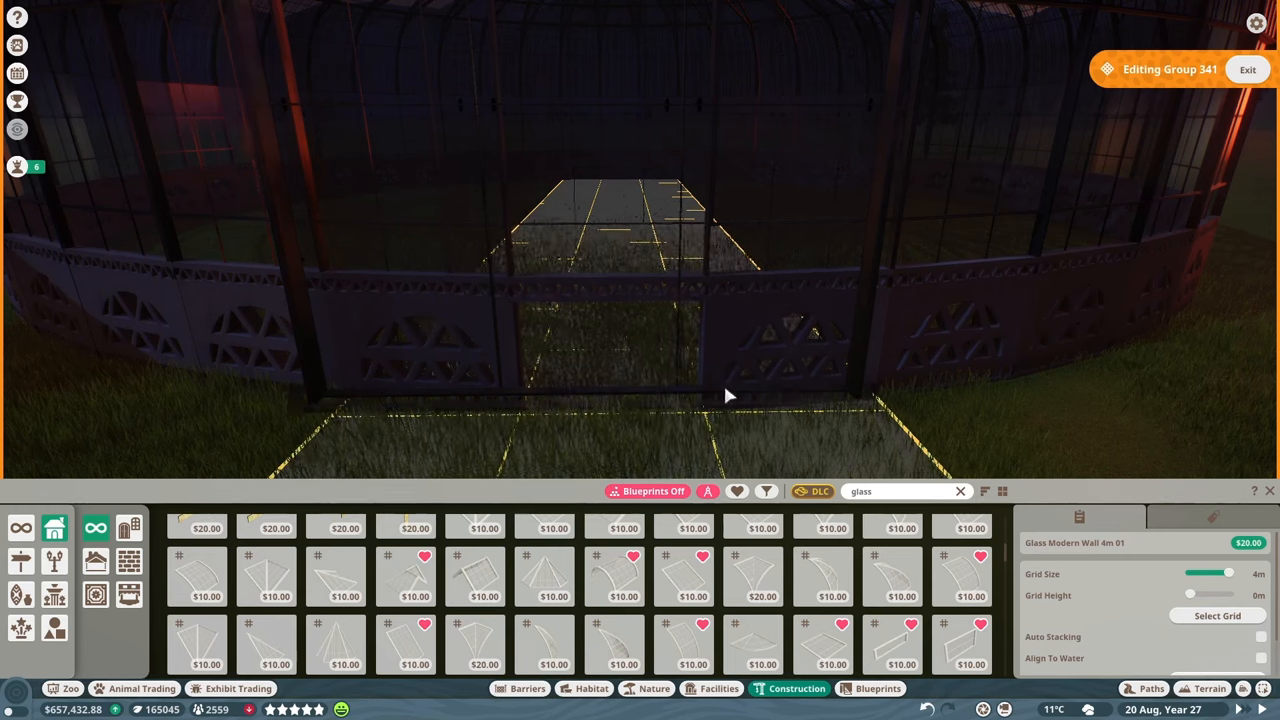
pyautogui.click(890, 645)
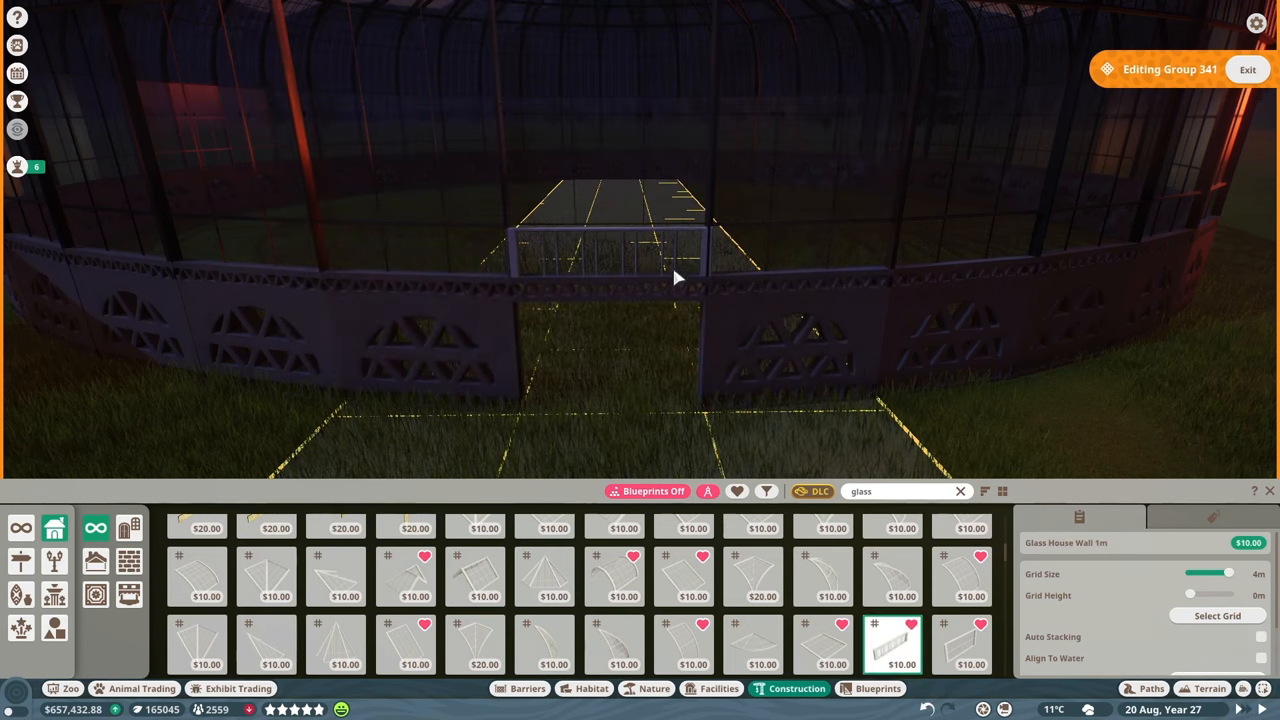
pyautogui.moveTo(1230, 572); pyautogui.dragTo(1190, 572)
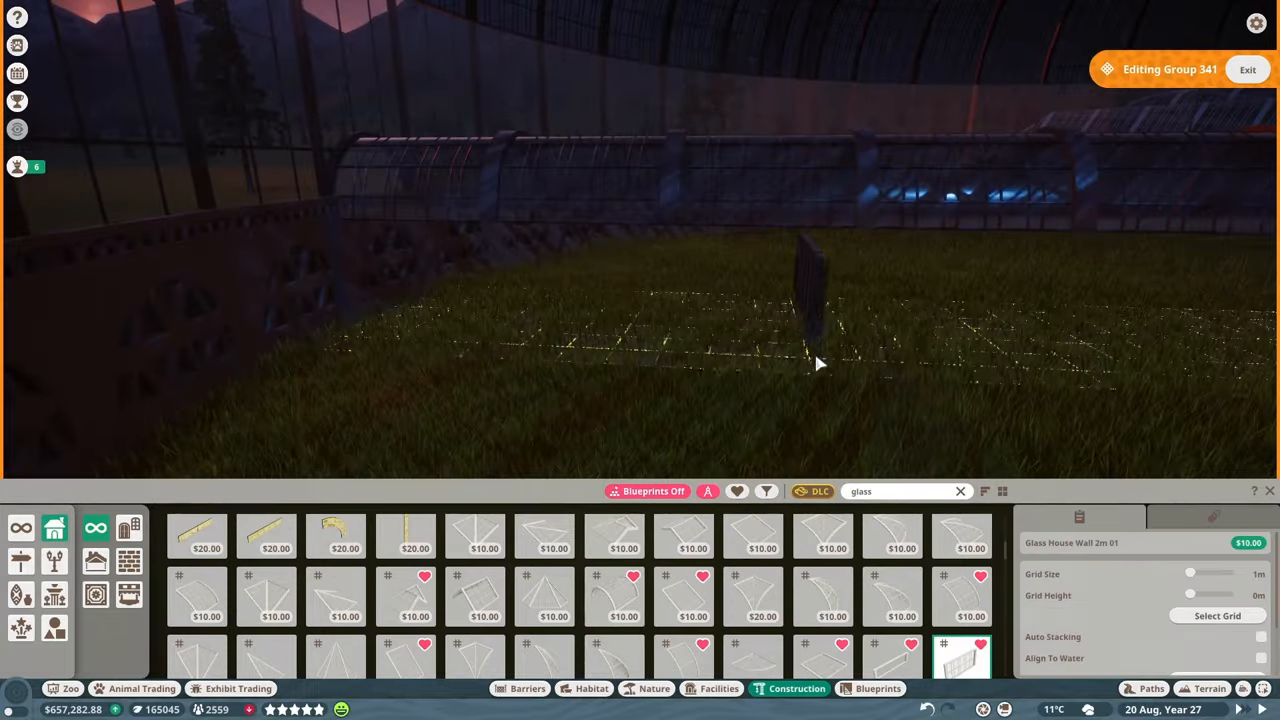
# - Add 4m and 1m glass house wall panels over the tunnel entrance
pyautogui.scroll(-3)
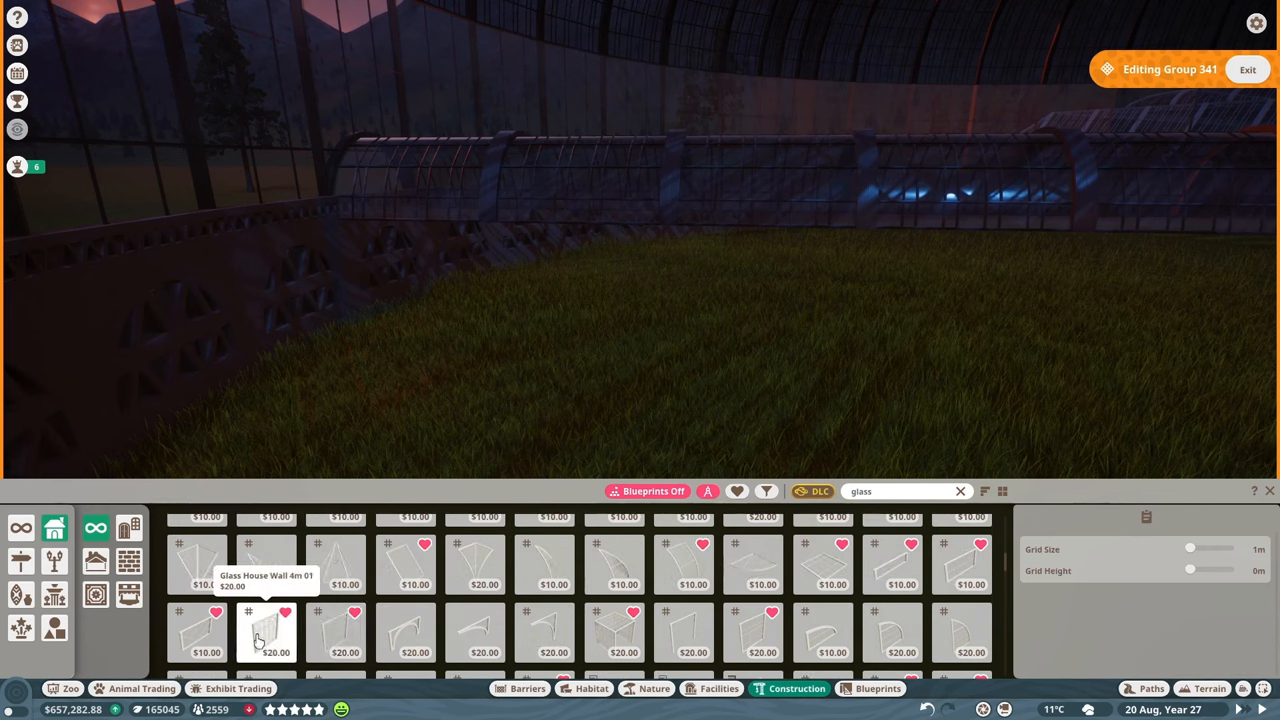
pyautogui.click(336, 634)
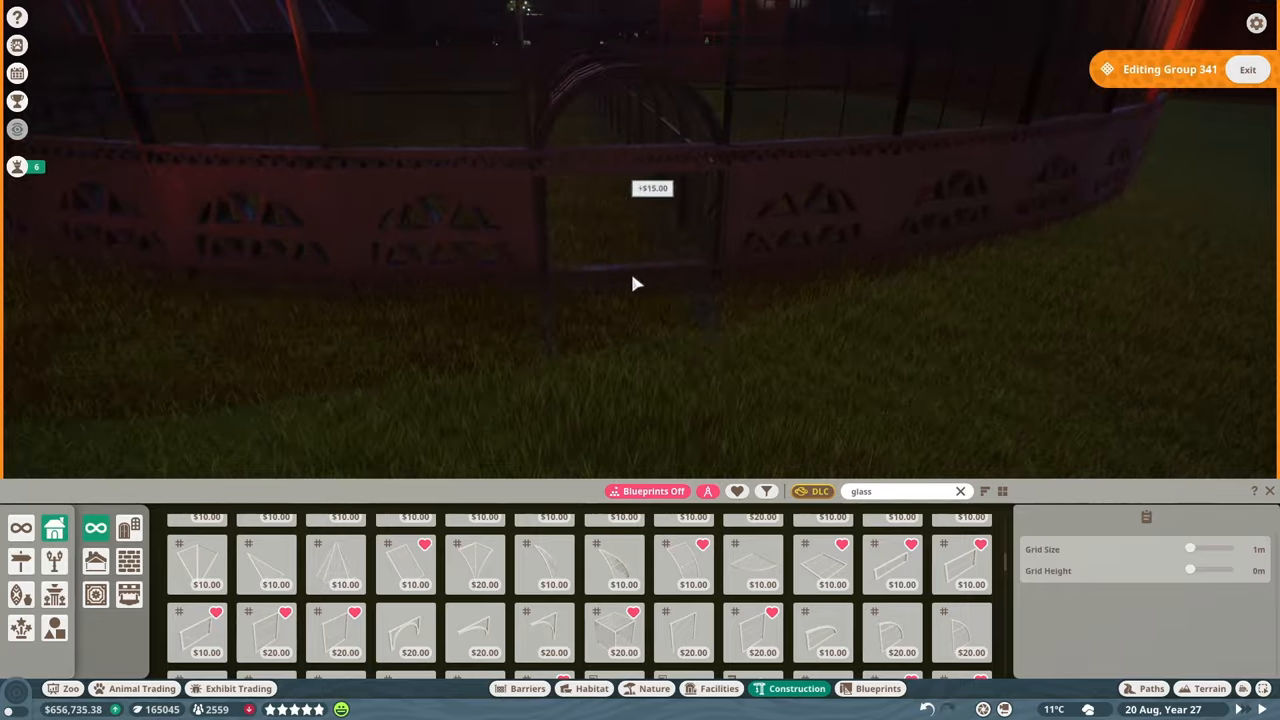
pyautogui.click(891, 565)
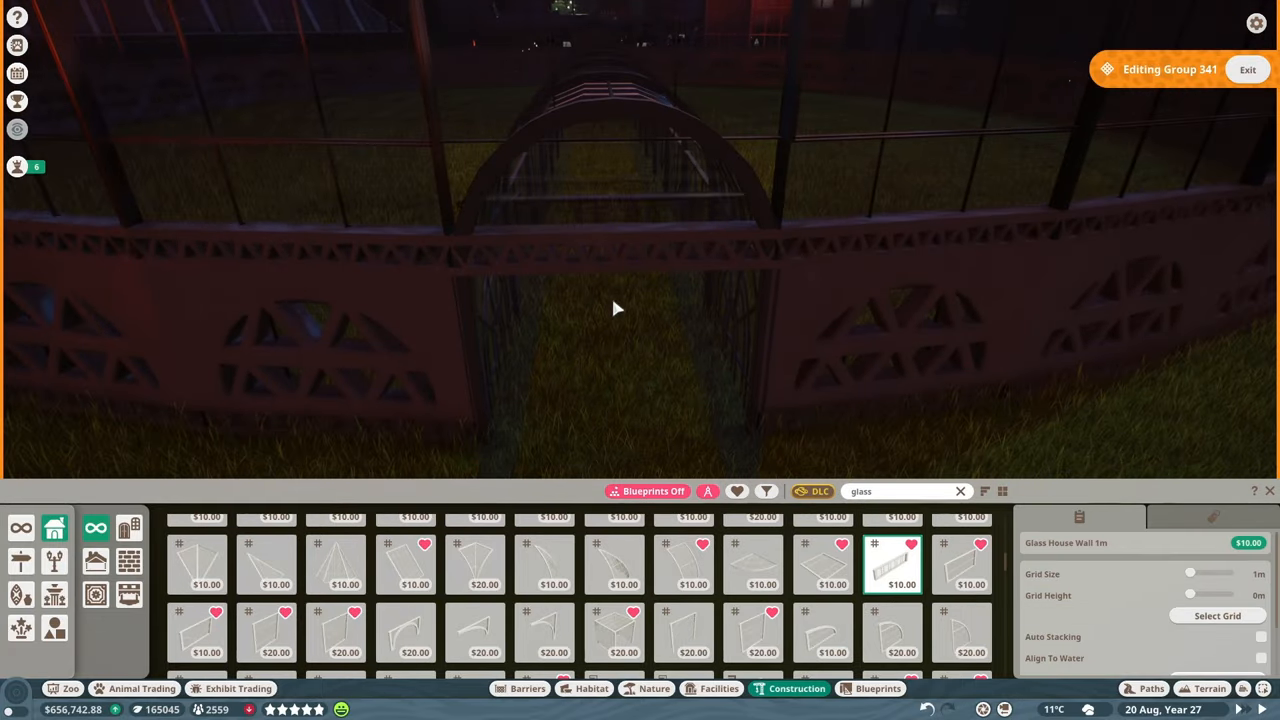
pyautogui.click(336, 635)
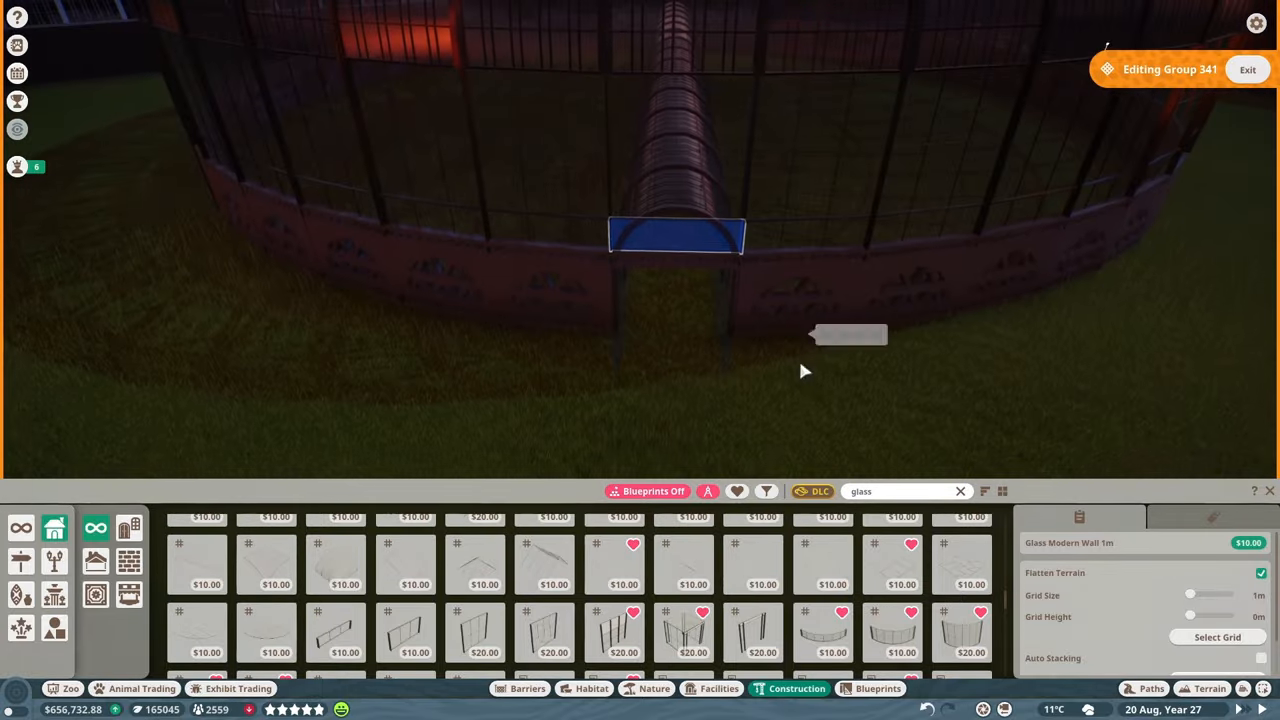
pyautogui.click(1151, 688)
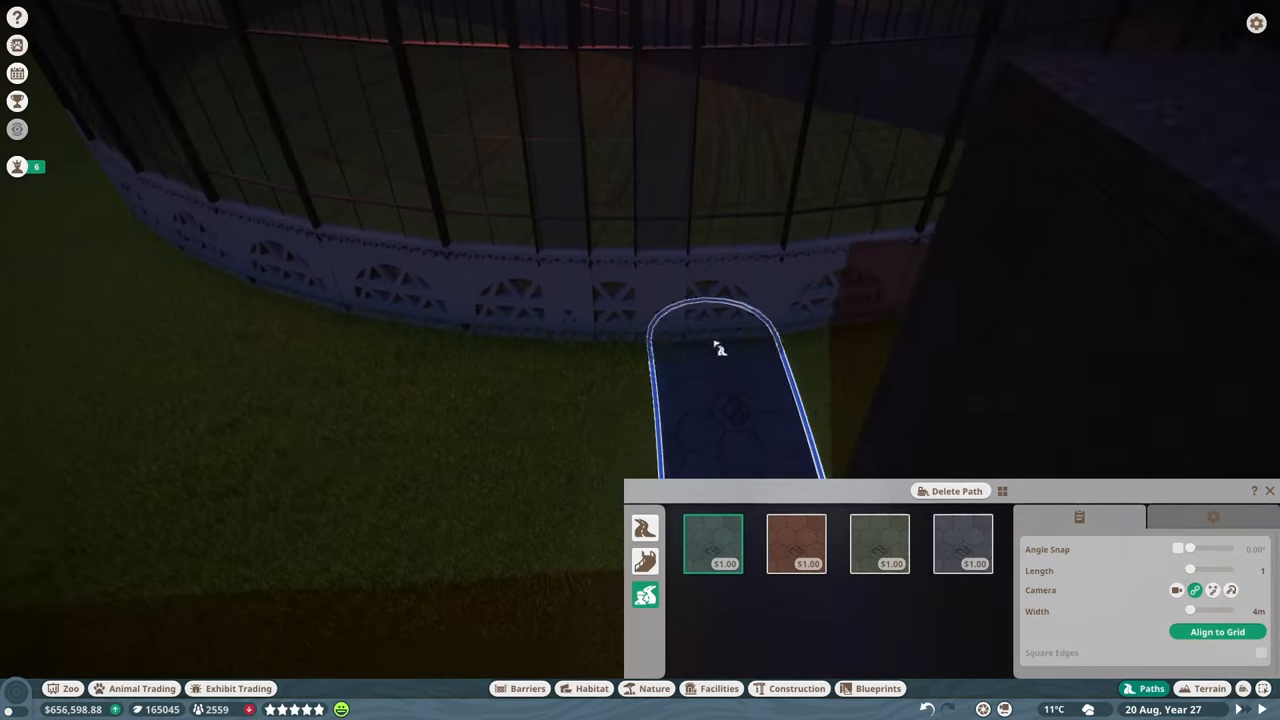
# - Remove the plaster vent wall section at the path's end and select its neighbour
pyautogui.click(797, 688)
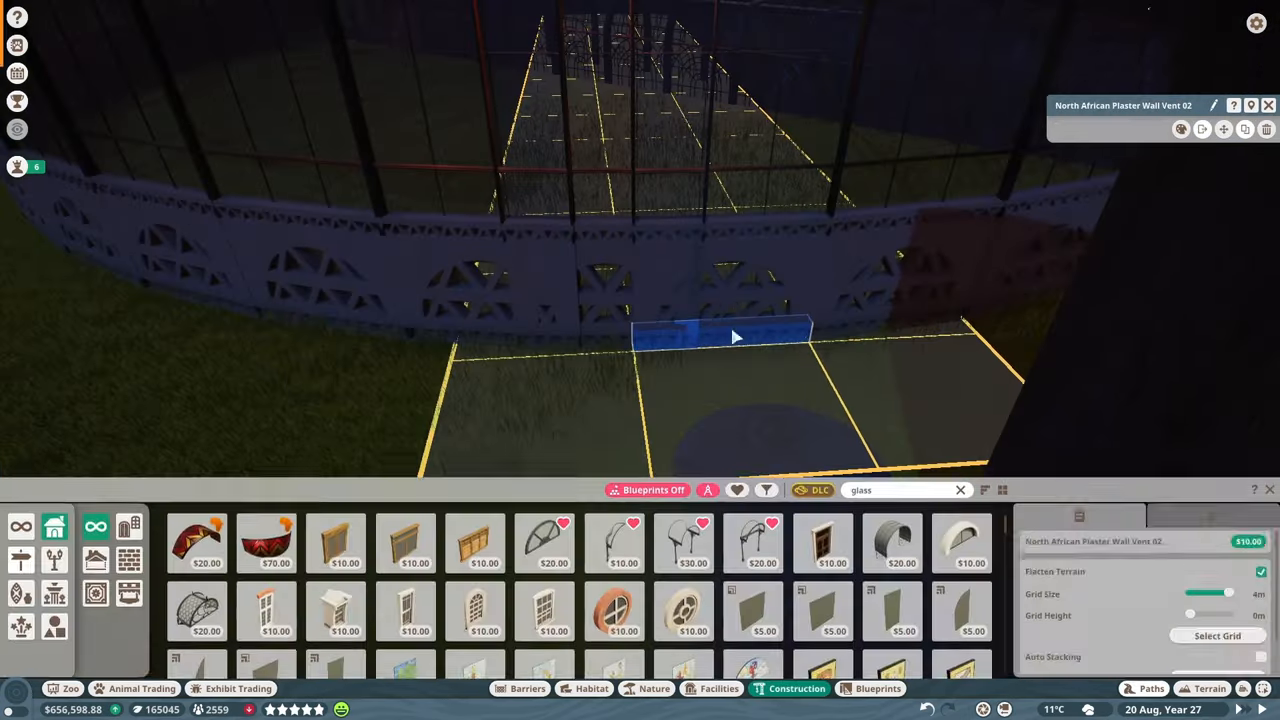
pyautogui.click(715, 335)
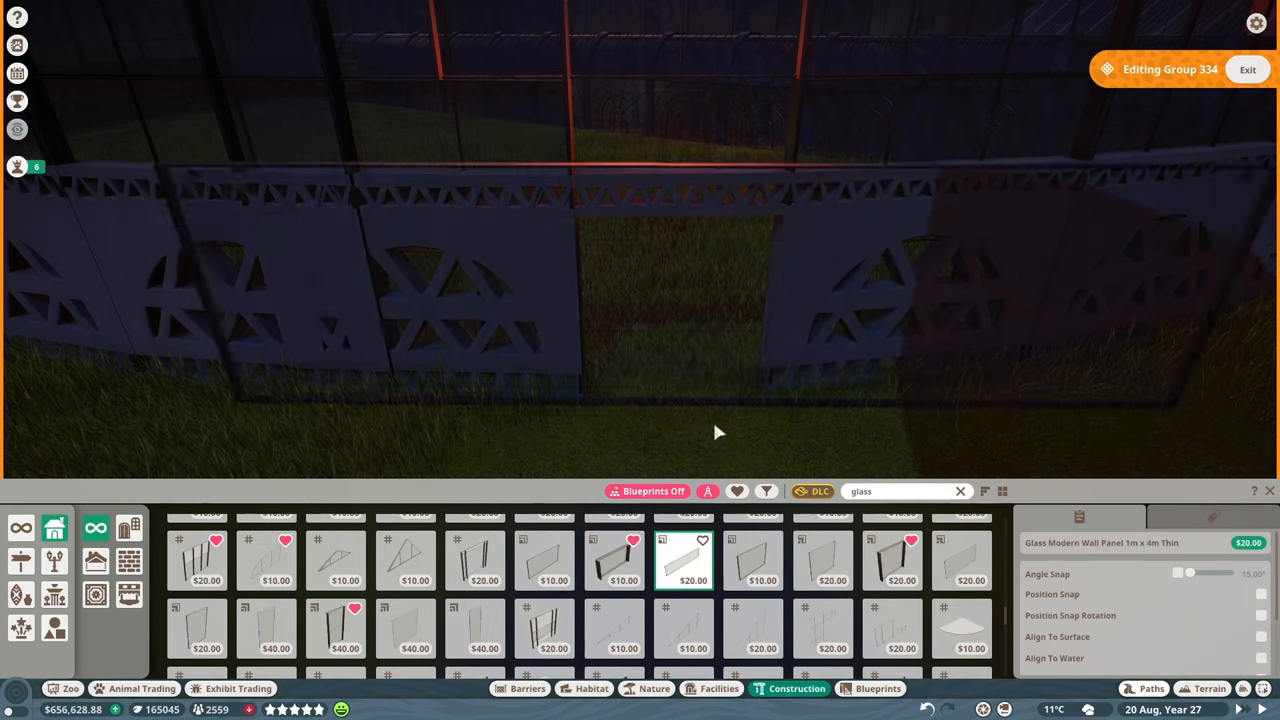
pyautogui.click(335, 572)
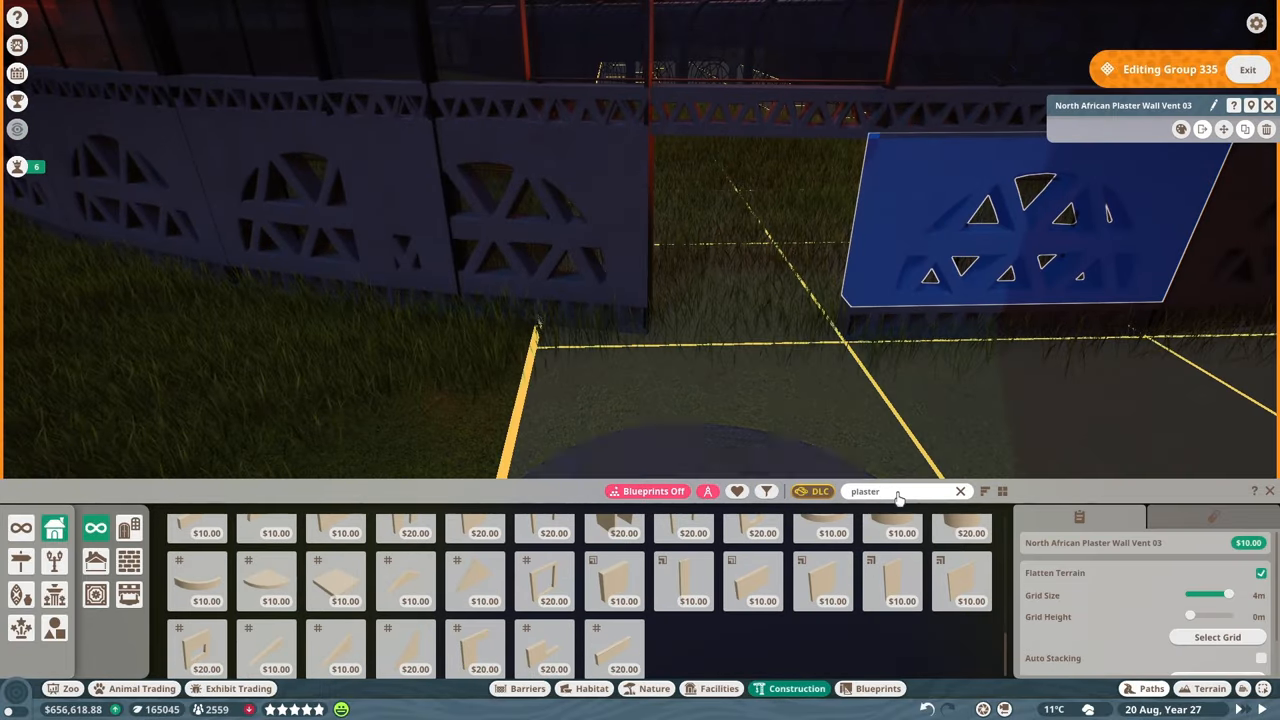
# - Place a 1m x 1m plaster wall panel above the door gap and confirm its position
pyautogui.click(892, 582)
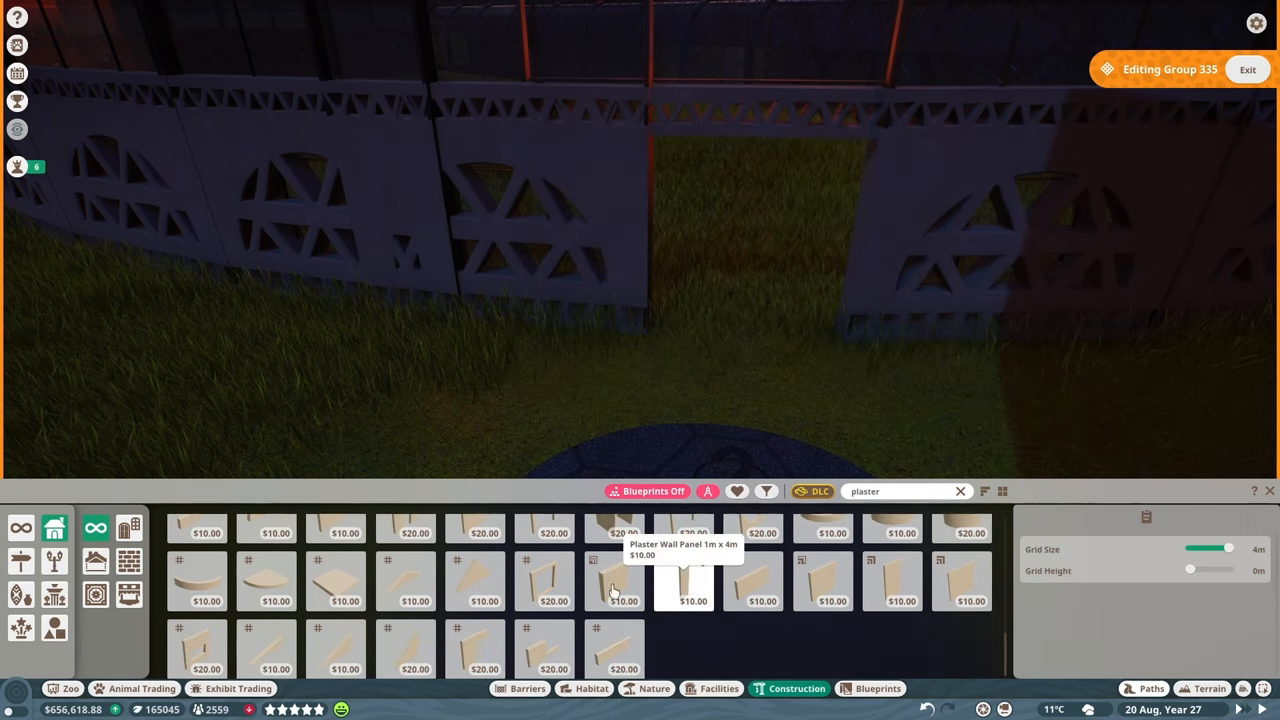
pyautogui.click(614, 580)
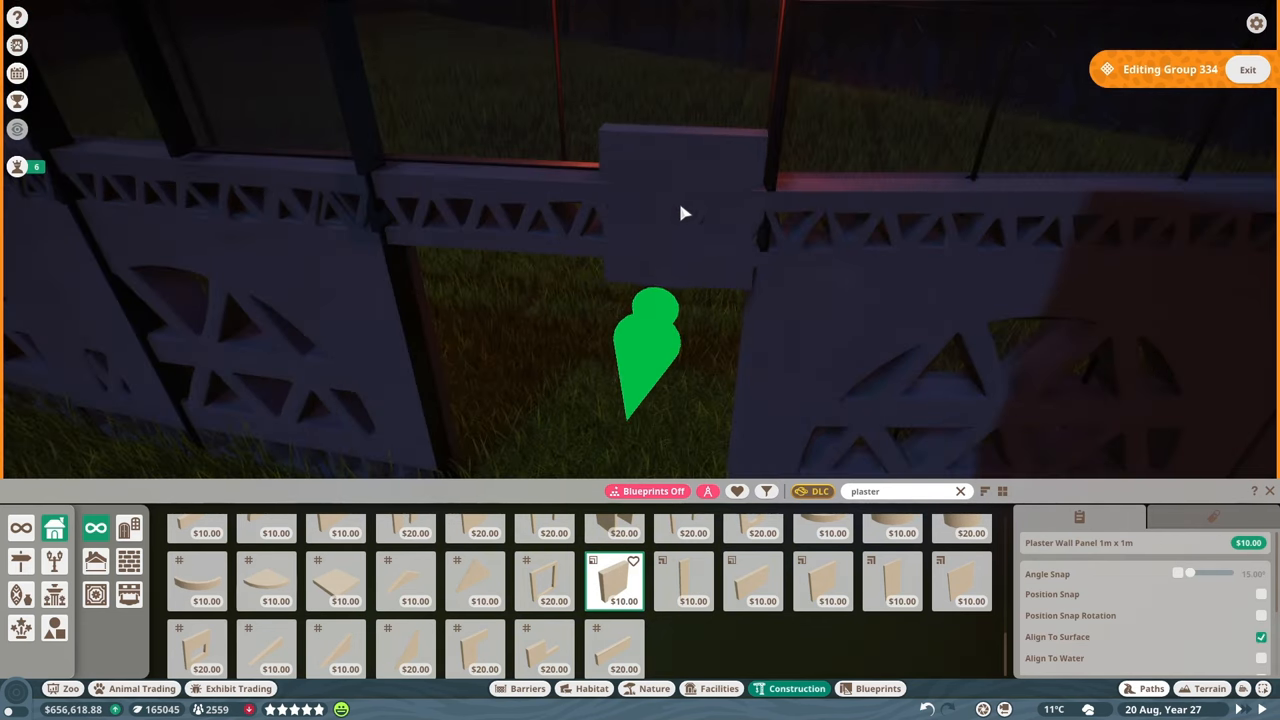
pyautogui.click(527, 688)
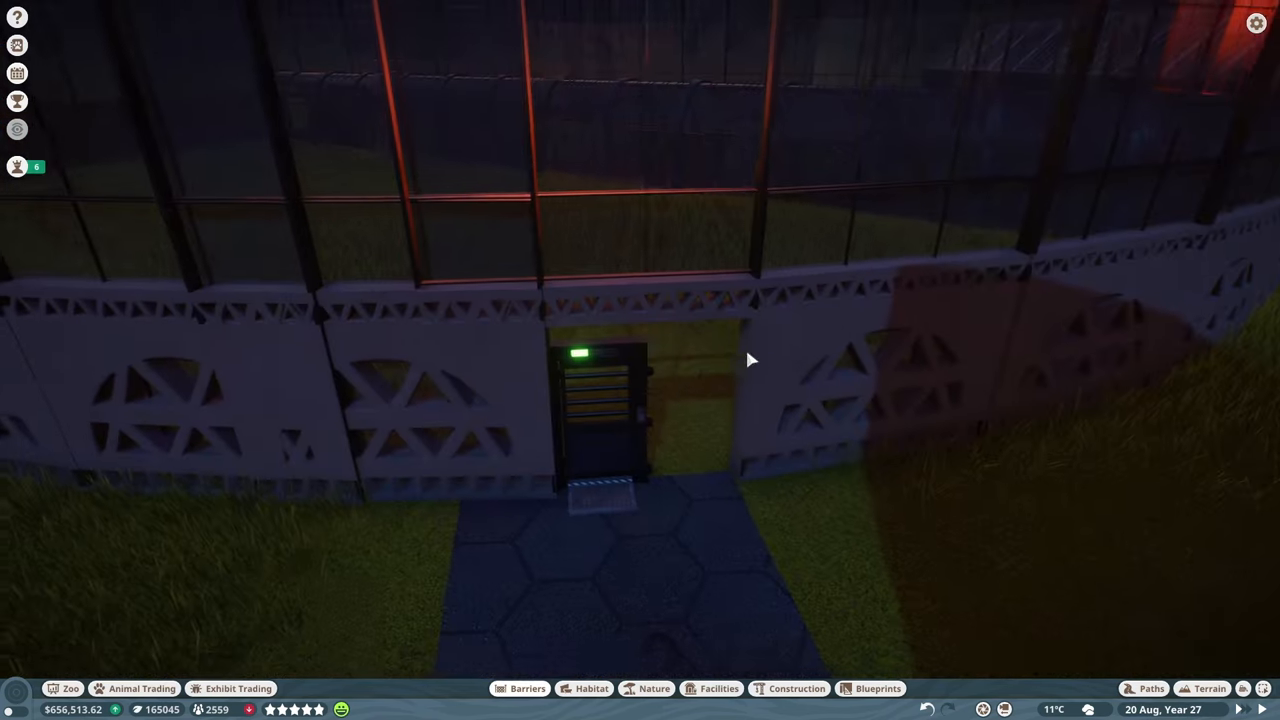
pyautogui.click(797, 688)
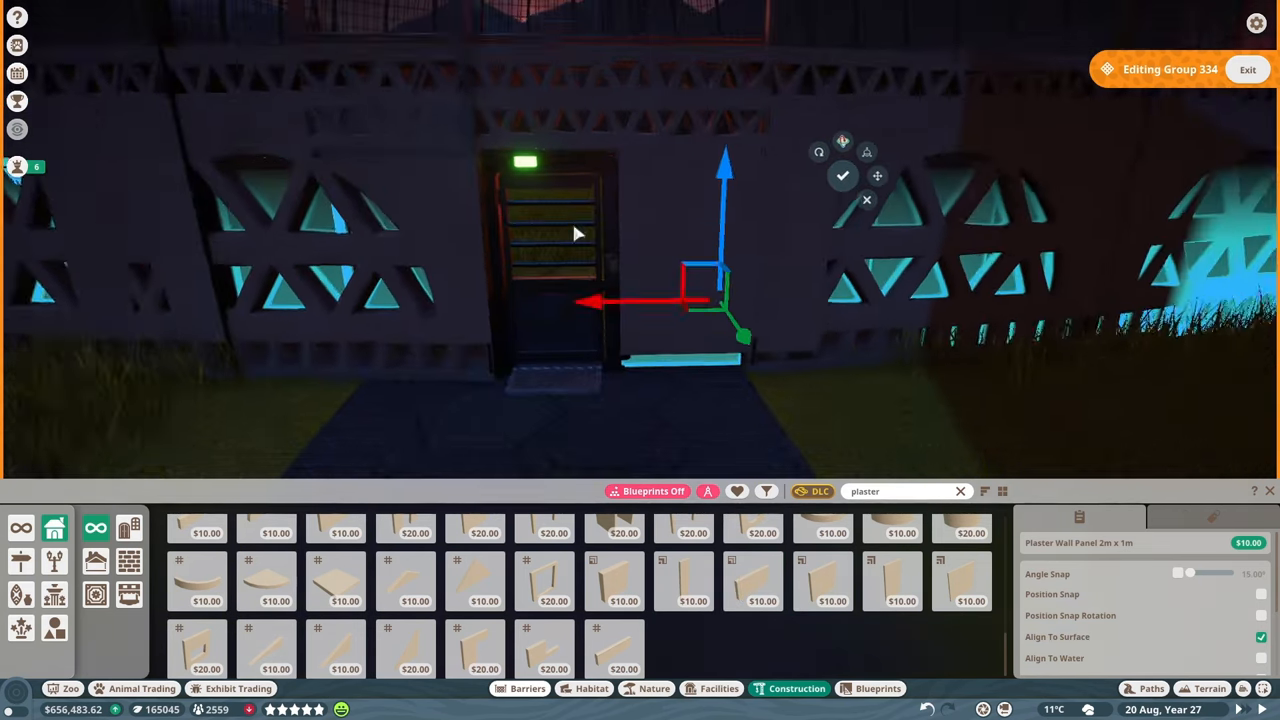
pyautogui.click(842, 176)
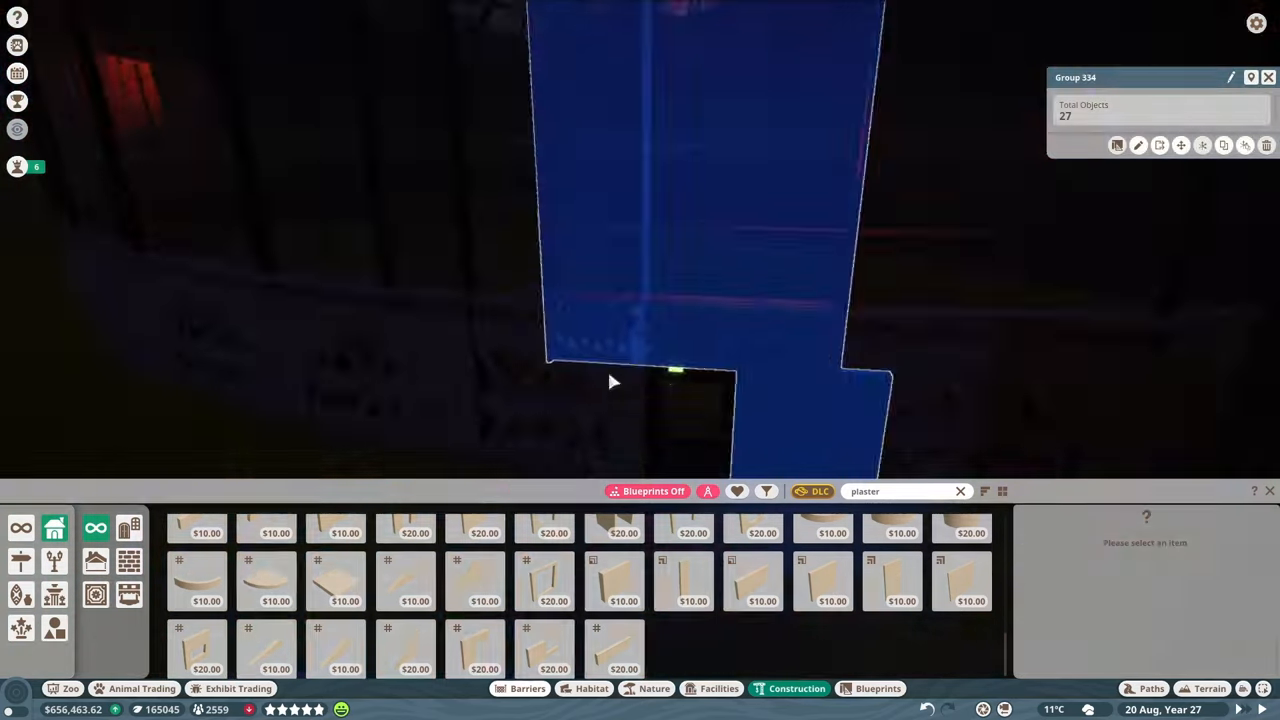
pyautogui.click(142, 688)
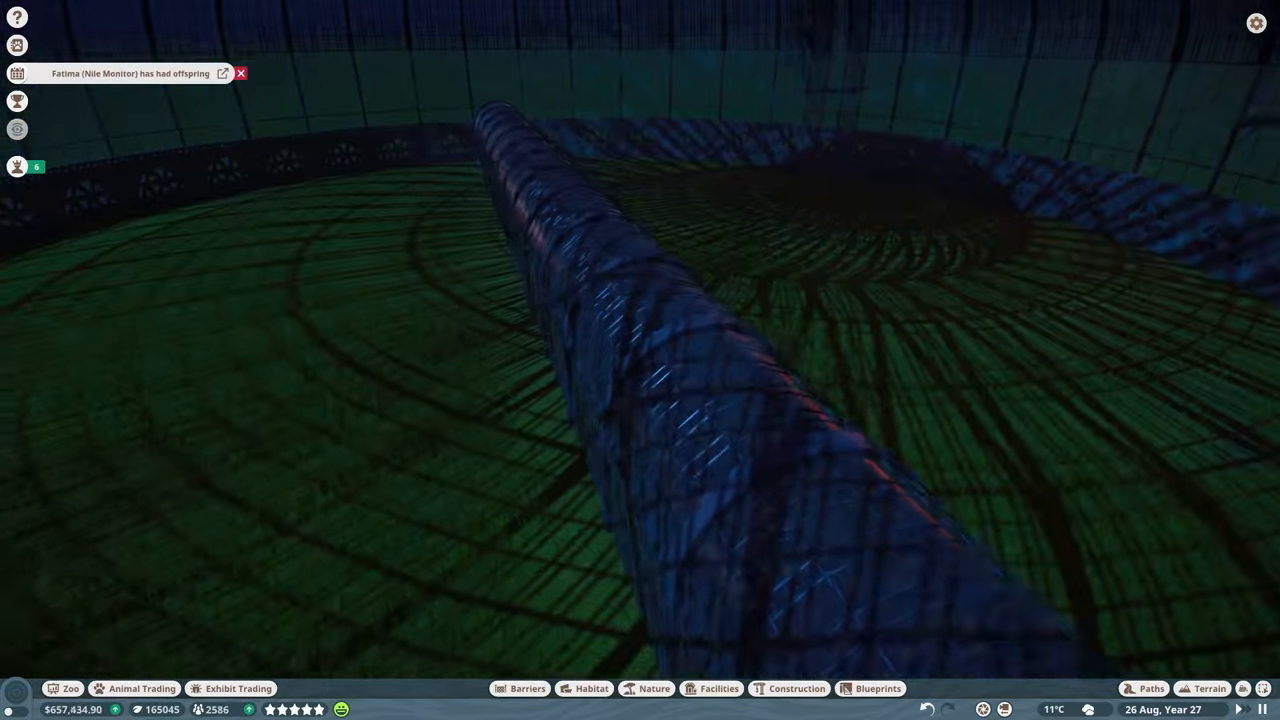
# - Start a light asphalt path and adjust its joining options
pyautogui.click(1151, 688)
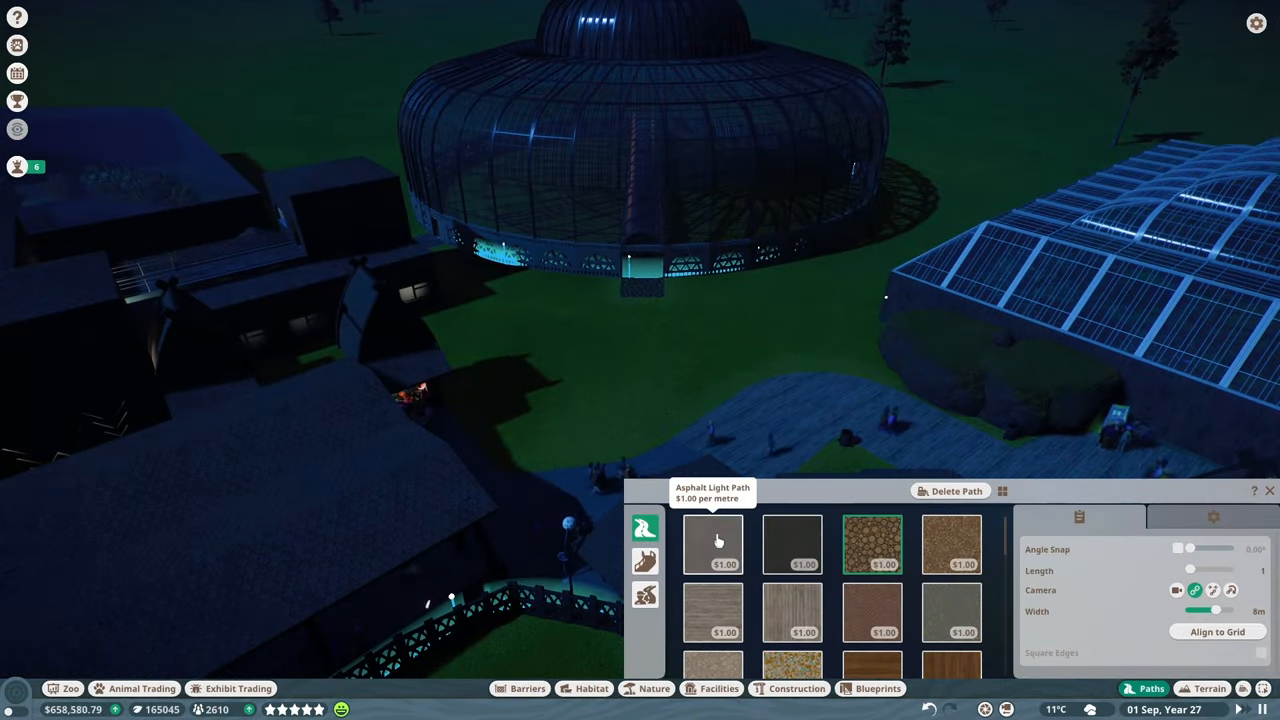
pyautogui.click(1213, 517)
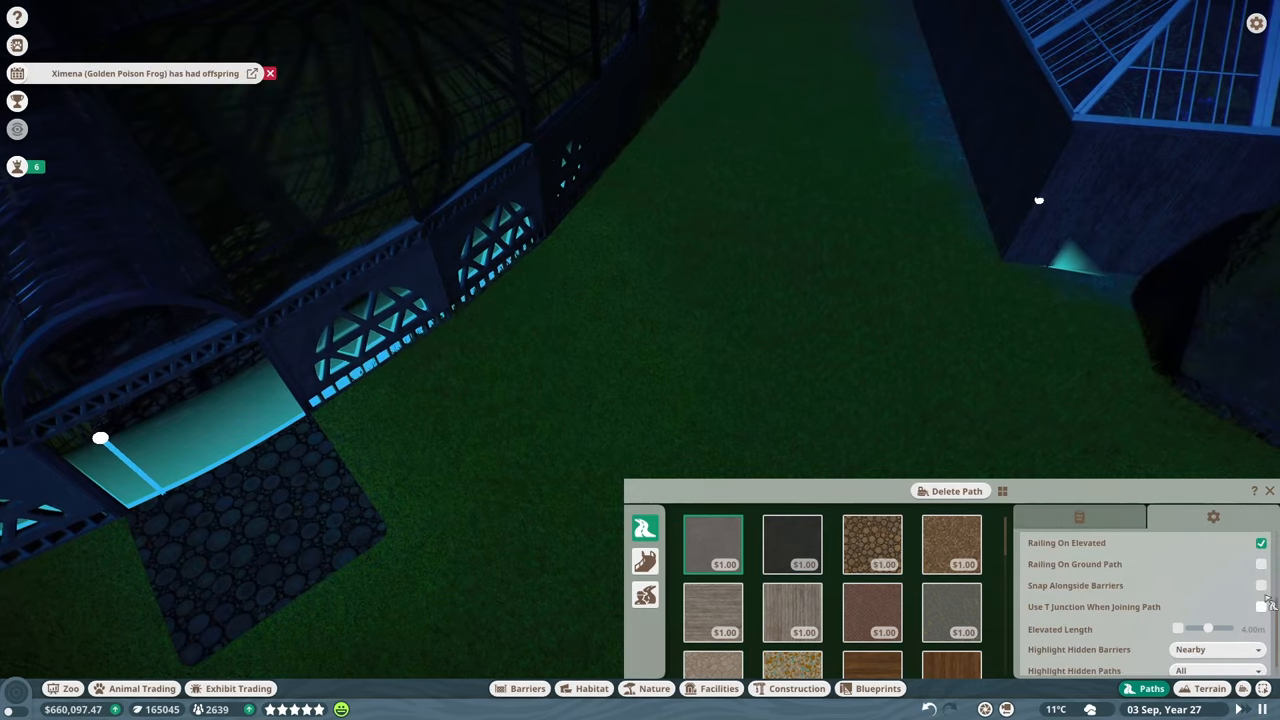
pyautogui.click(1259, 585)
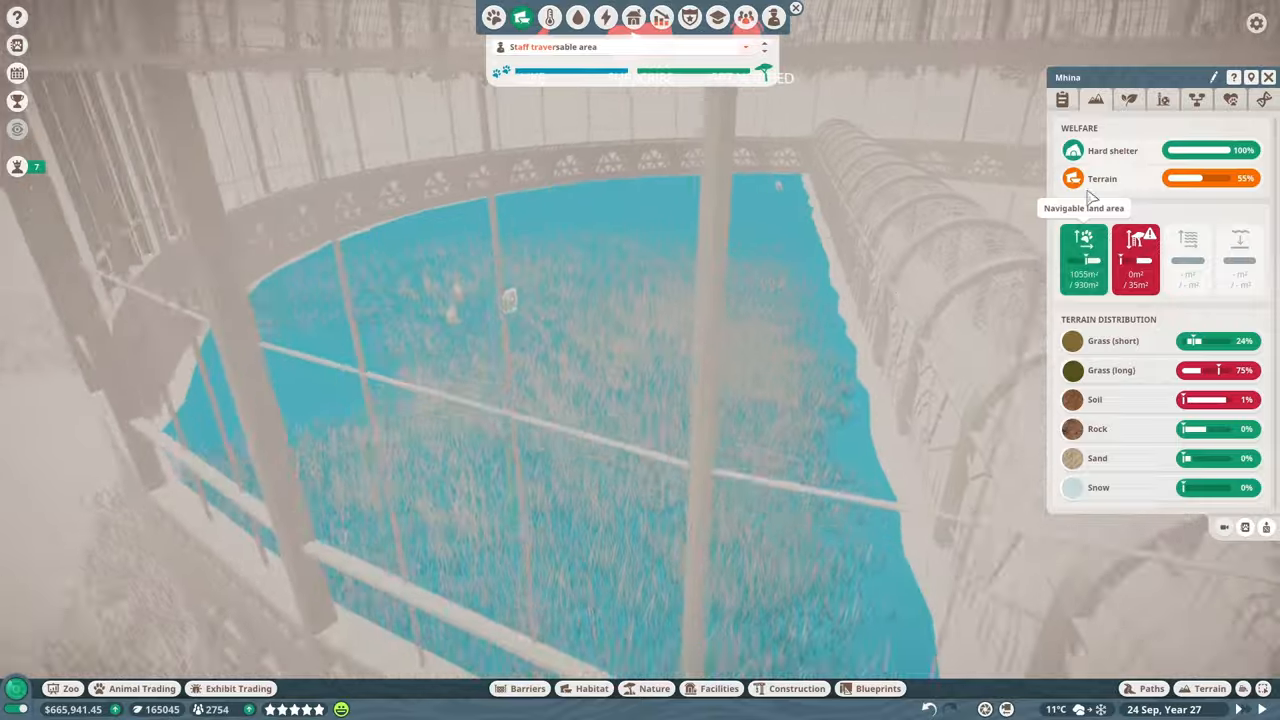
# - Filter habitat items to bonobos, then place a block of ice and a termite mound
pyautogui.click(1063, 99)
pyautogui.write('Bonobo')
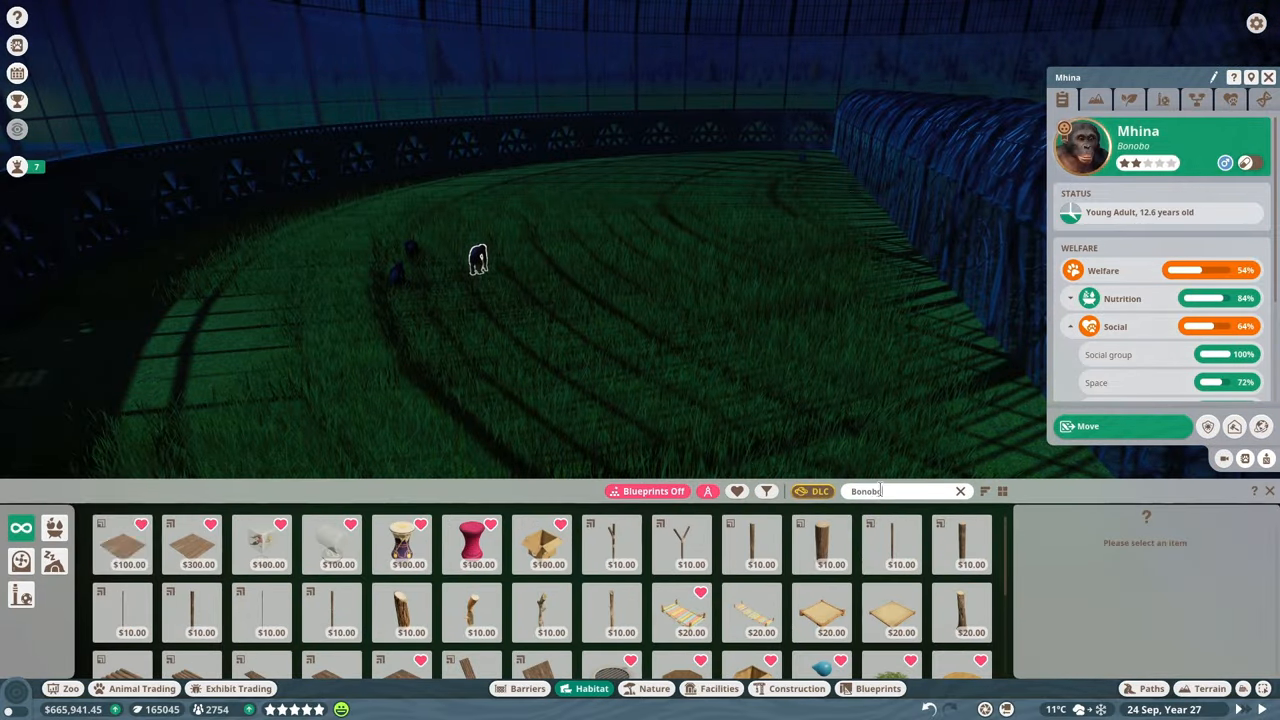
pyautogui.click(261, 544)
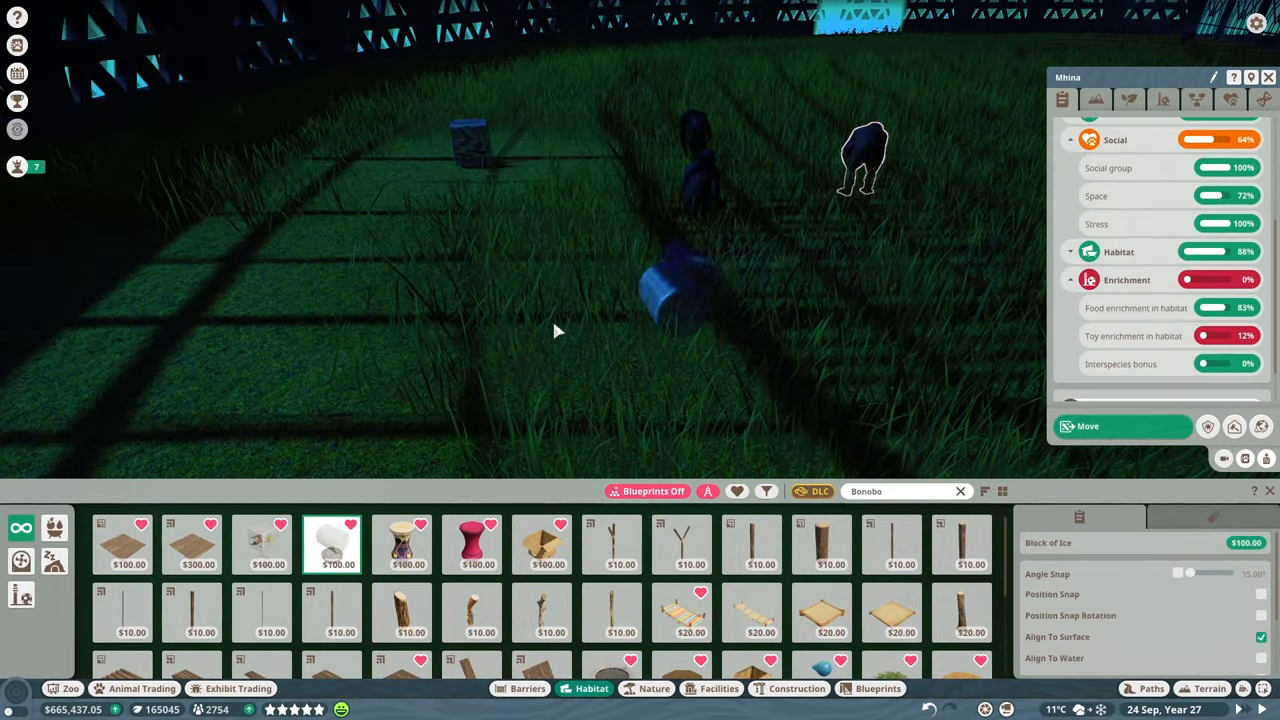
pyautogui.click(472, 543)
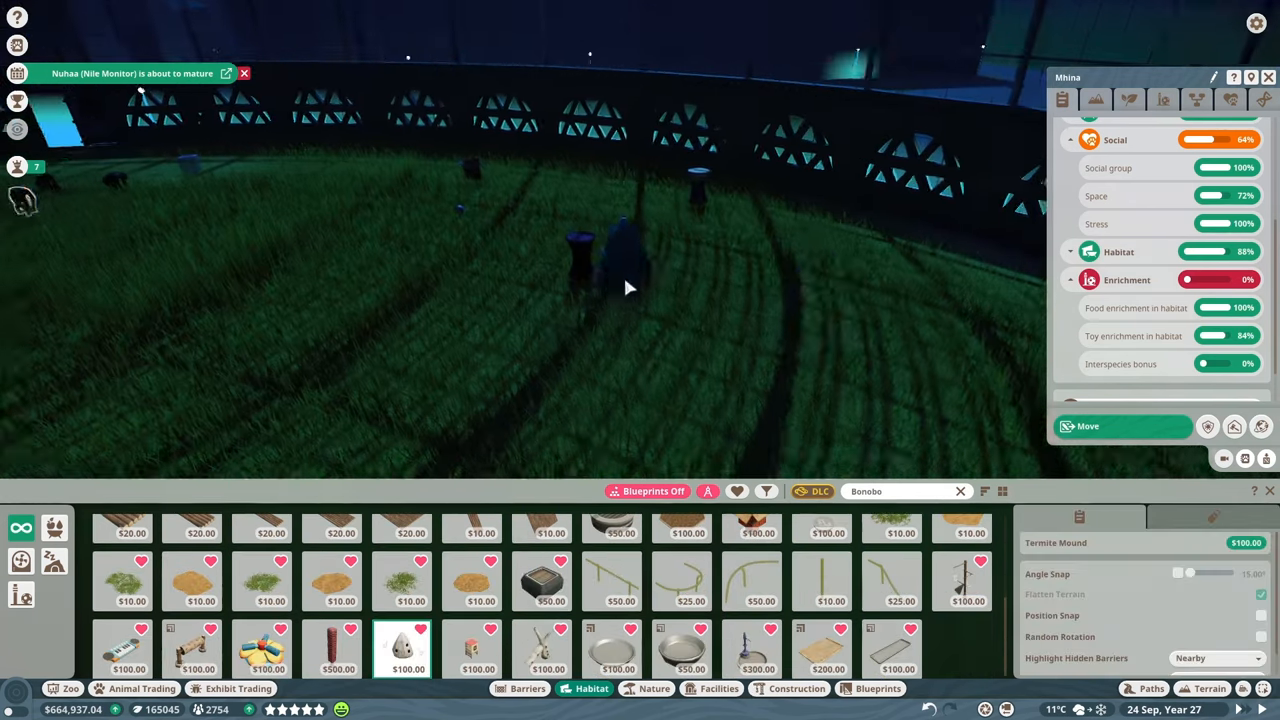
pyautogui.click(122, 648)
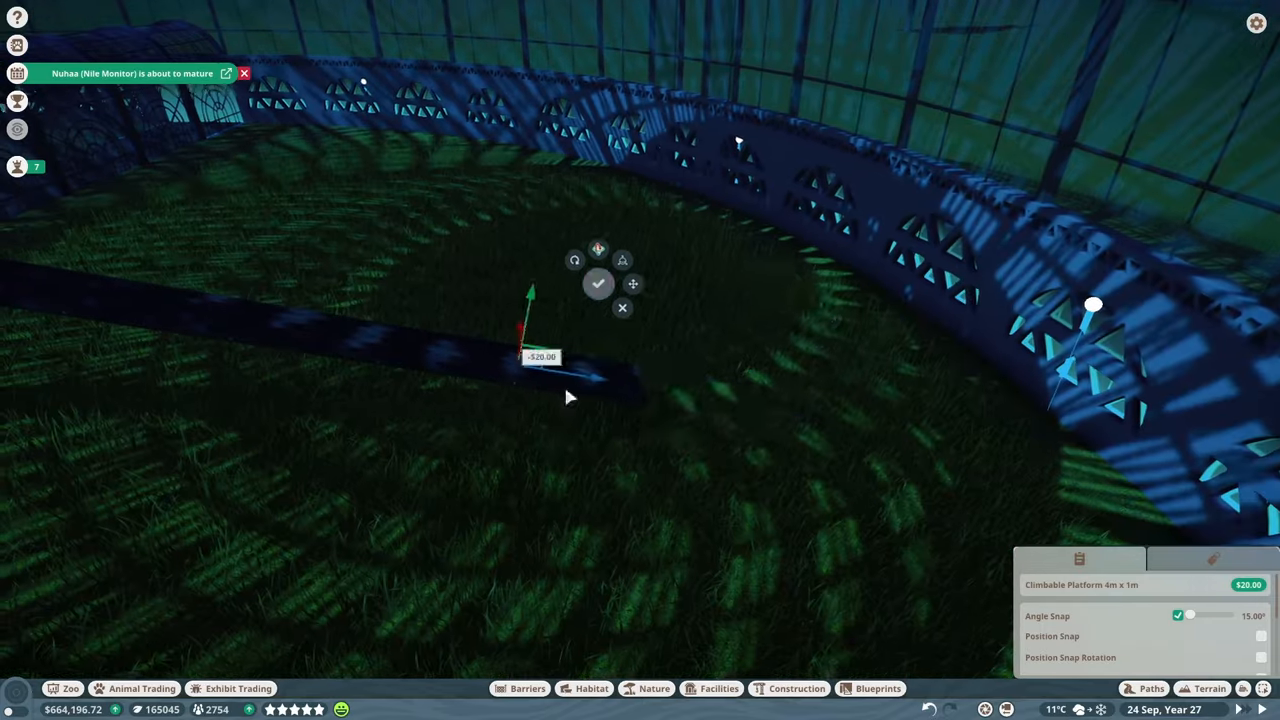
# - Place a 4m x 1m climbing platform, long beam and two upright 6m logs, then check a bonobo
pyautogui.click(597, 284)
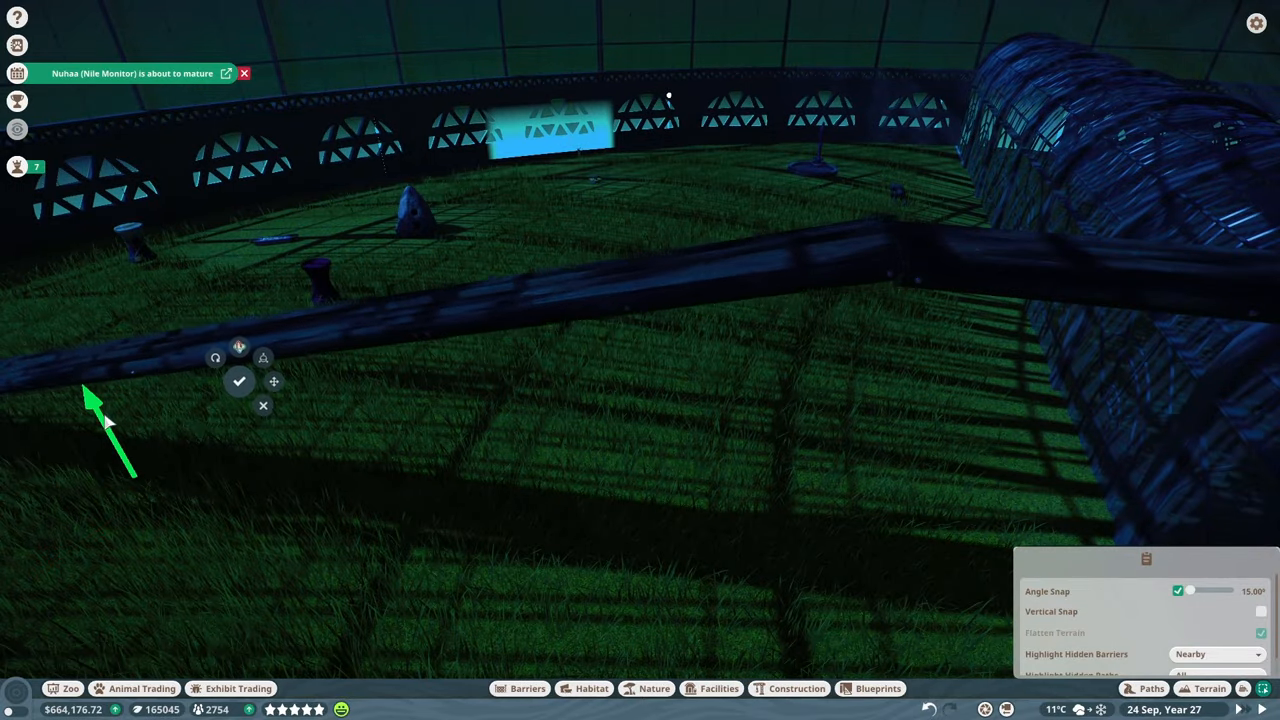
pyautogui.click(239, 381)
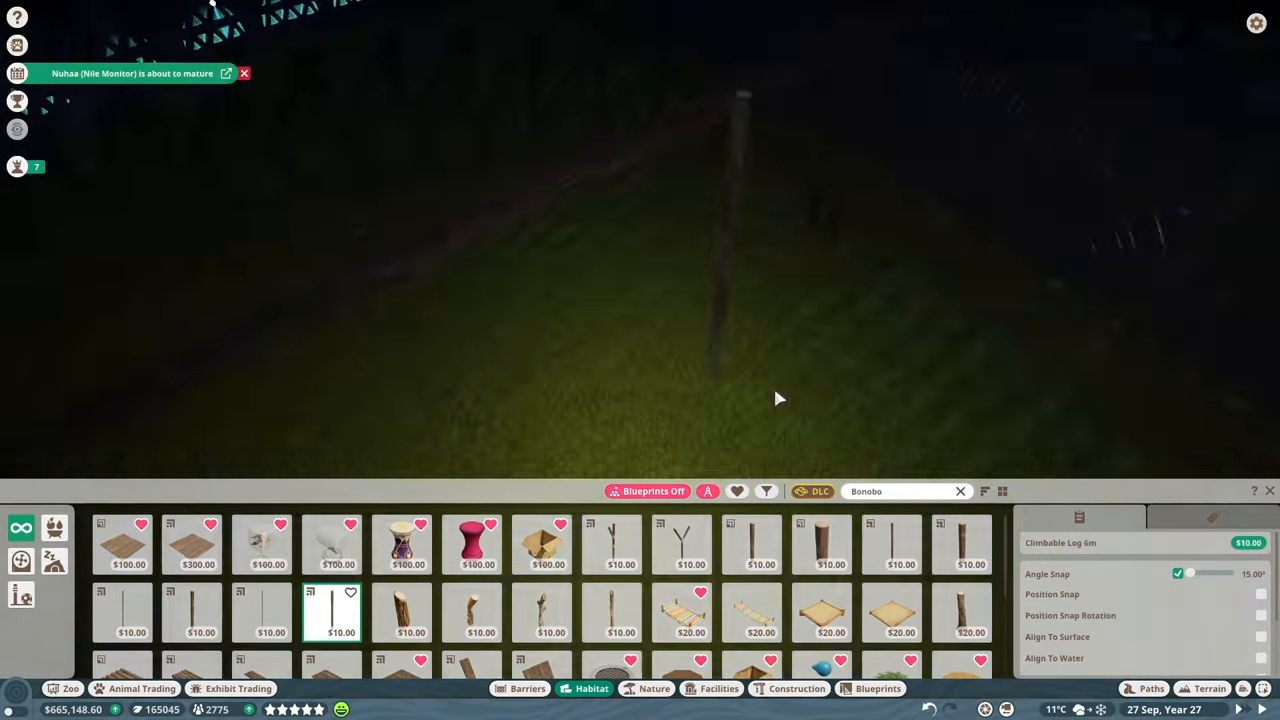
pyautogui.click(960, 545)
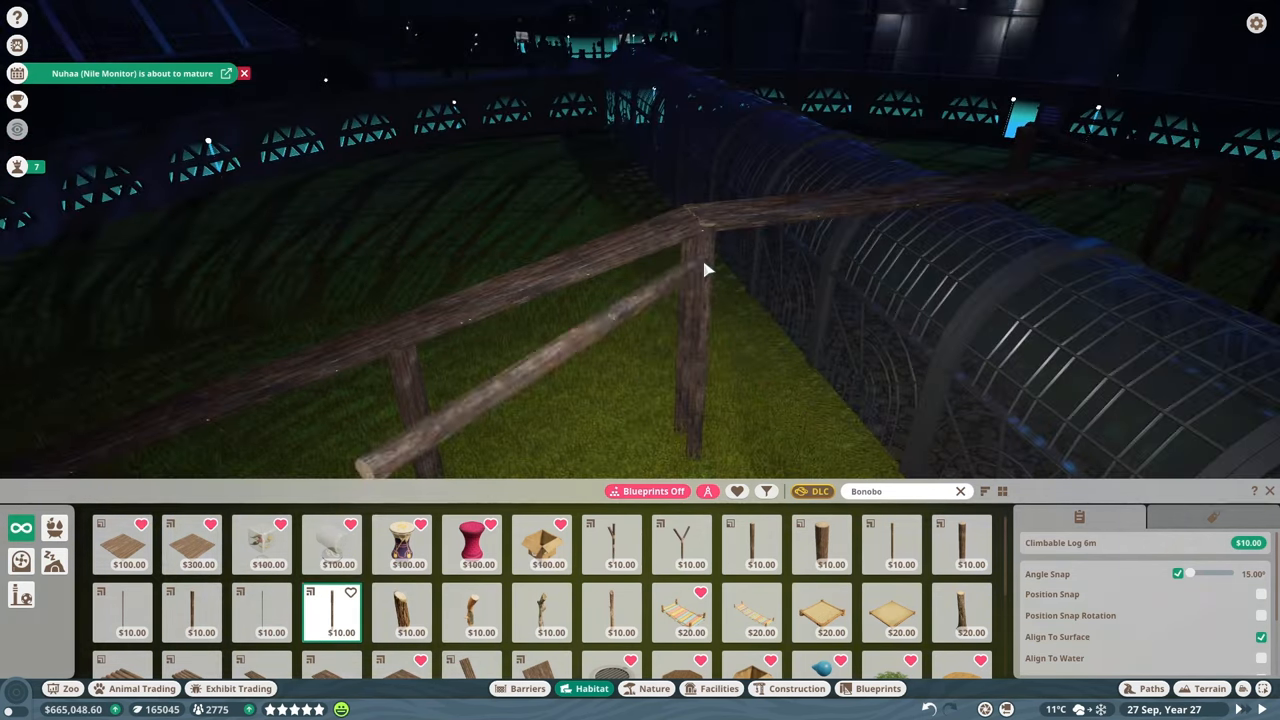
pyautogui.click(962, 612)
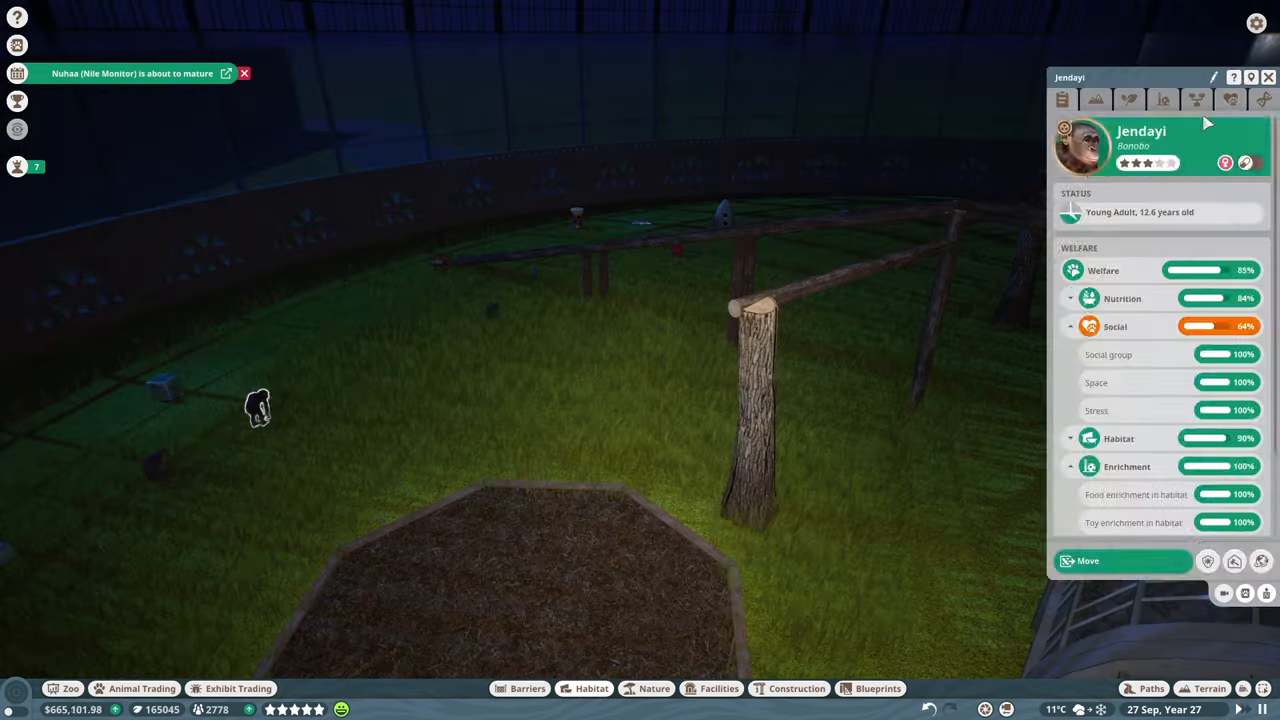
pyautogui.click(1209, 688)
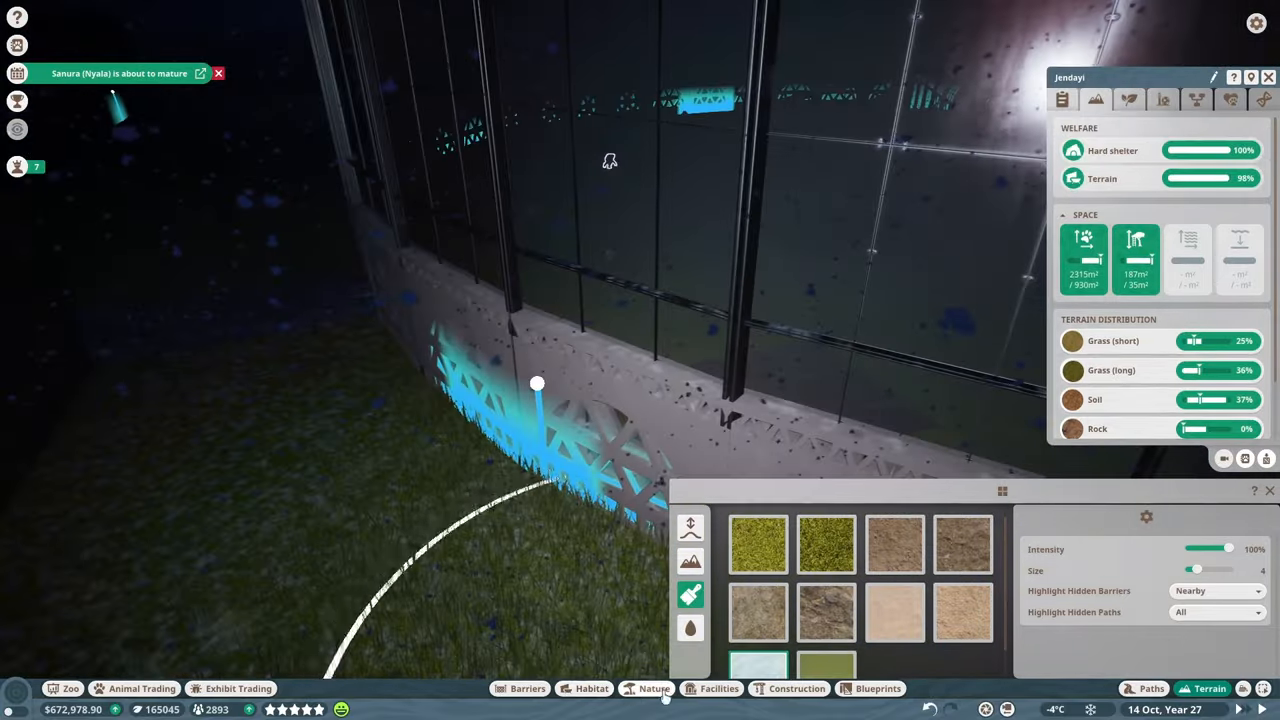
# - Paint short grass along the base of the habitat wall
pyautogui.click(592, 688)
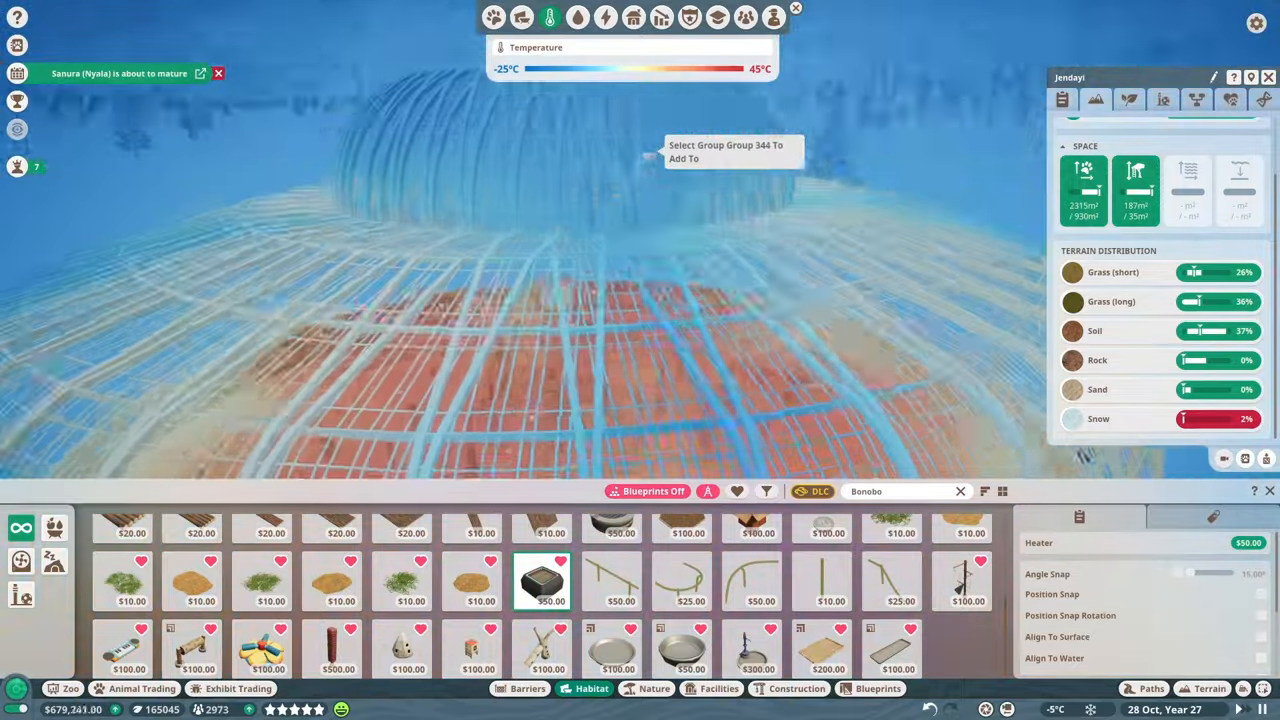
# - Place the heater in the habitat and brush short grass over the bare soil floor
pyautogui.click(1130, 99)
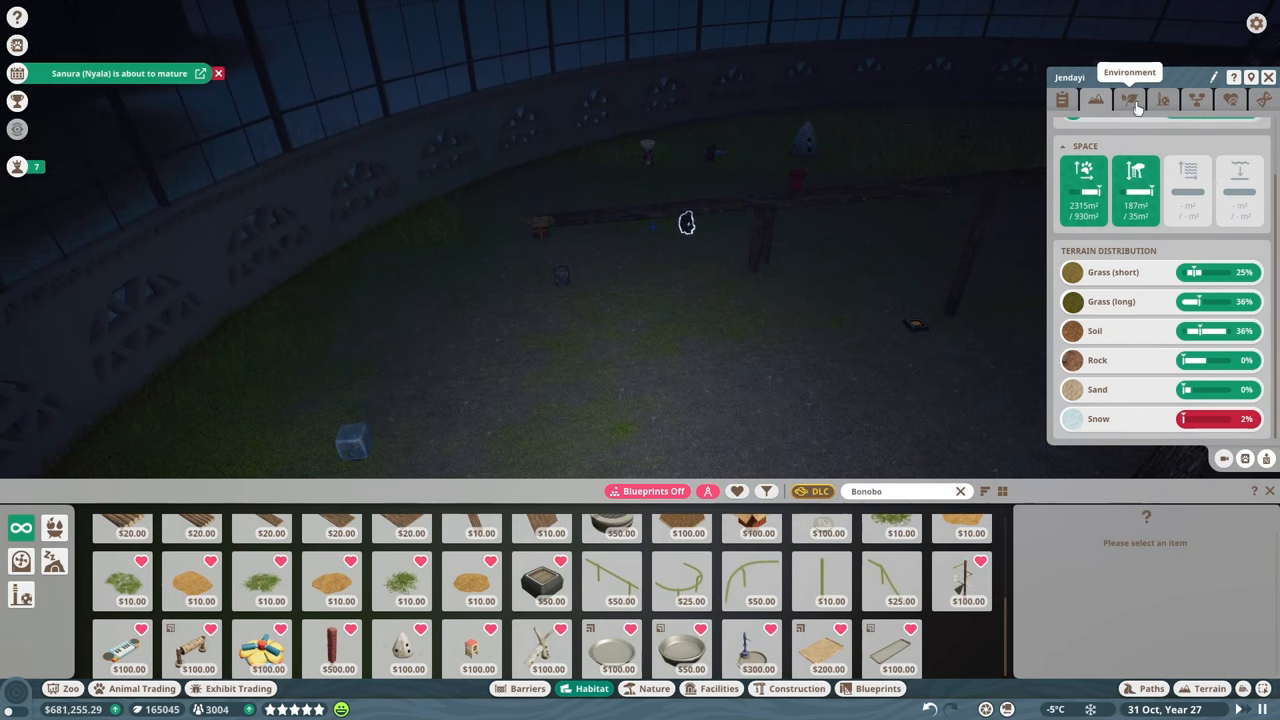
pyautogui.click(1210, 688)
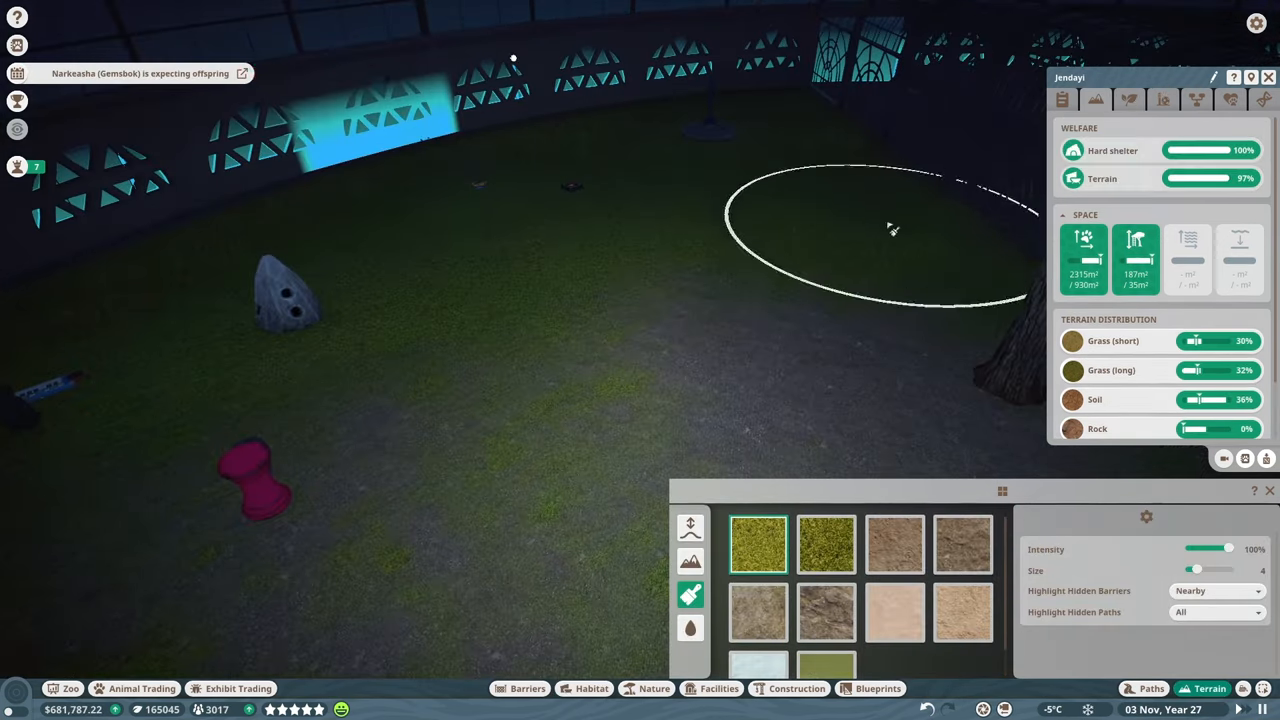
pyautogui.click(654, 688)
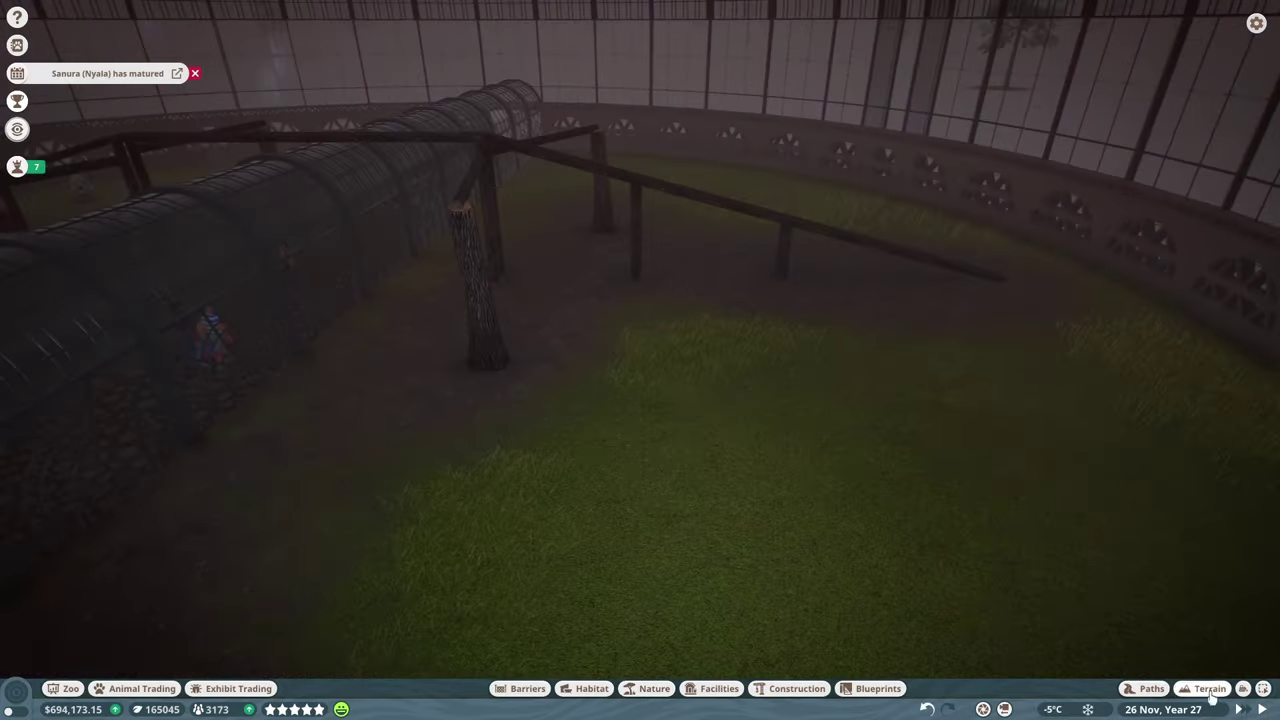
# - Lower the ground and fill it with water to form a pond beside the climbing frame
pyautogui.click(1209, 688)
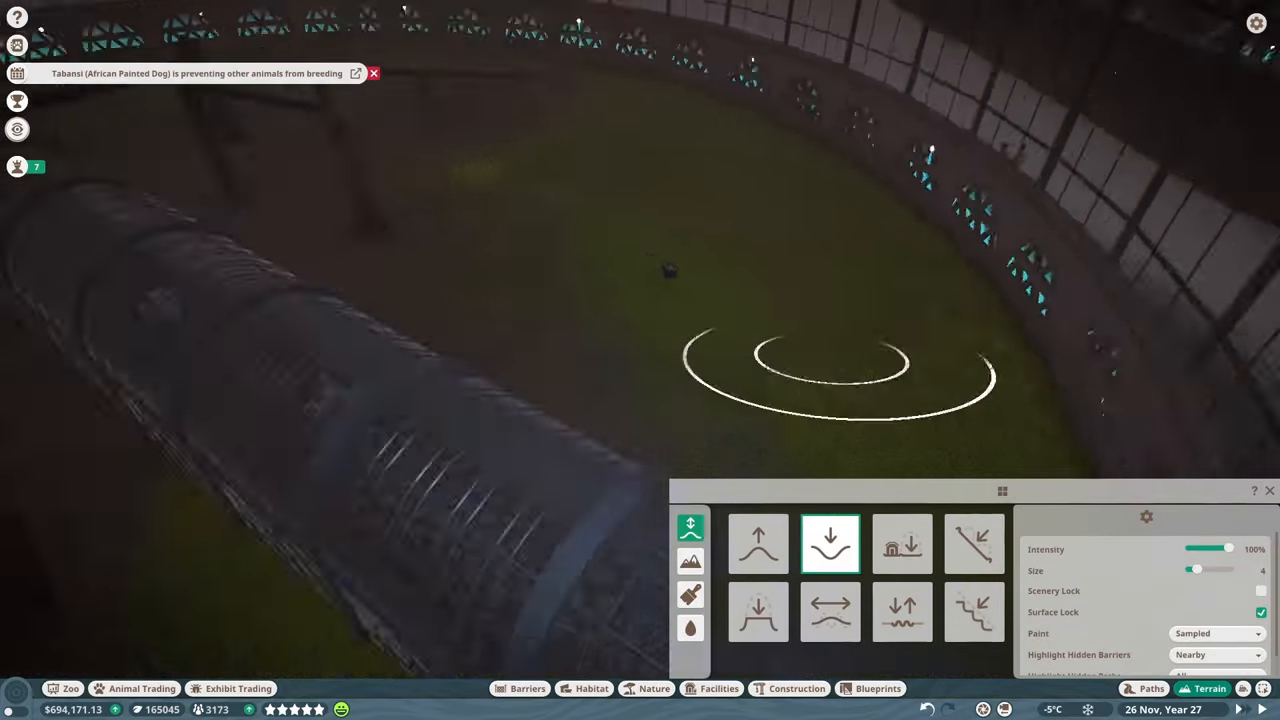
pyautogui.click(690, 627)
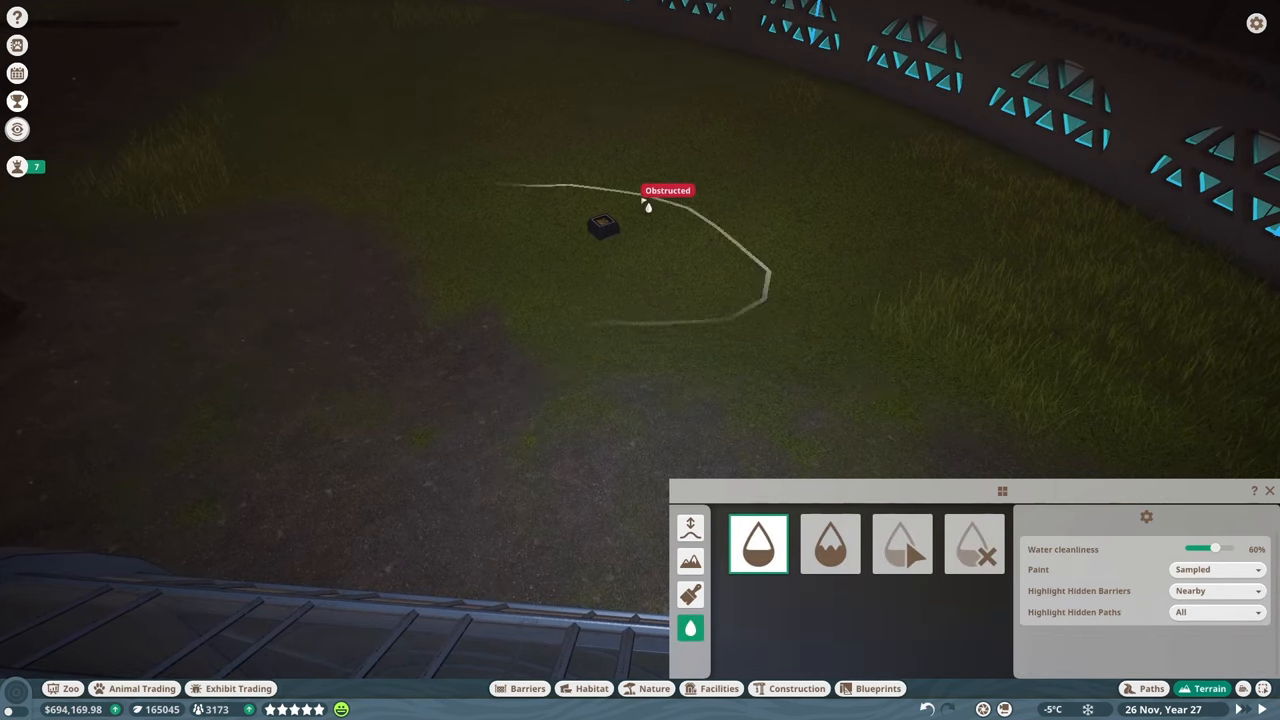
pyautogui.click(690, 528)
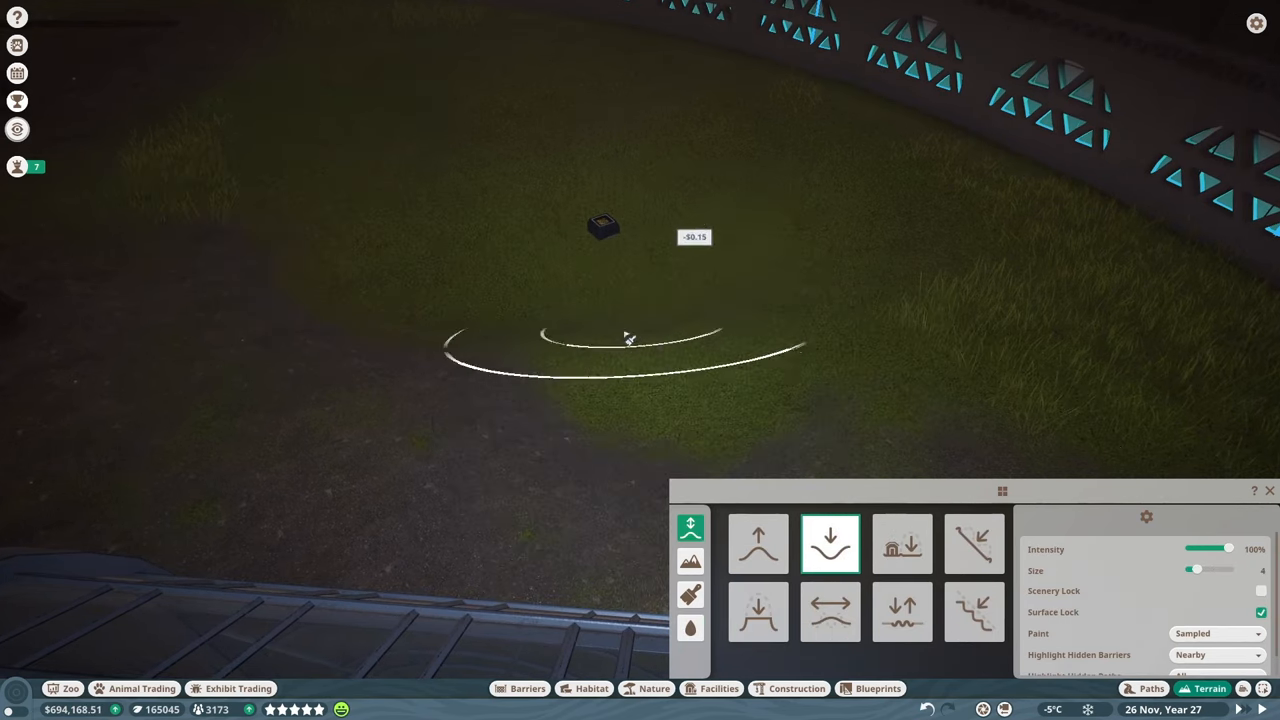
pyautogui.click(690, 628)
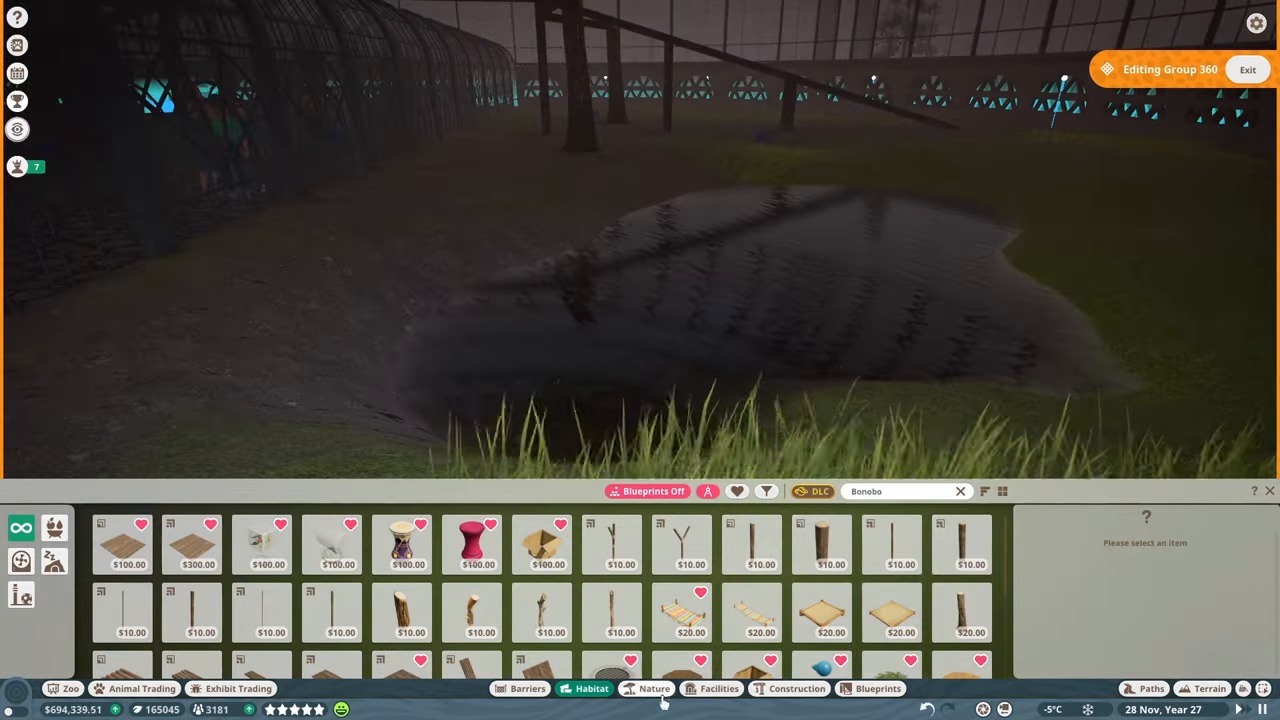
pyautogui.click(654, 688)
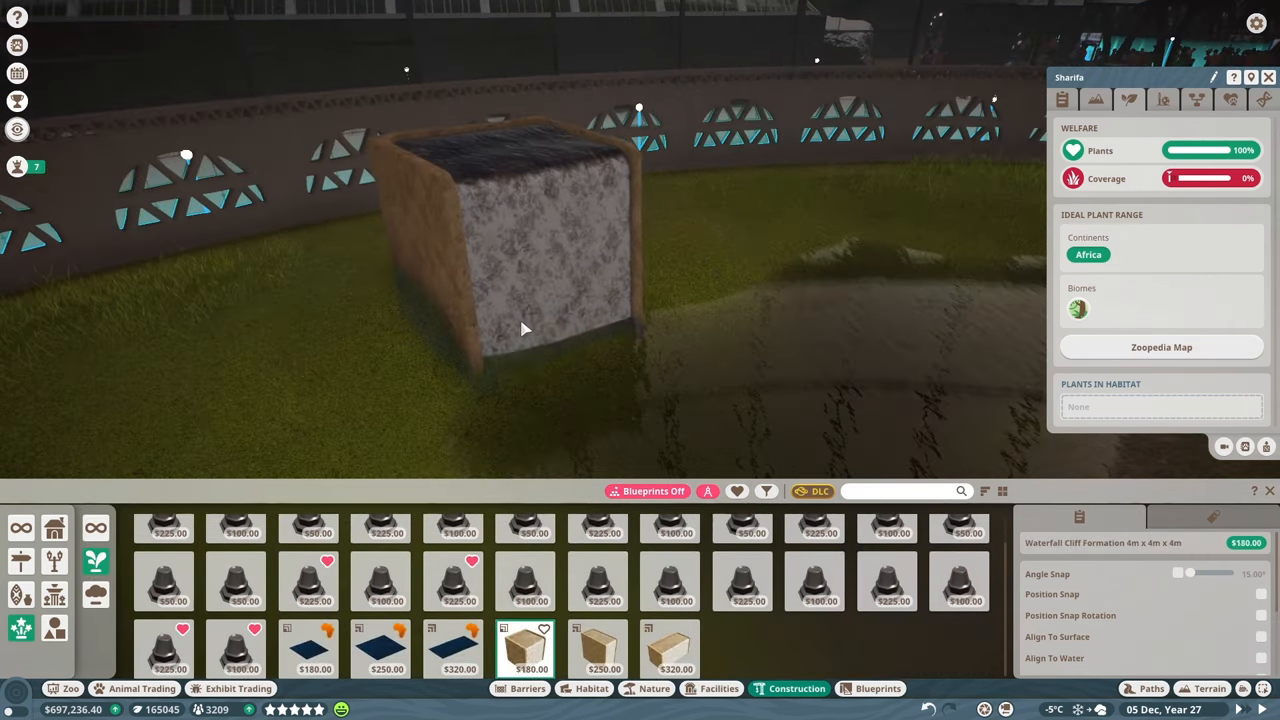
# - Place the waterfall cliff, surround it with Dynamic Mossy Rock 08, and add a thin climbable log
pyautogui.click(654, 688)
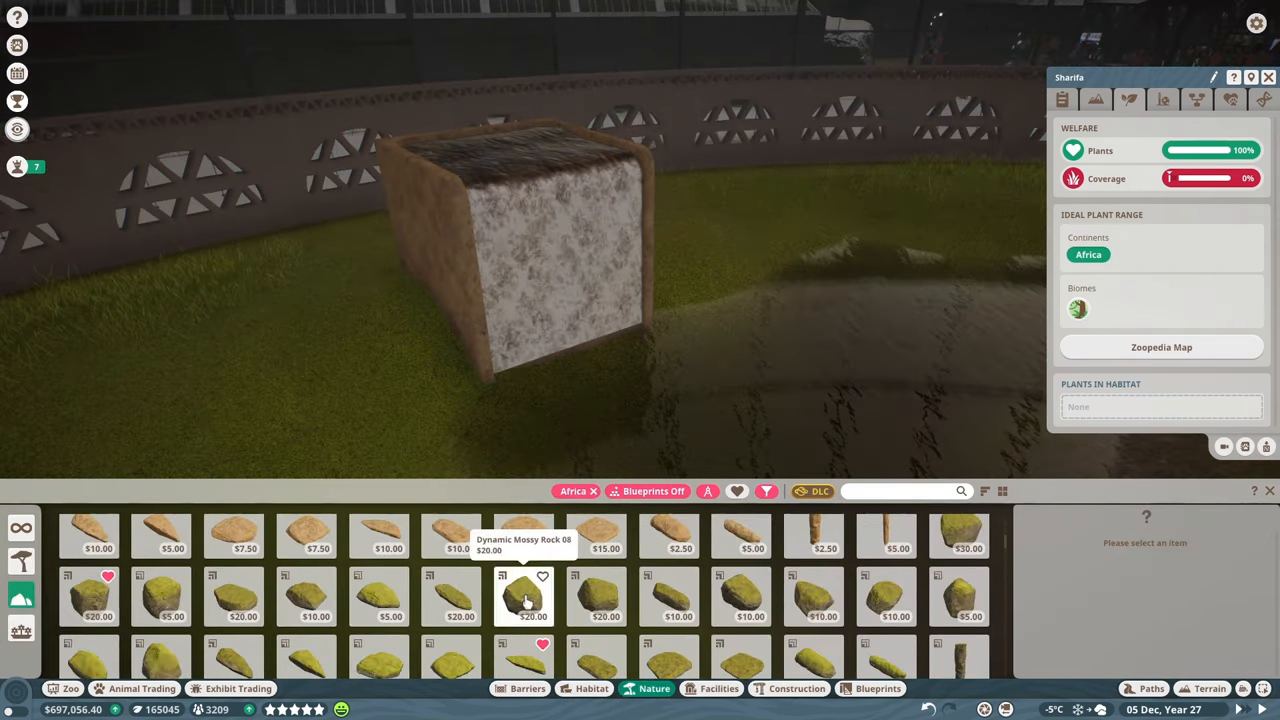
pyautogui.click(523, 596)
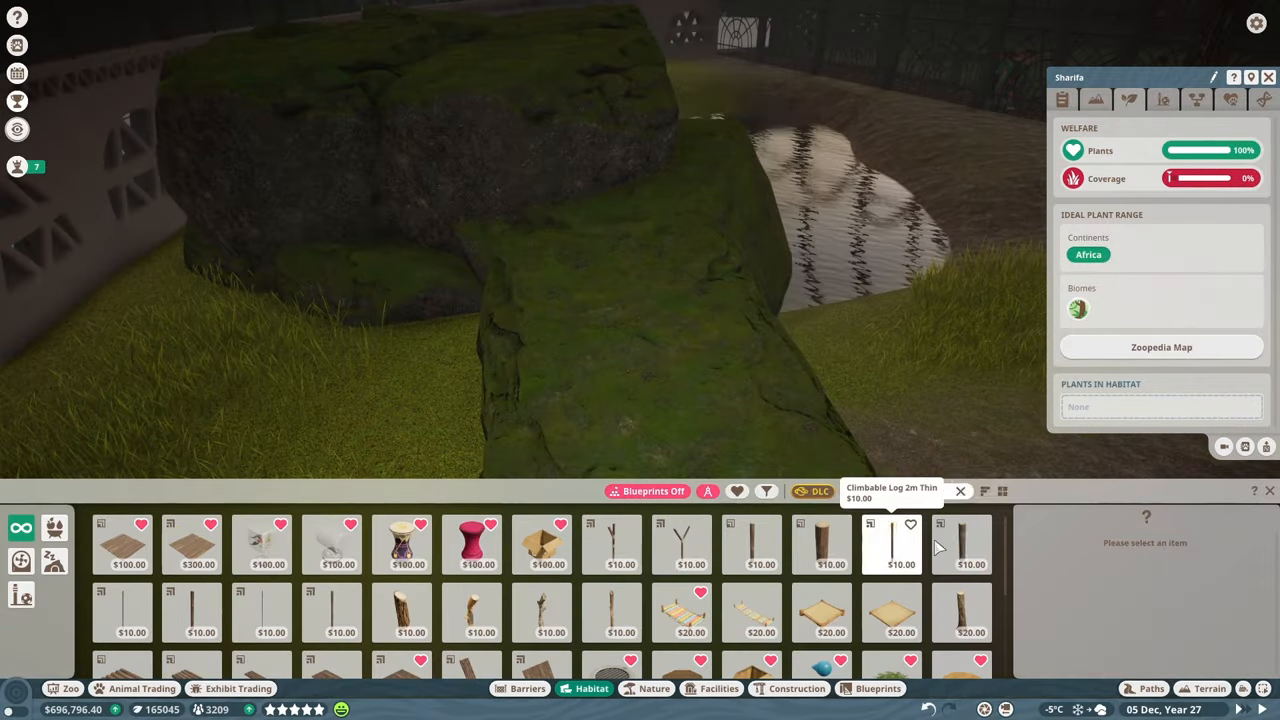
pyautogui.click(960, 543)
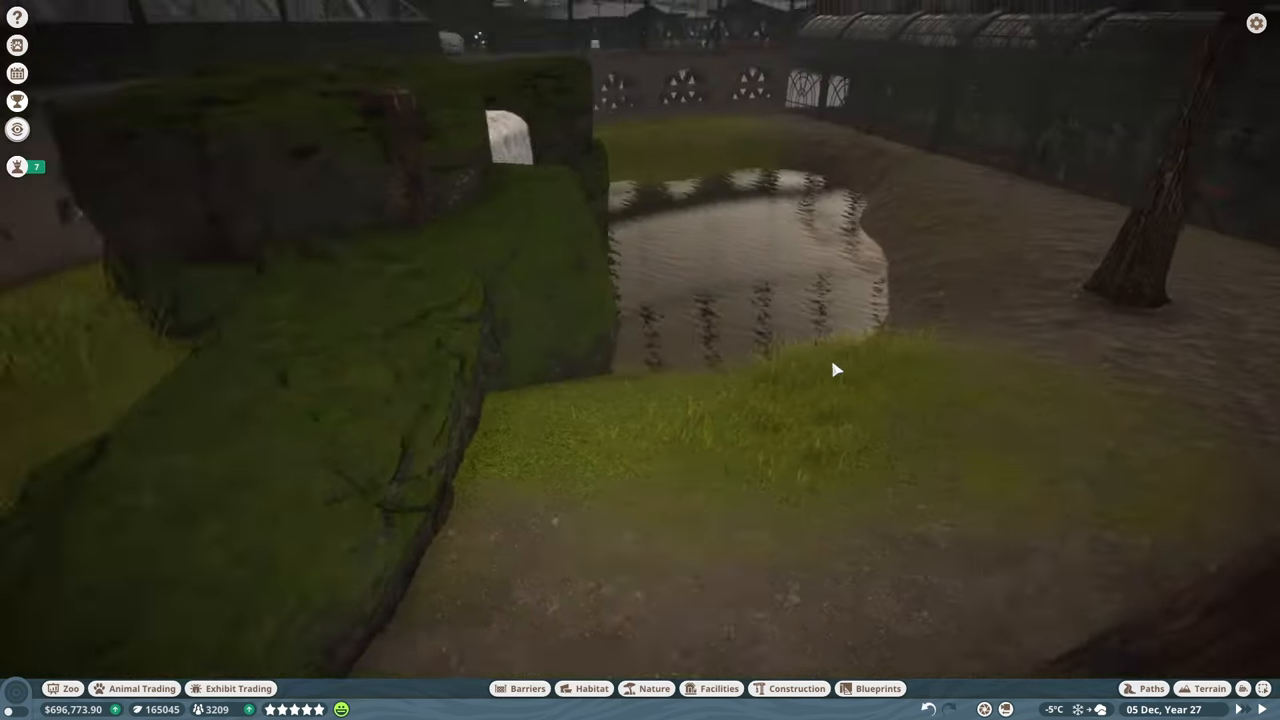
pyautogui.click(654, 688)
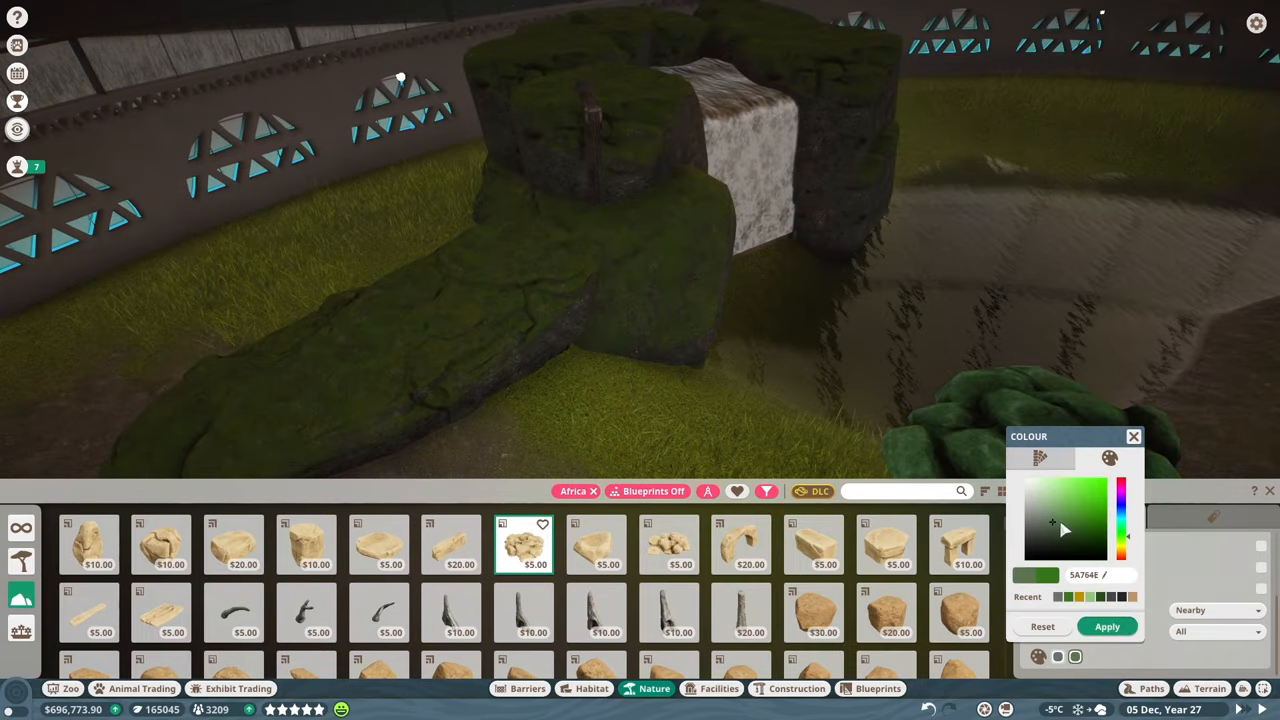
# - Tint the rocks green and add rock clusters around the pond
pyautogui.click(1060, 533)
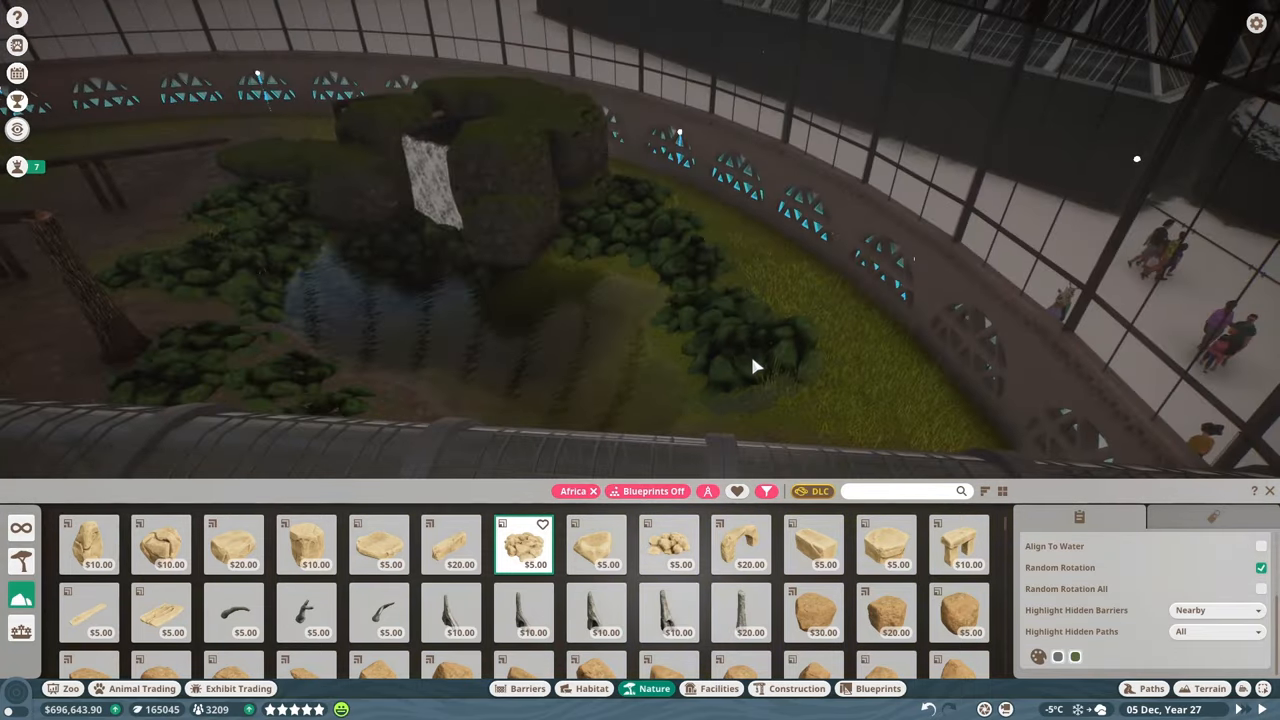
pyautogui.click(668, 544)
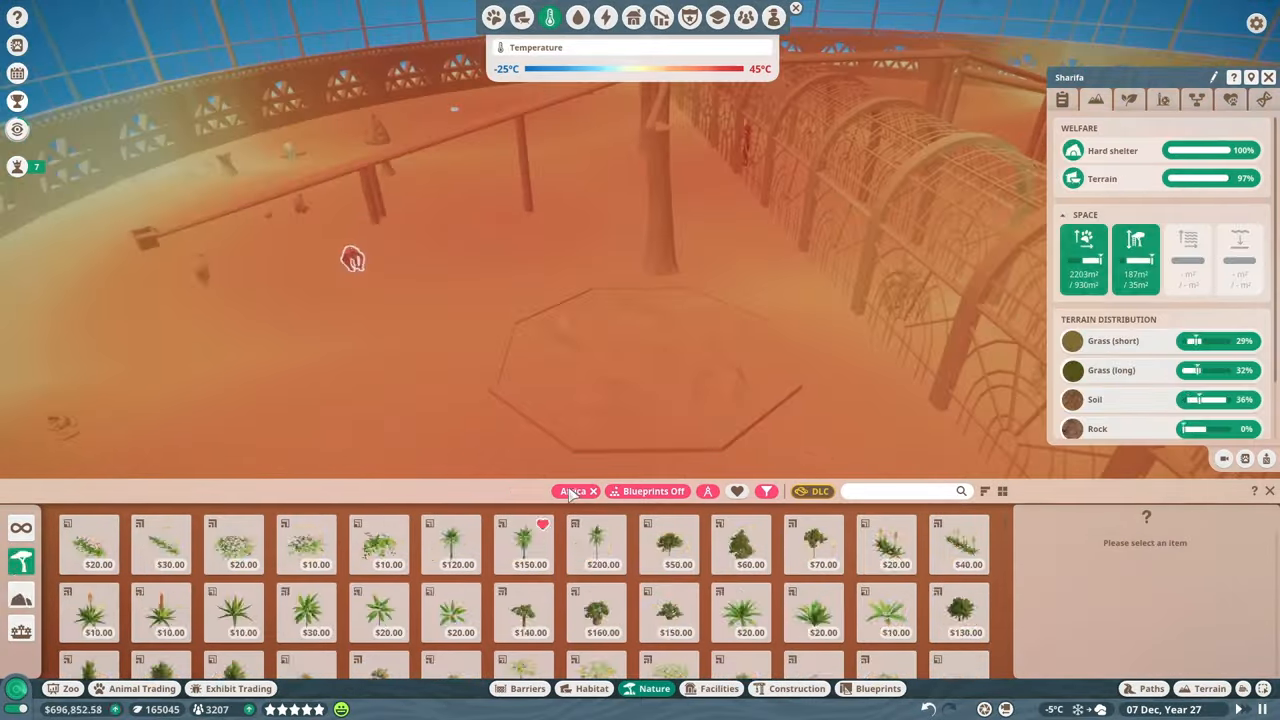
# - Plant an African oil palm and another palm across the habitat
pyautogui.click(450, 545)
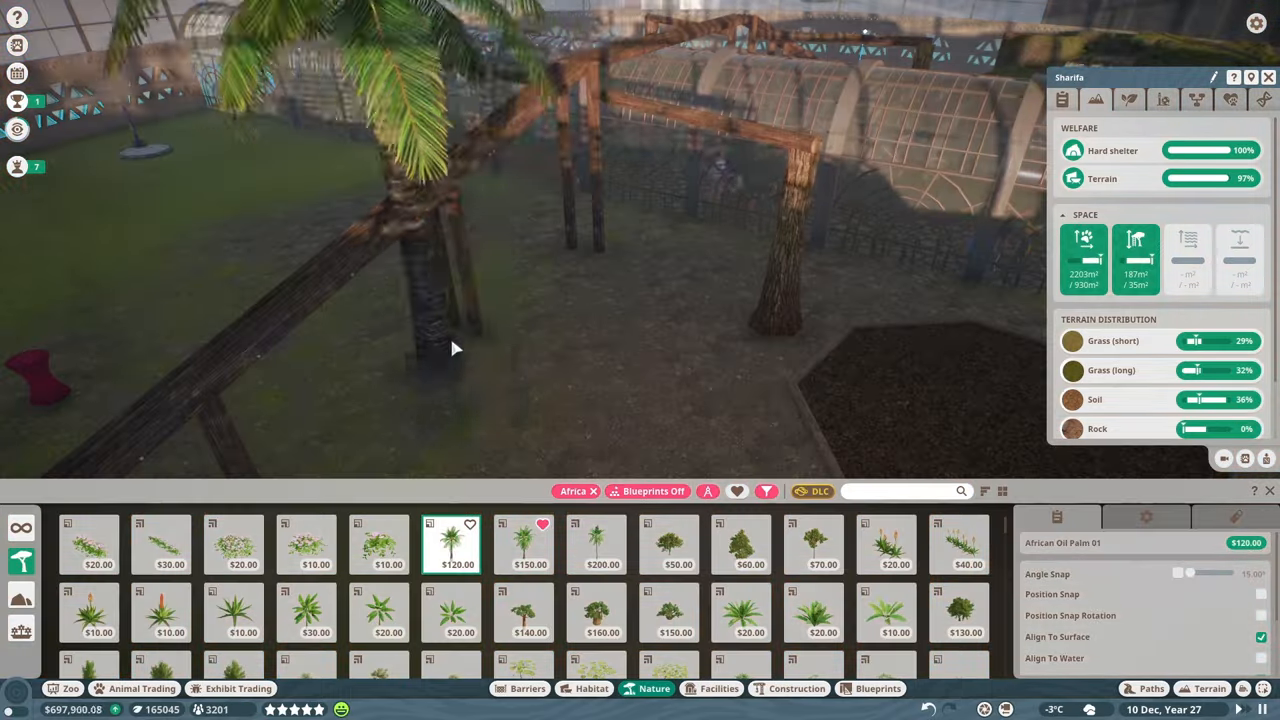
pyautogui.click(597, 544)
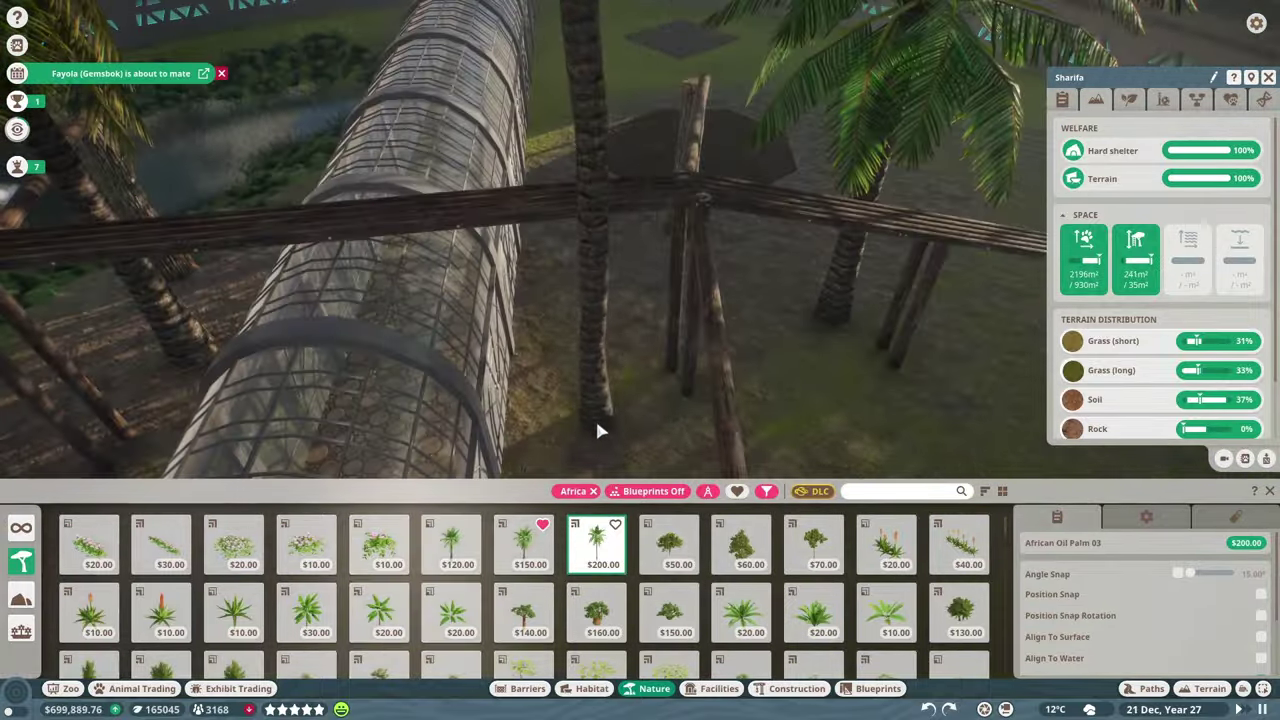
pyautogui.click(1128, 99)
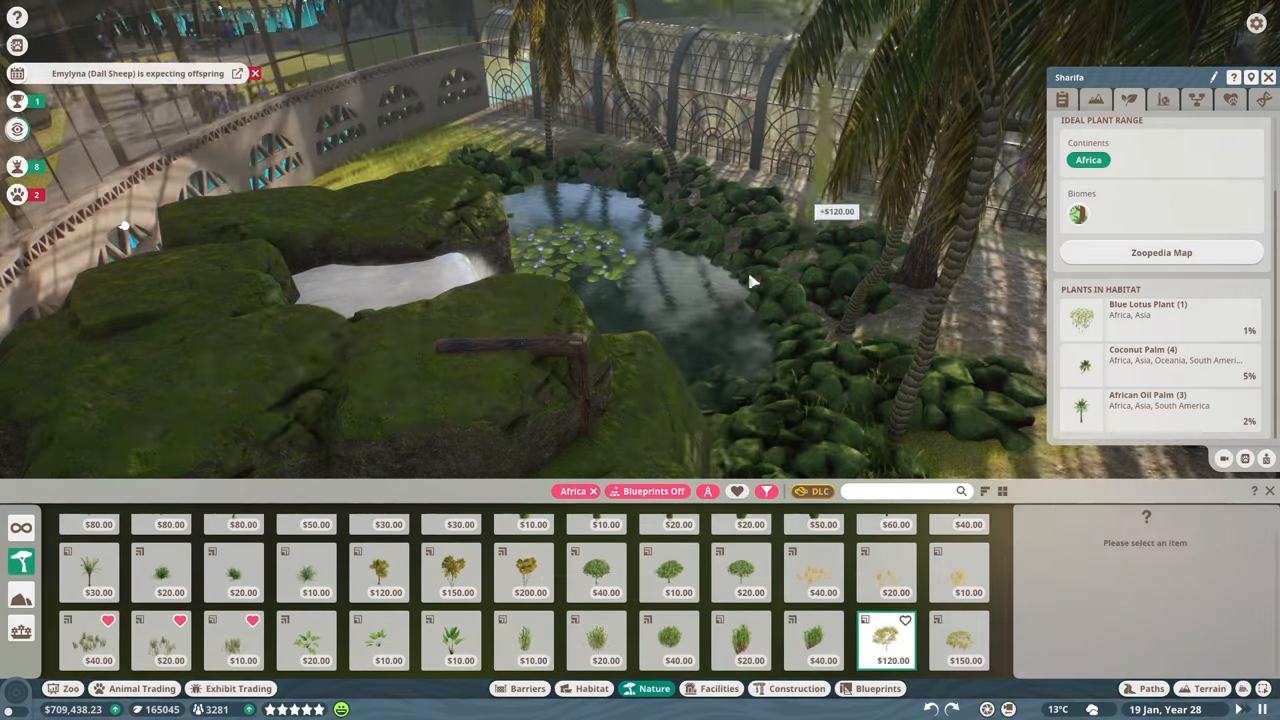
# - Plant Fig Tree 03 and mangrove apple trees inside the greenhouse
pyautogui.click(306, 588)
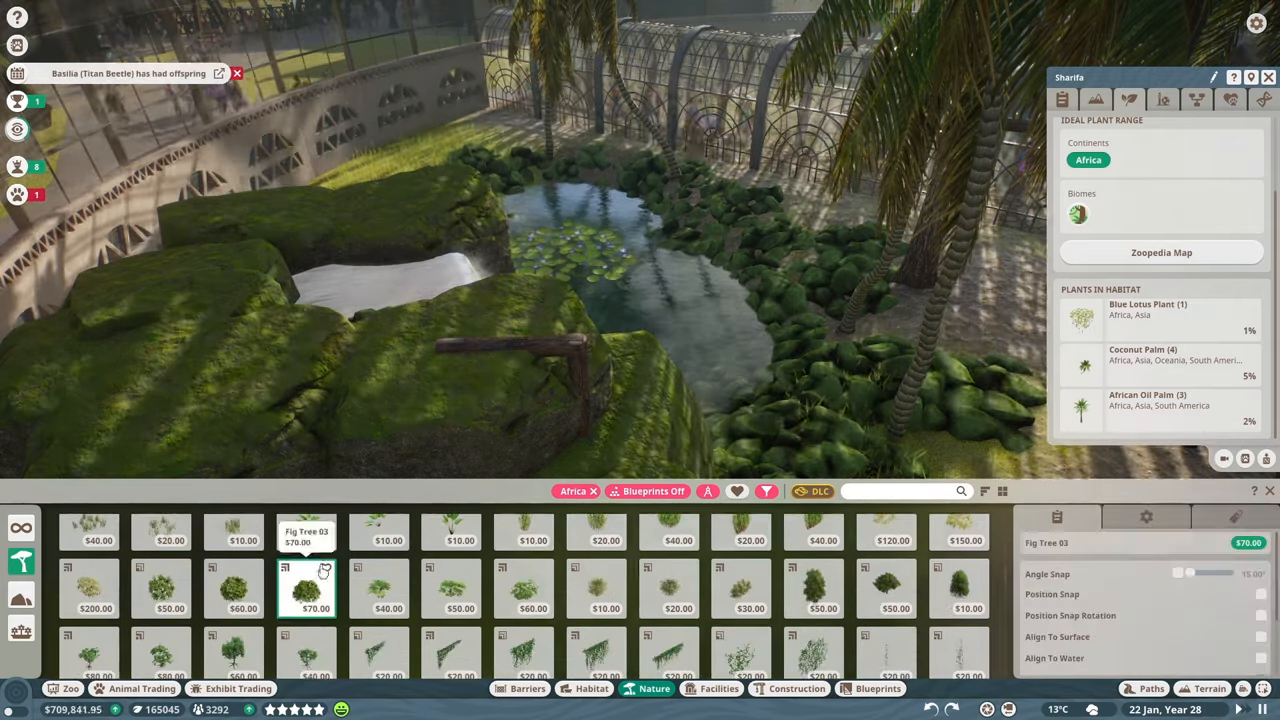
pyautogui.click(822, 588)
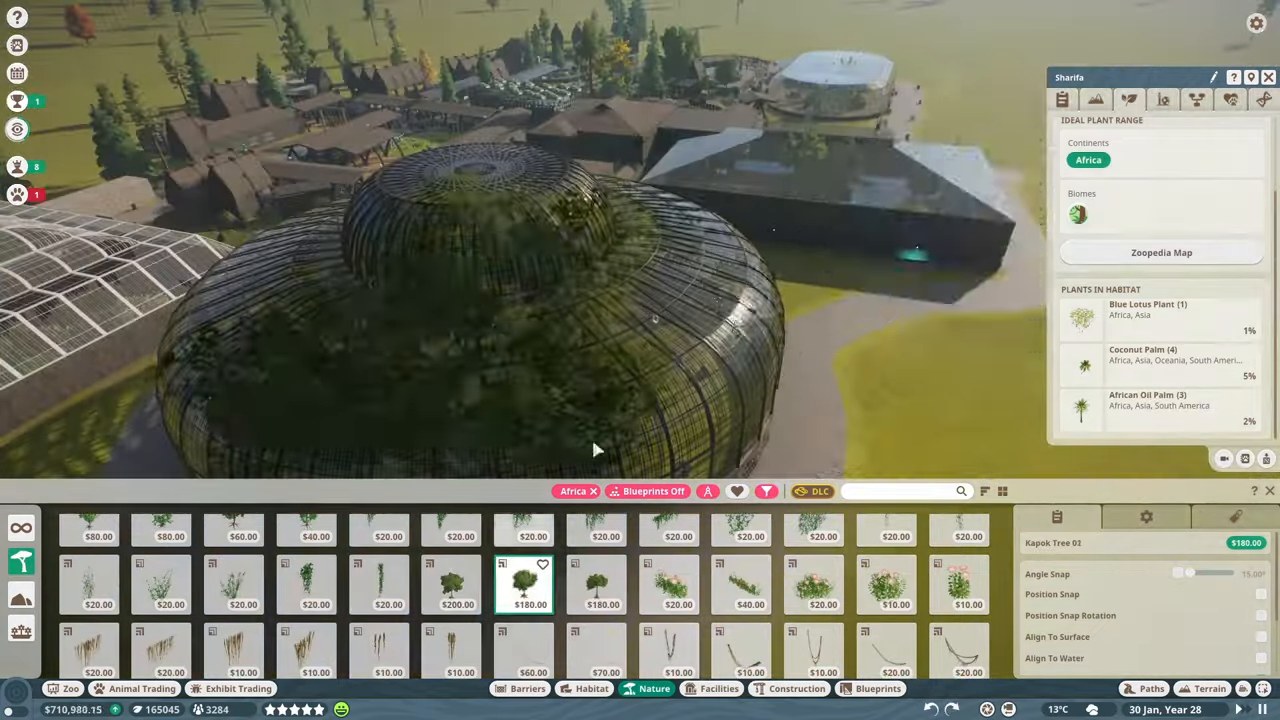
pyautogui.click(597, 585)
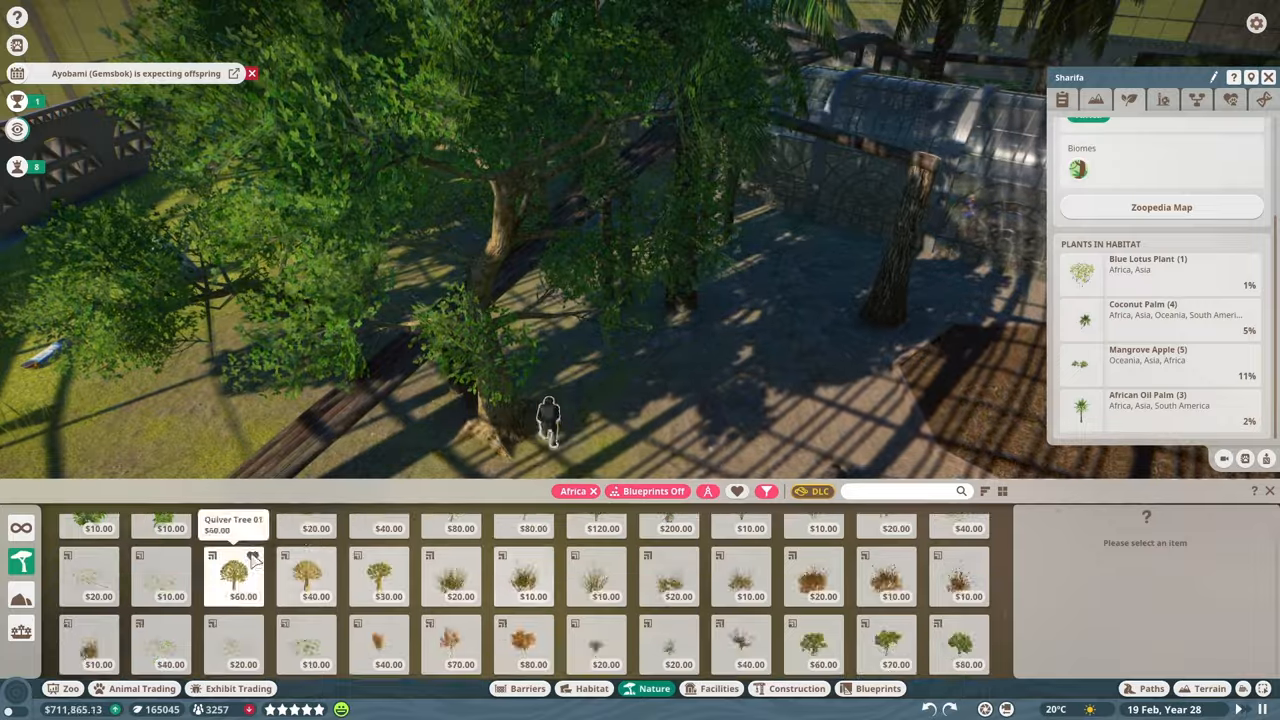
# - Plant Quiver Tree 01, other African trees and a Tree Fern 04 among the palms
pyautogui.click(885, 645)
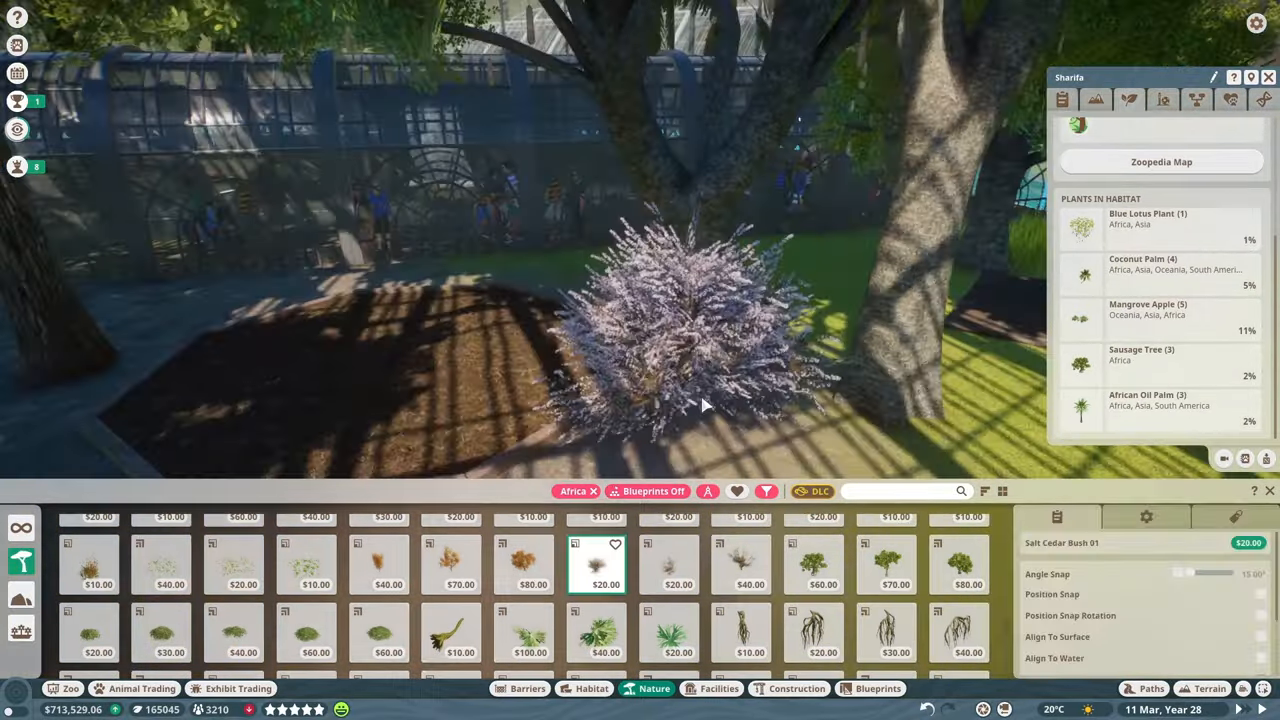
pyautogui.click(813, 633)
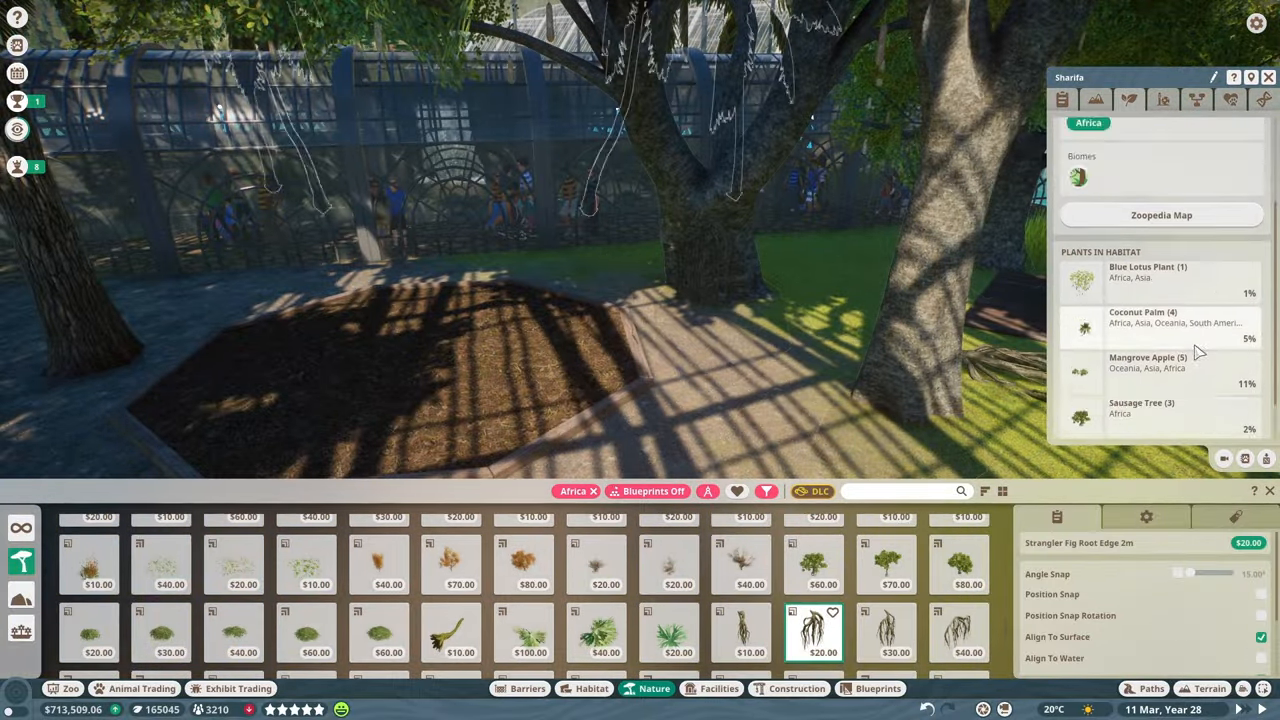
pyautogui.click(958, 630)
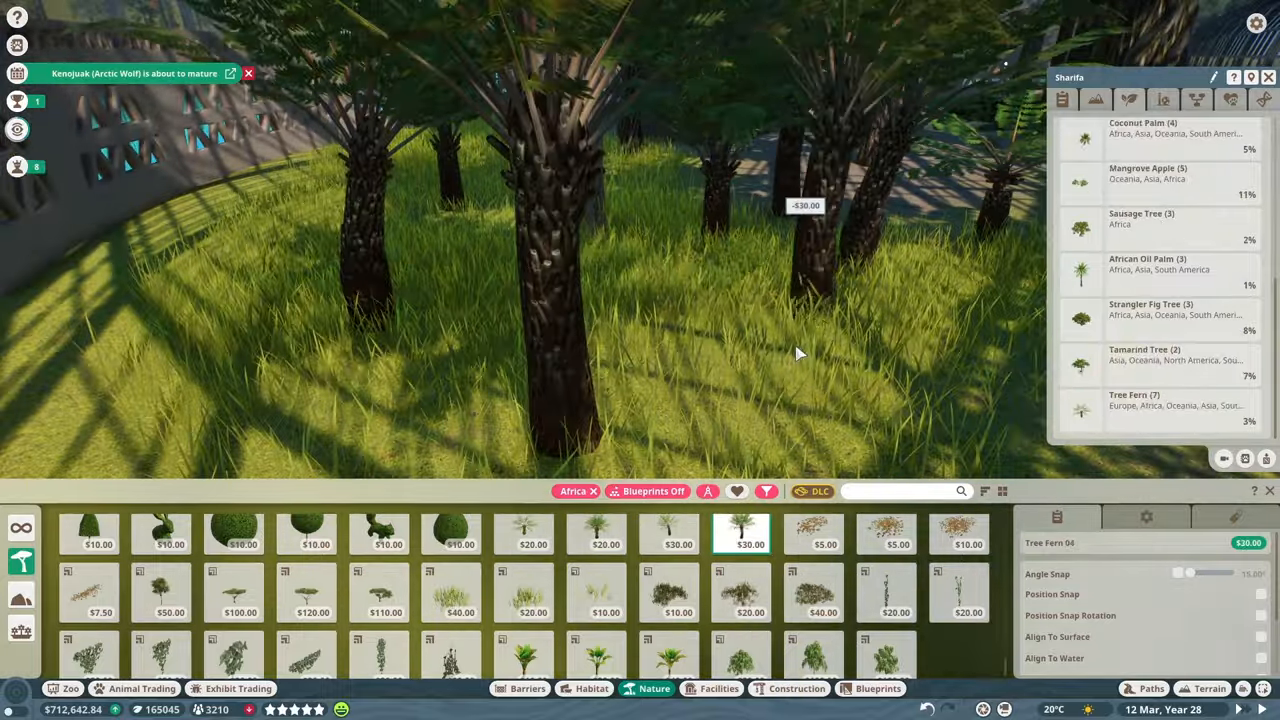
pyautogui.click(667, 656)
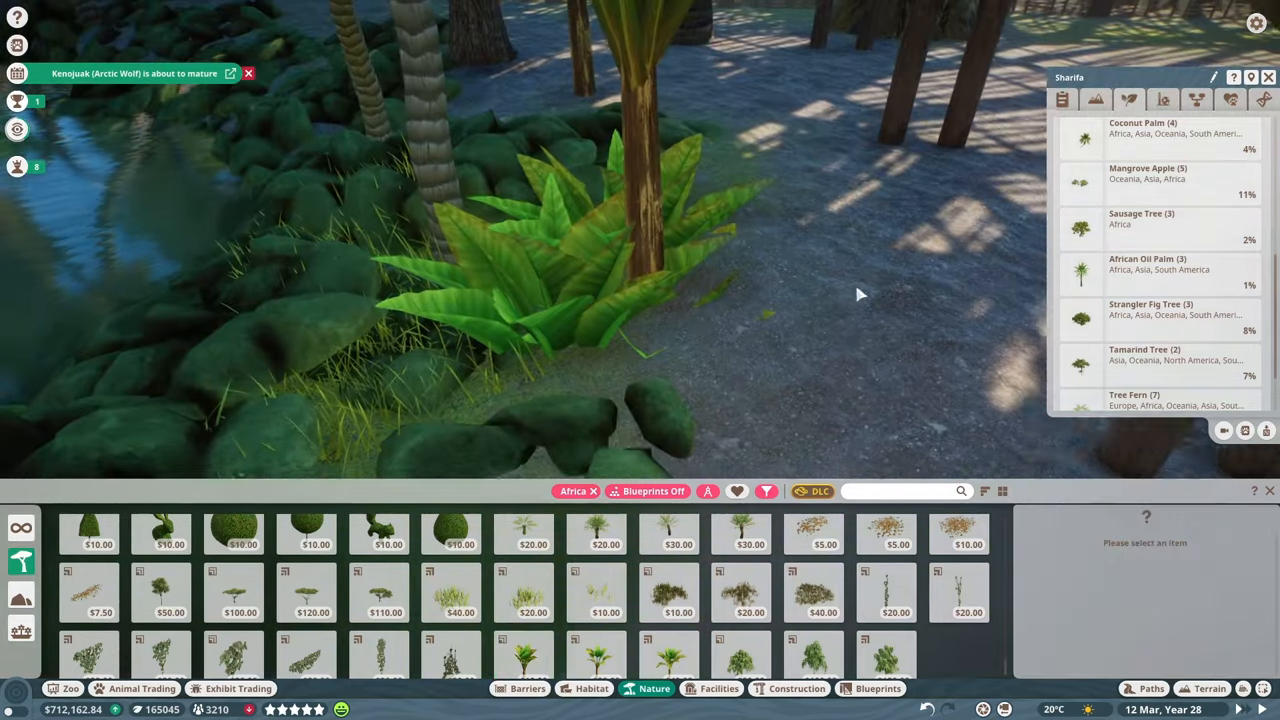
pyautogui.click(813, 655)
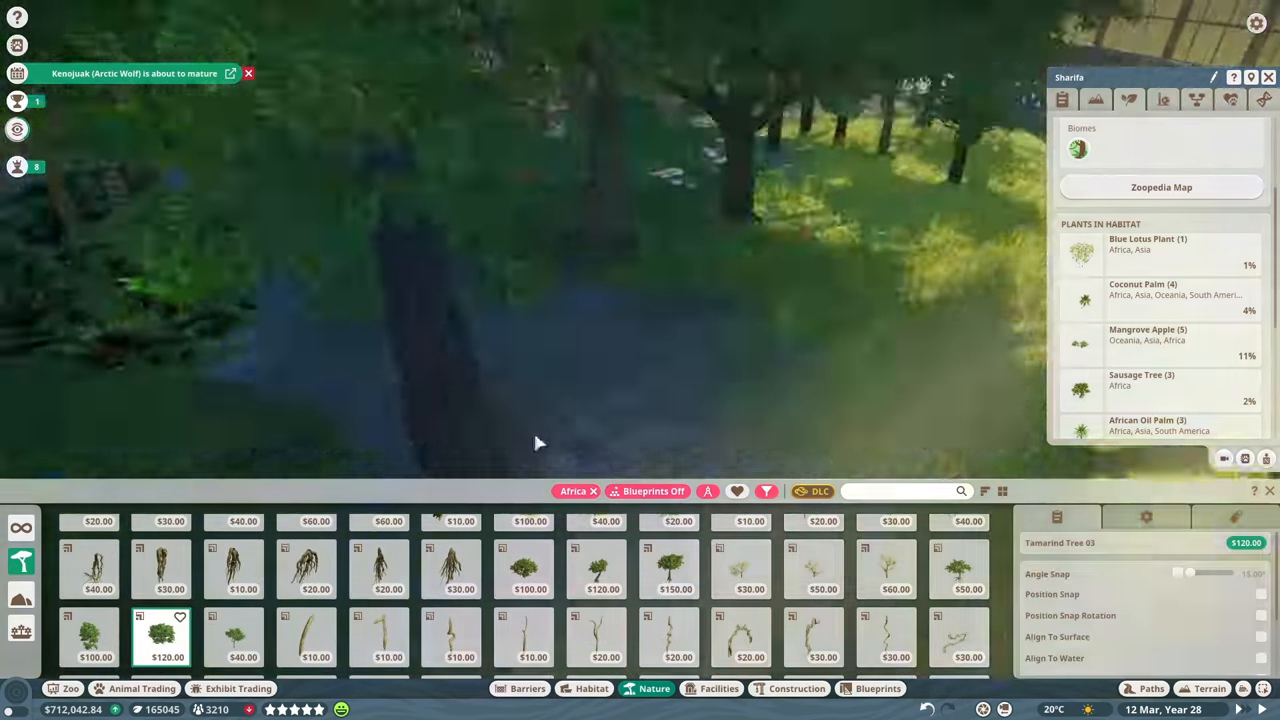
# - Plant Tamarind Tree 01 beside the greenhouse's glass wall
pyautogui.click(958, 568)
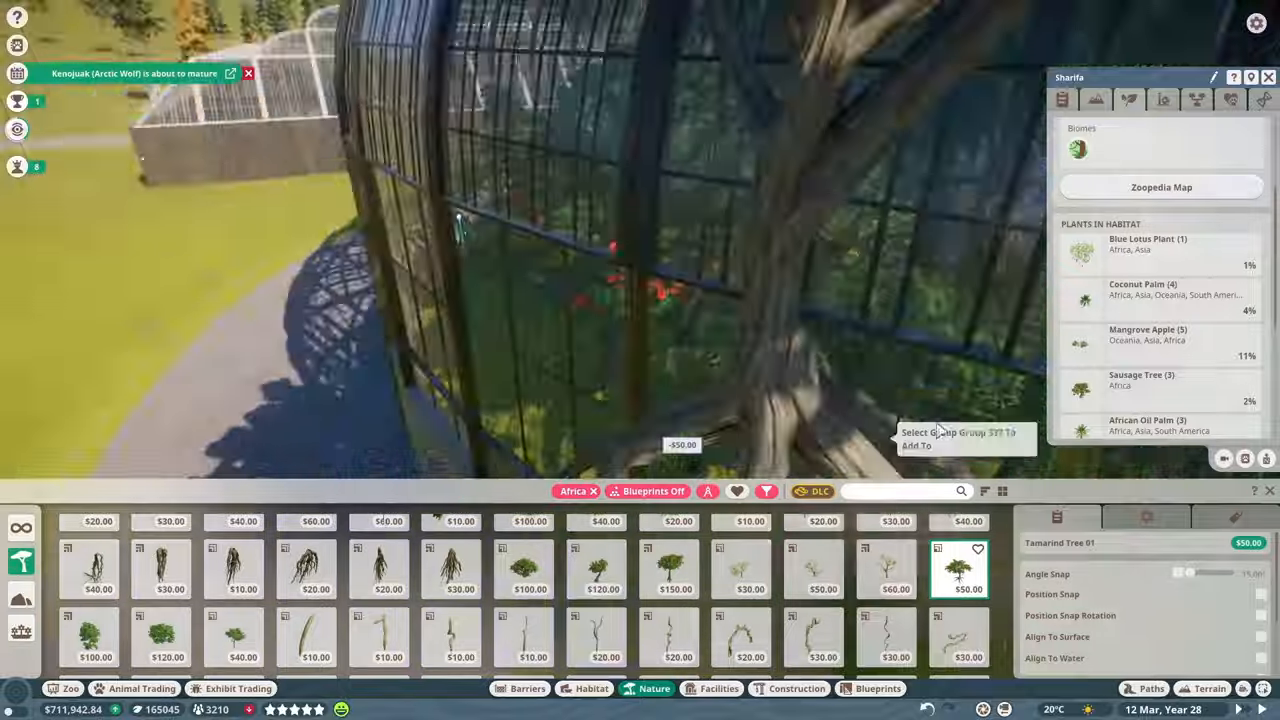
pyautogui.click(524, 568)
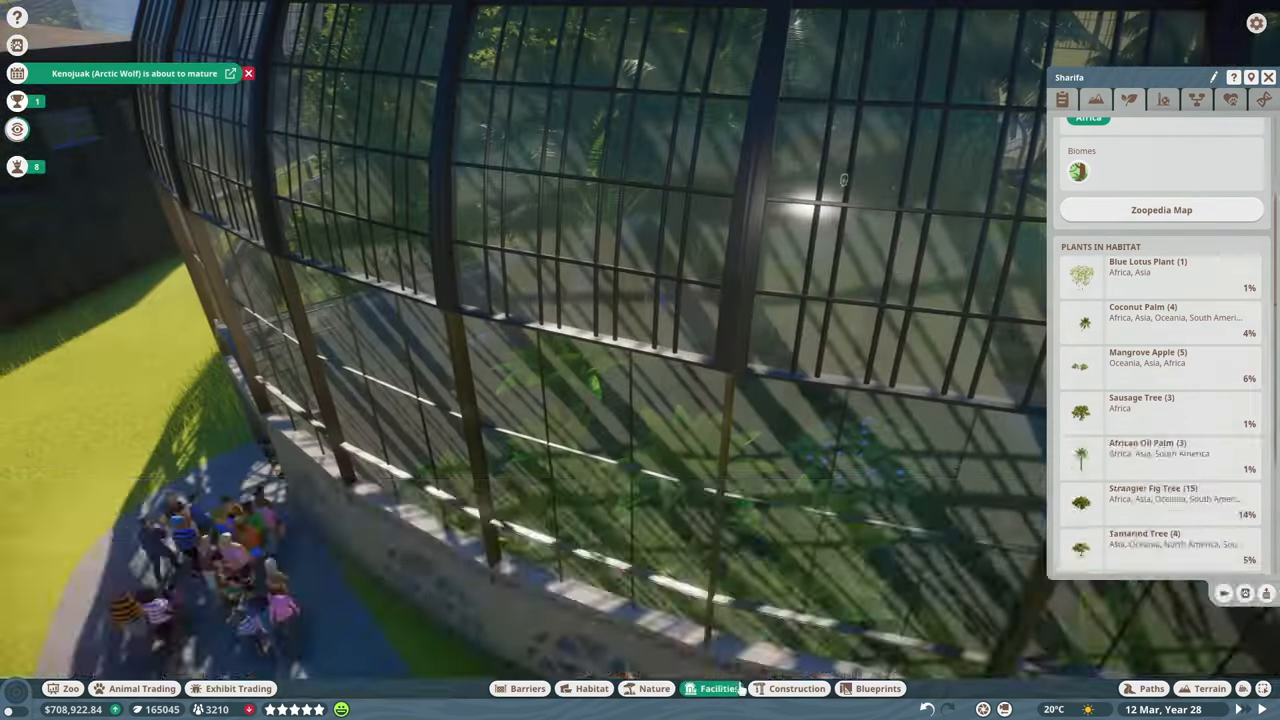
# - Close the Nature panel and orbit the camera around a bonobo climbing the log frame
pyautogui.click(719, 688)
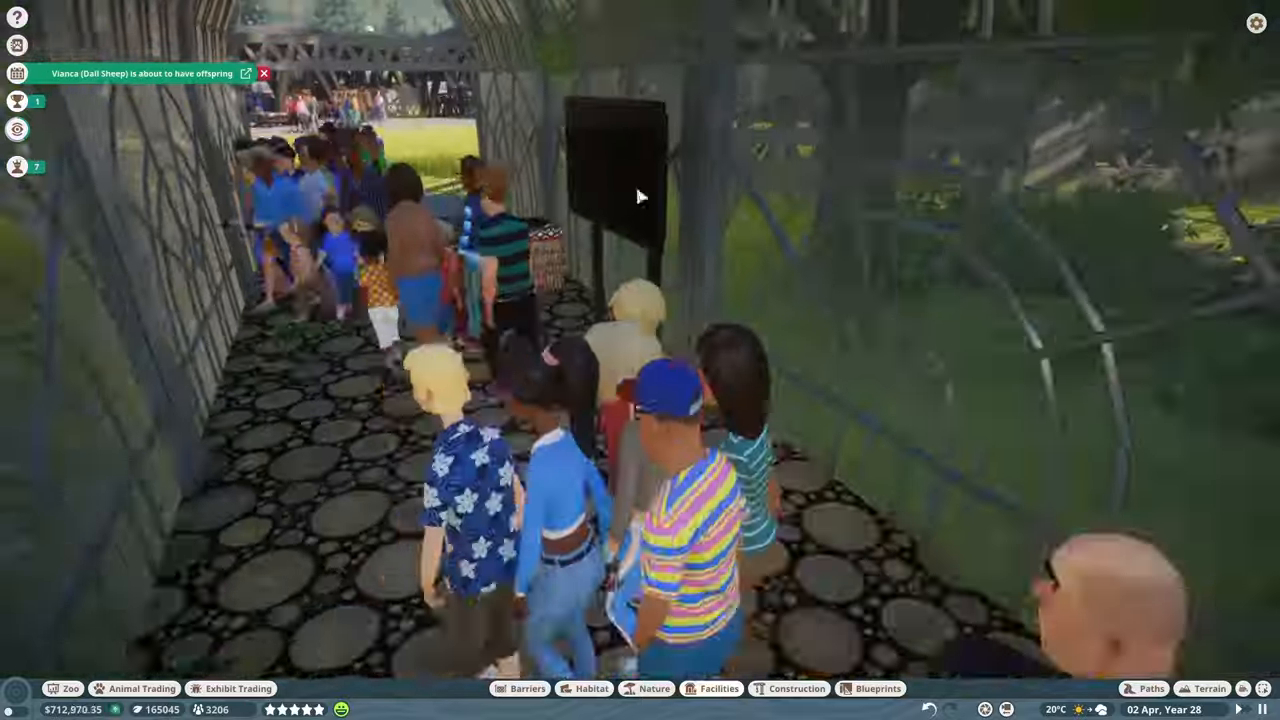
pyautogui.click(712, 688)
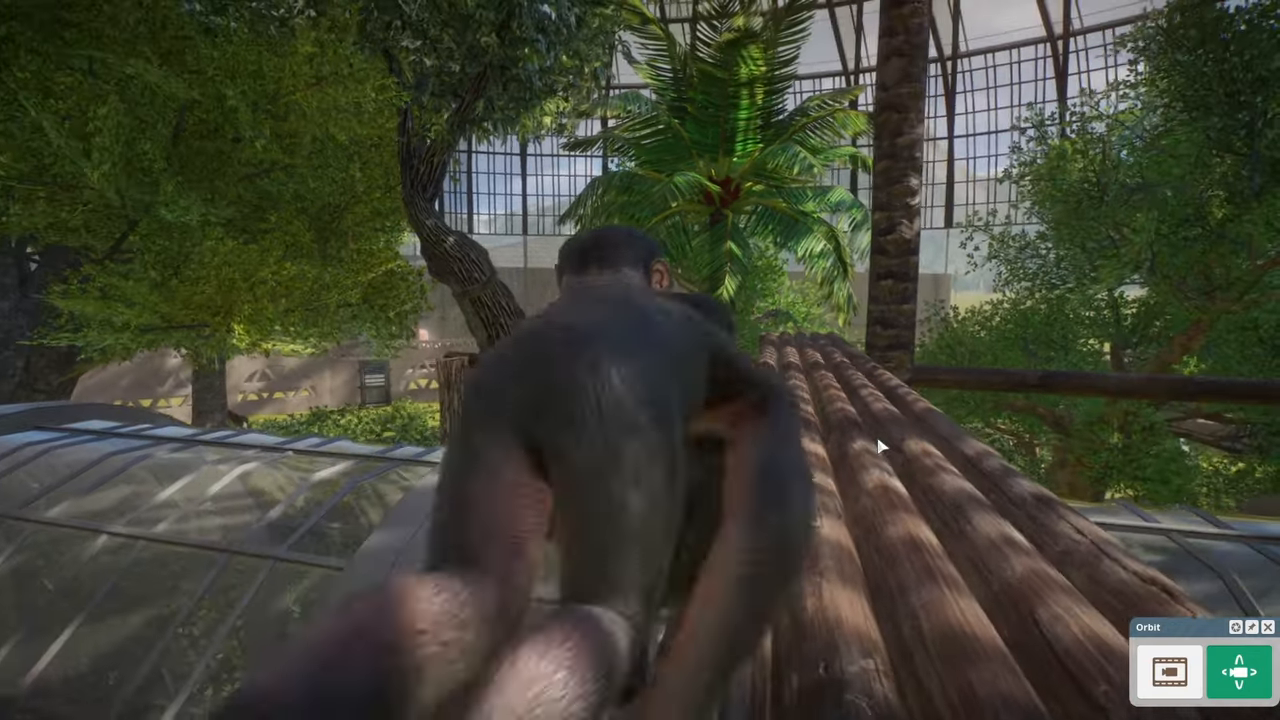
pyautogui.click(620, 350)
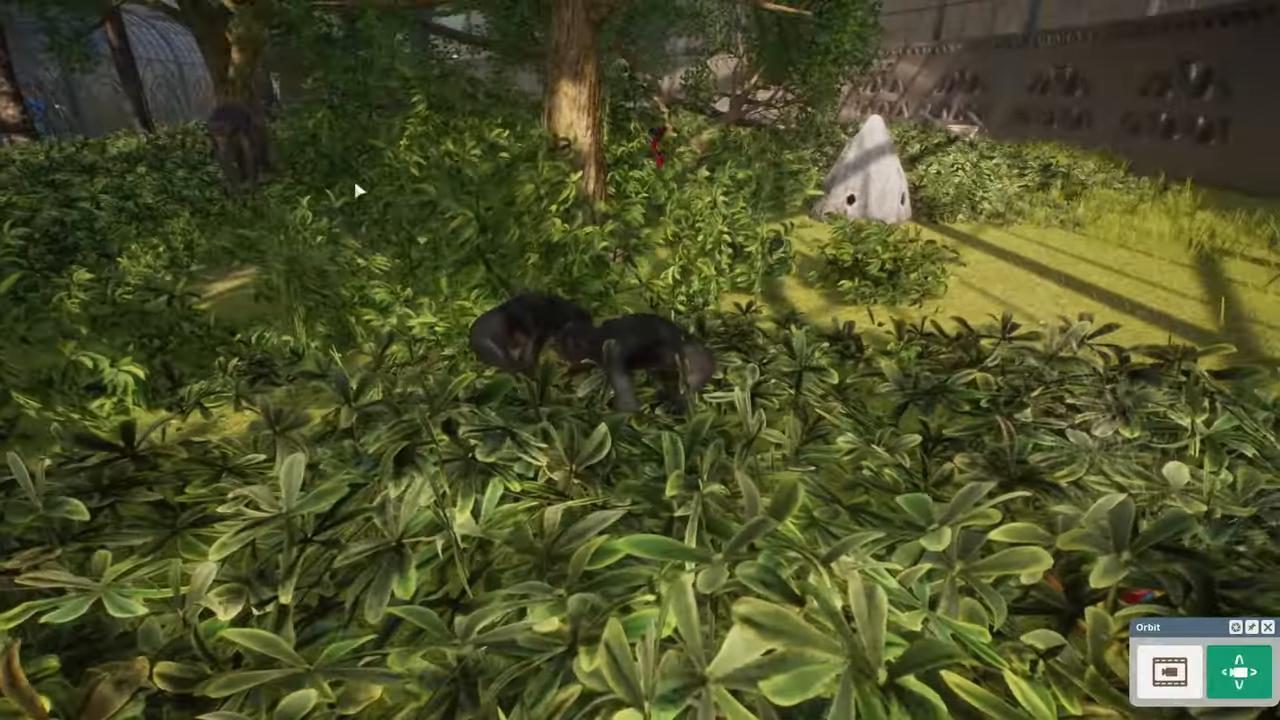
# - Show the animal alerts warning that the Nile monitors are fighting
pyautogui.click(550, 340)
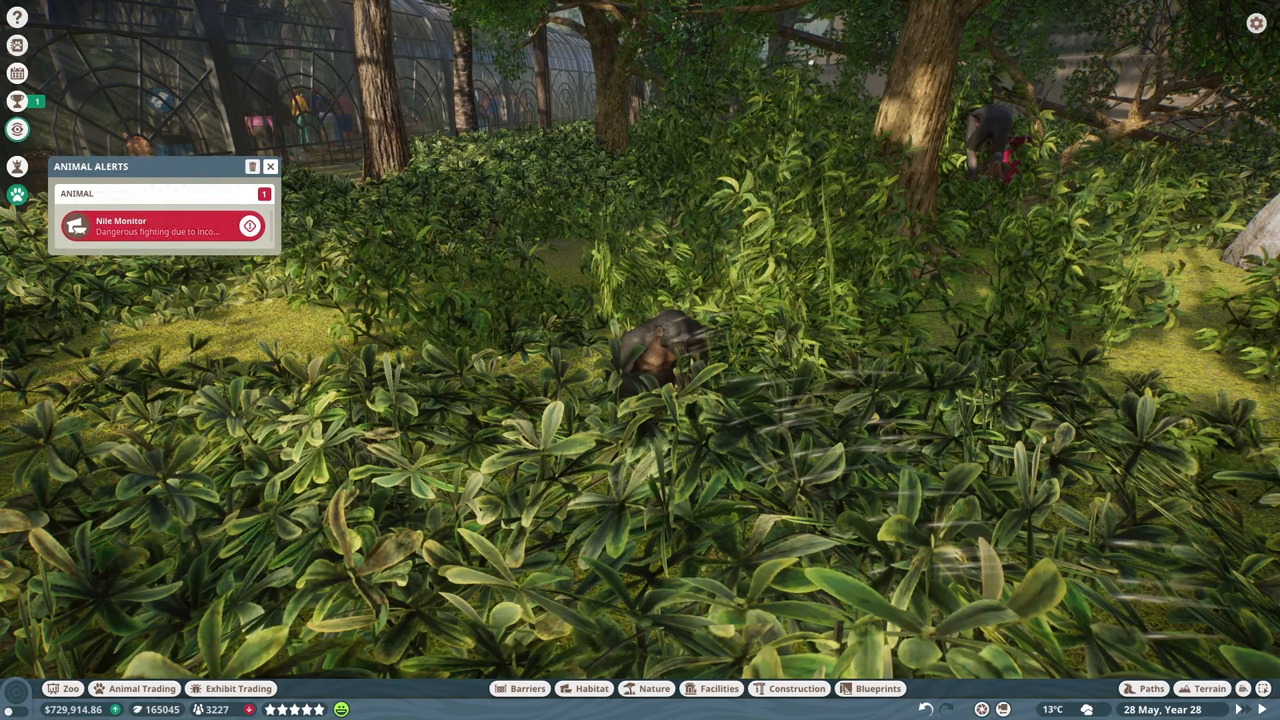
# - Move the surplus Nile monitors from the zoo's animal list to the Trade Centre
pyautogui.click(250, 225)
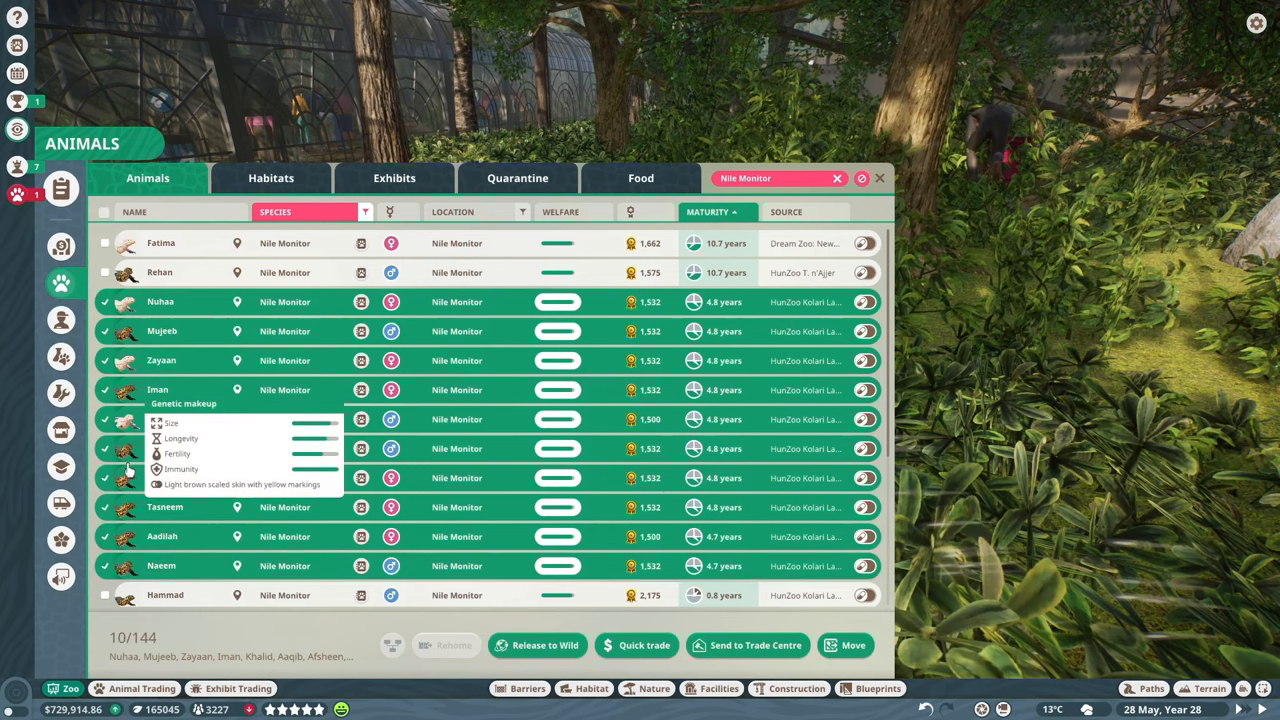
pyautogui.click(747, 645)
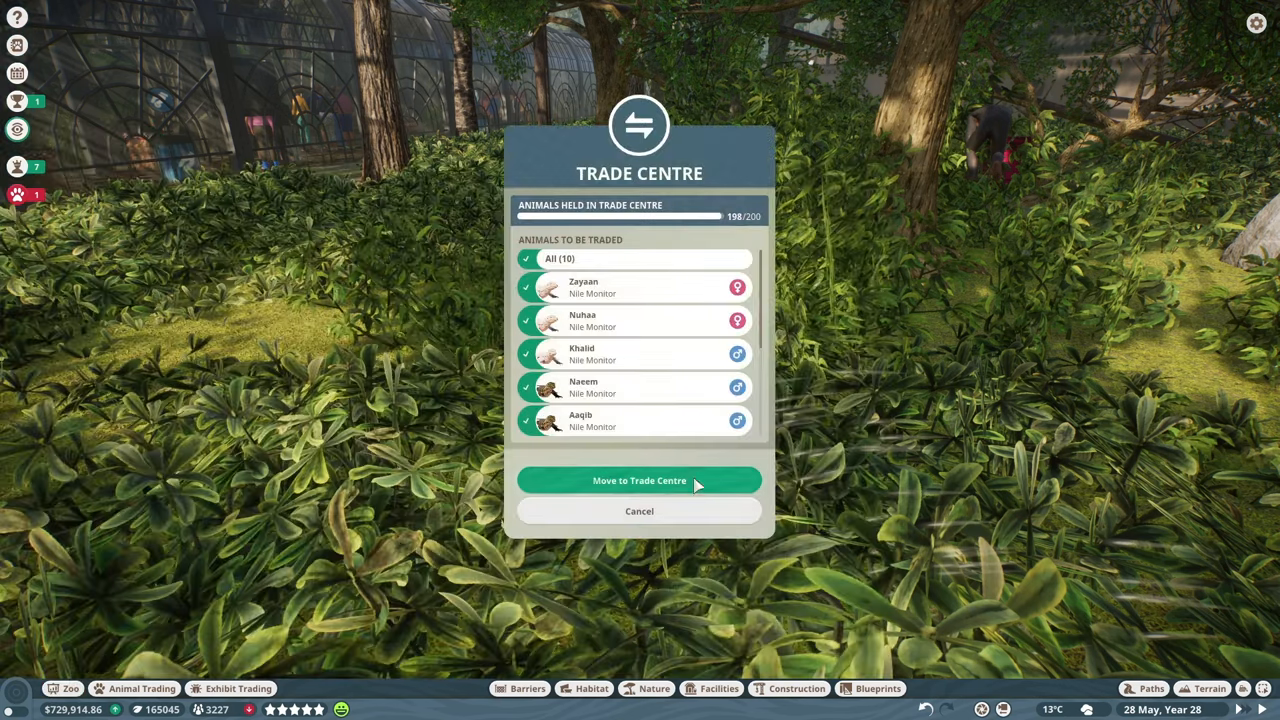
pyautogui.click(639, 480)
pyautogui.write('nile mo')
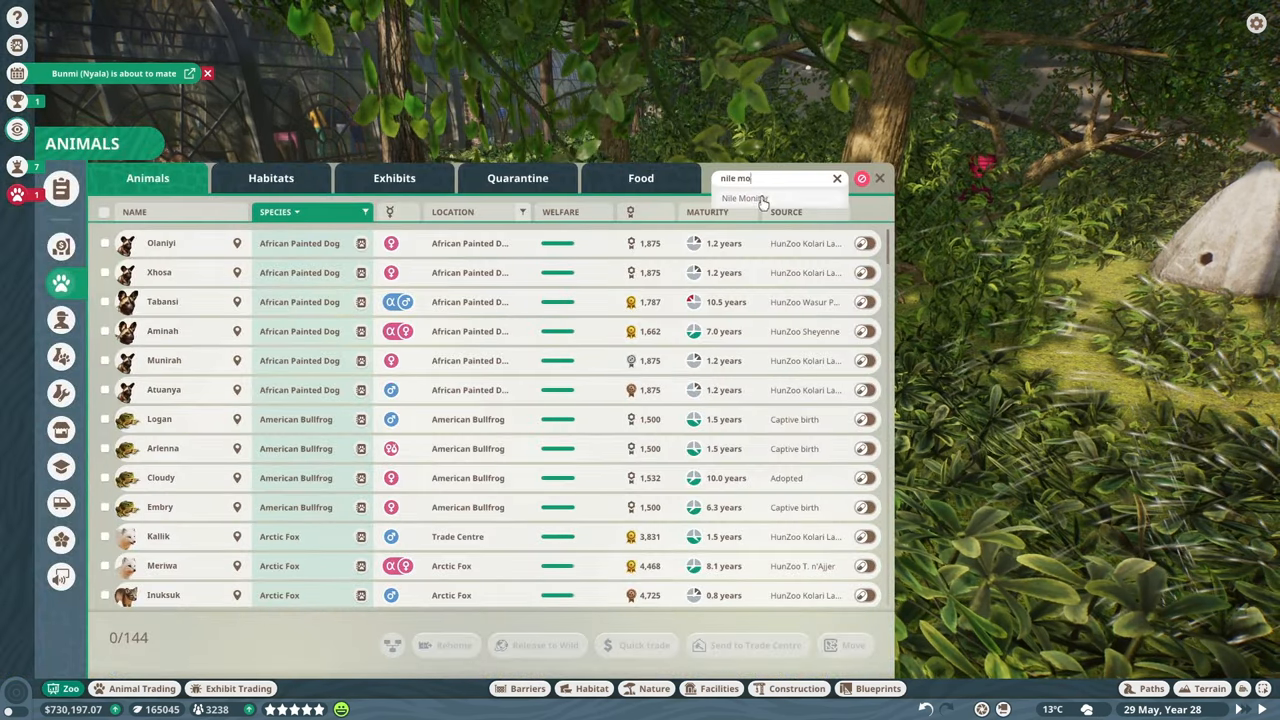
pyautogui.click(745, 197)
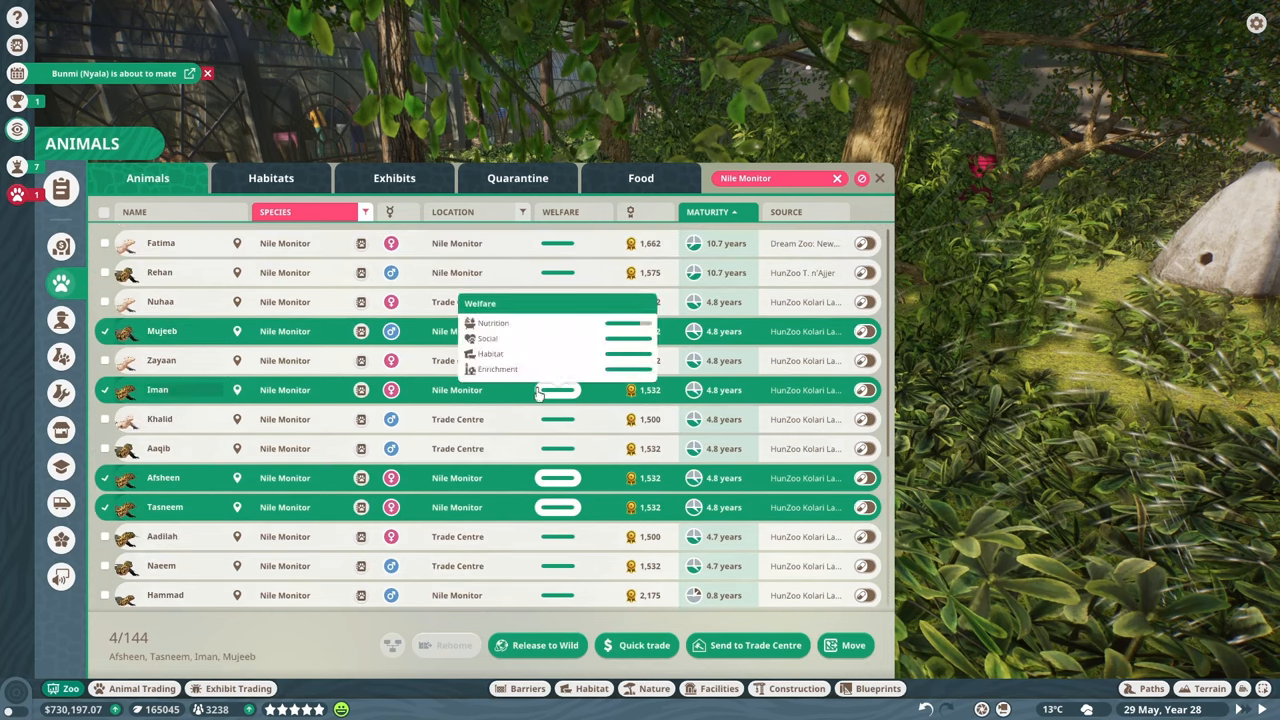
pyautogui.click(879, 178)
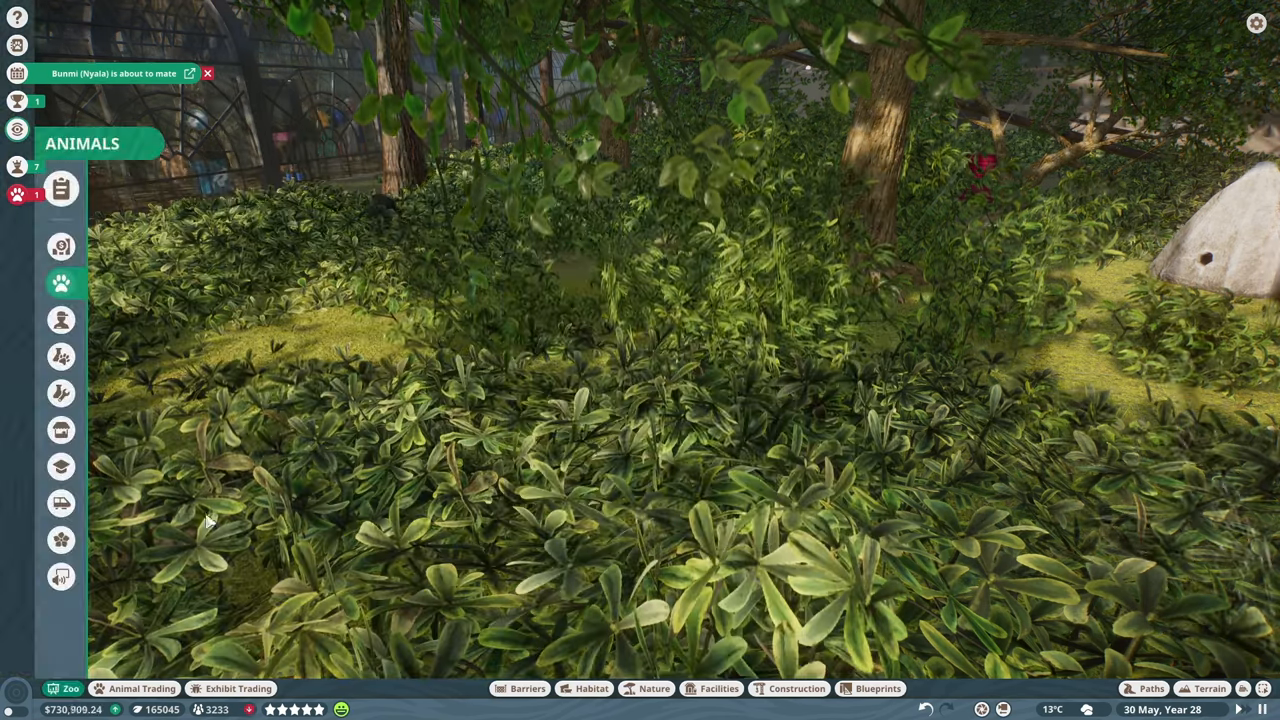
pyautogui.click(61, 189)
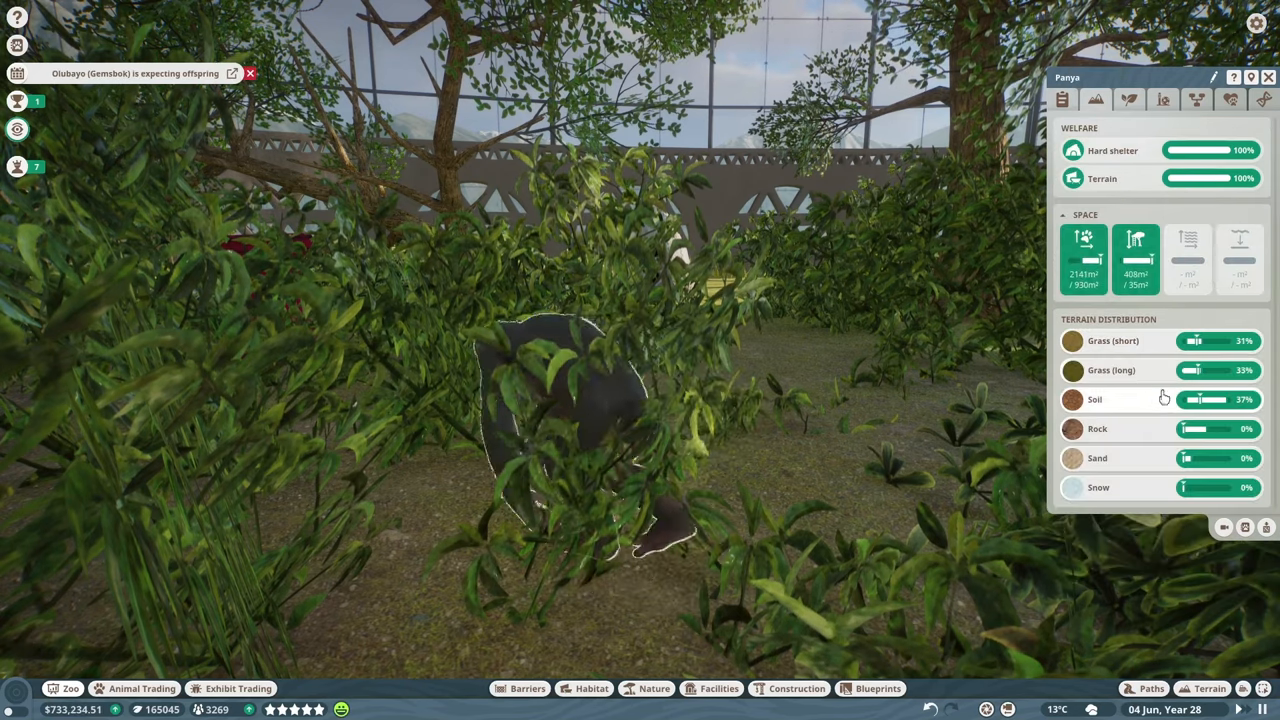
# - Review the bonobo habitat's Plants and Enrichment tabs, both showing full scores
pyautogui.click(1129, 99)
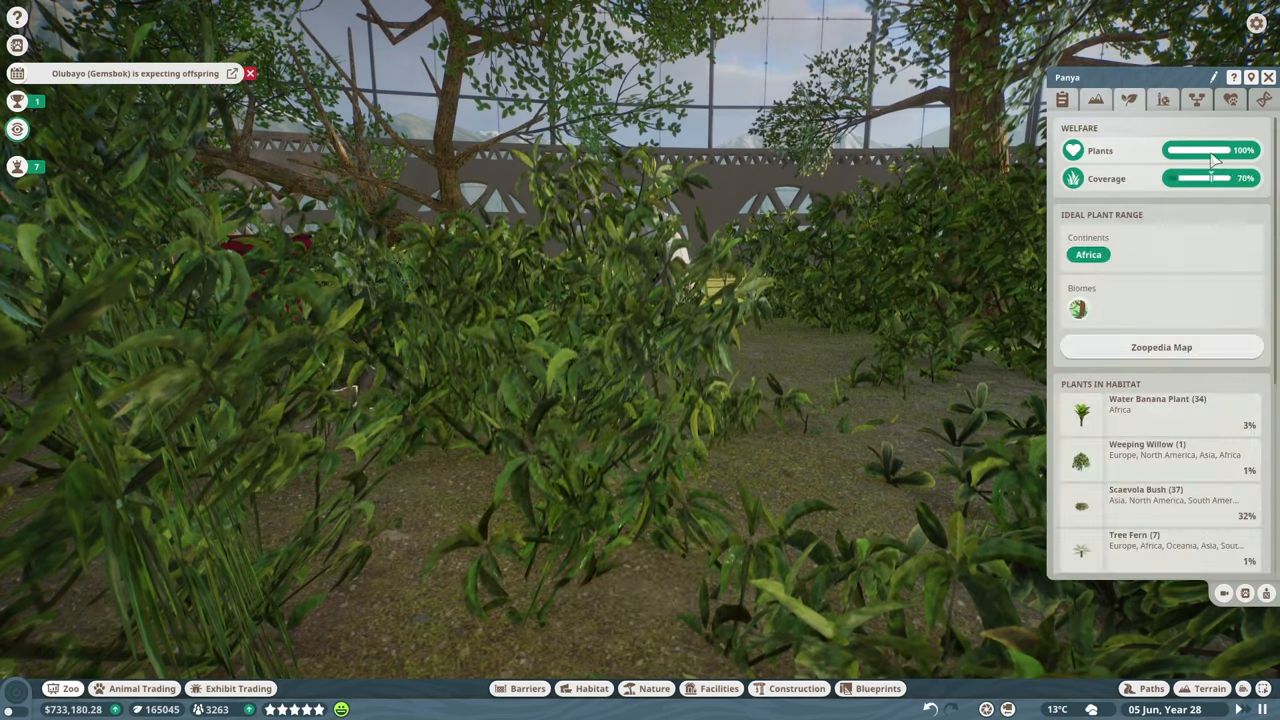
pyautogui.scroll(-3)
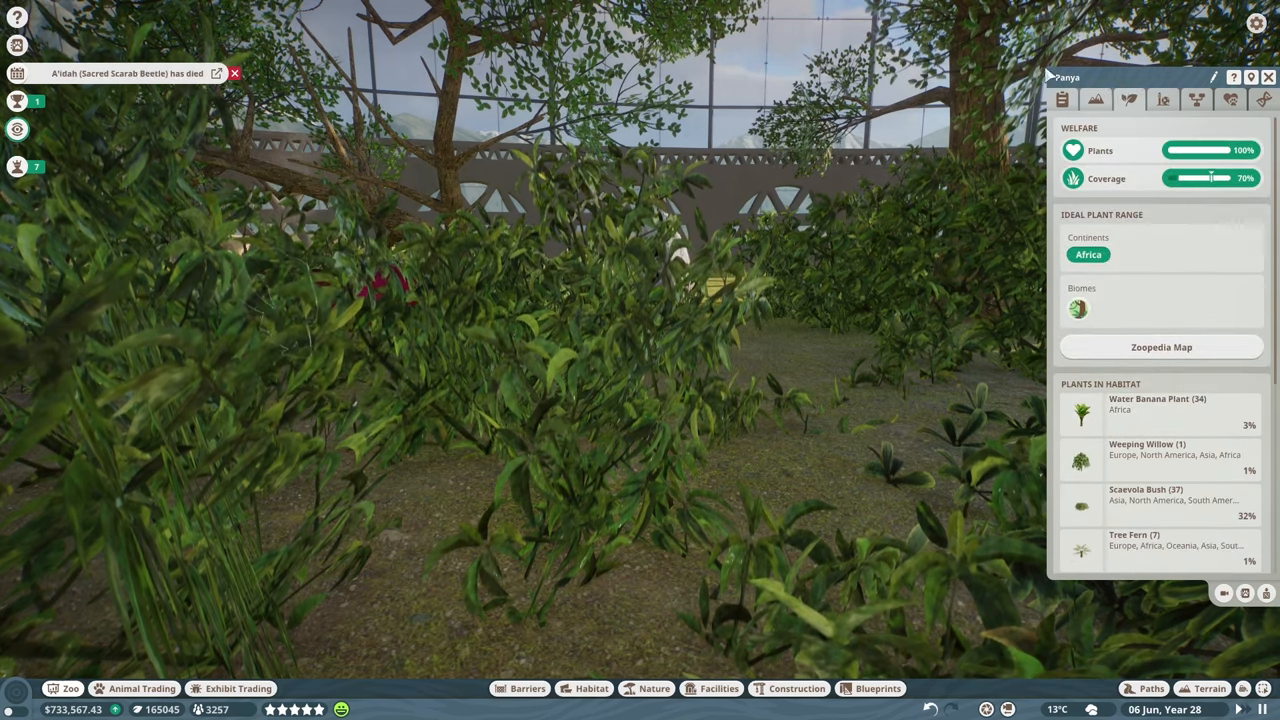
pyautogui.click(1162, 99)
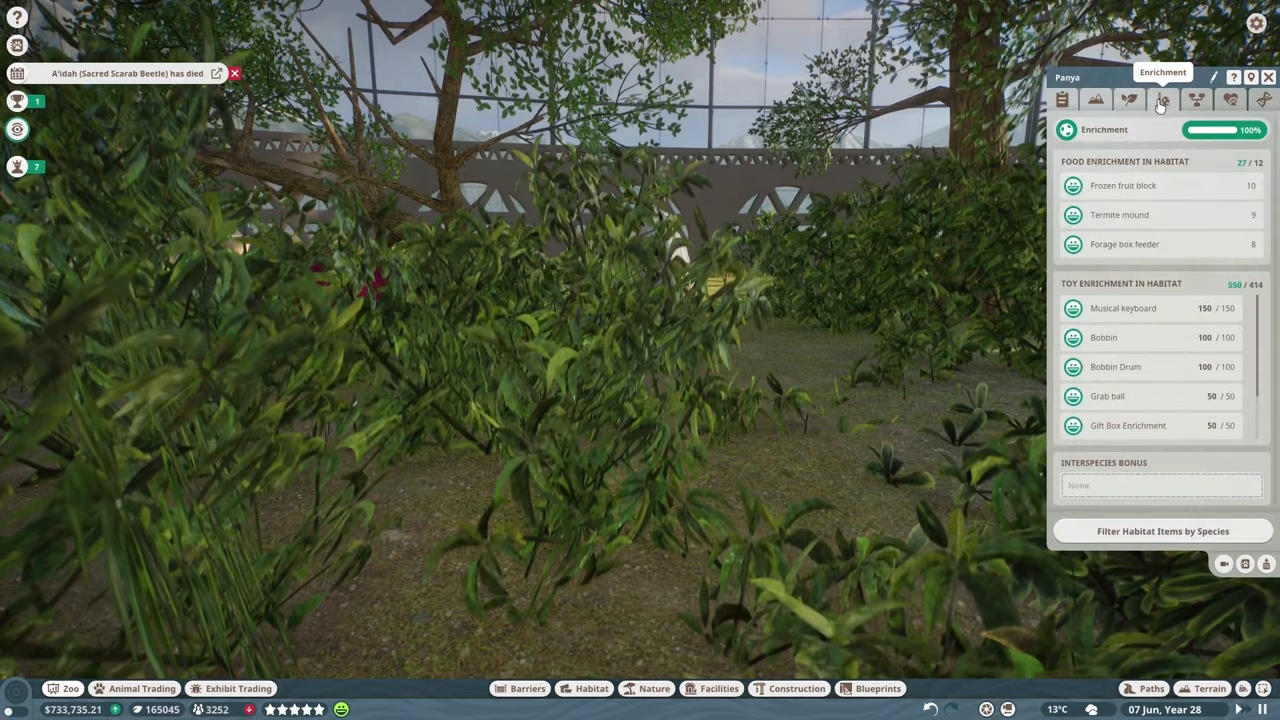
pyautogui.click(1062, 99)
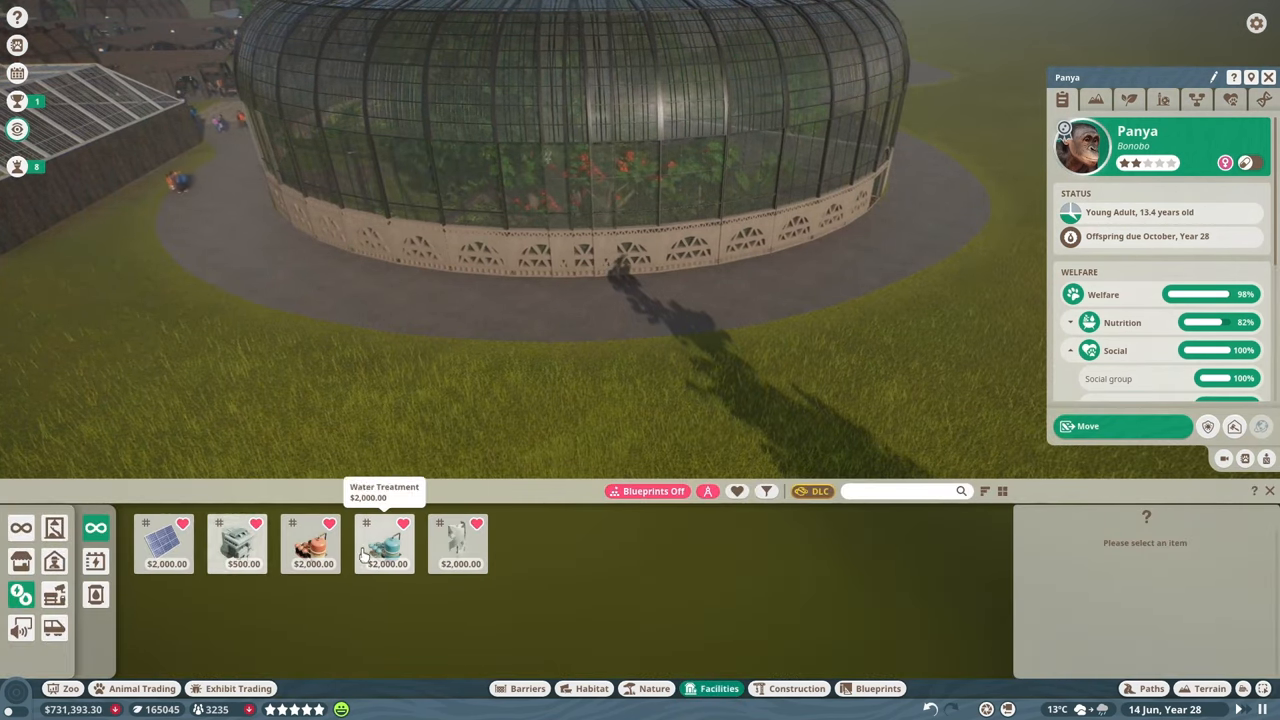
# - Build a Wind Turbine on the grass right beside the bonobo greenhouse
pyautogui.click(459, 543)
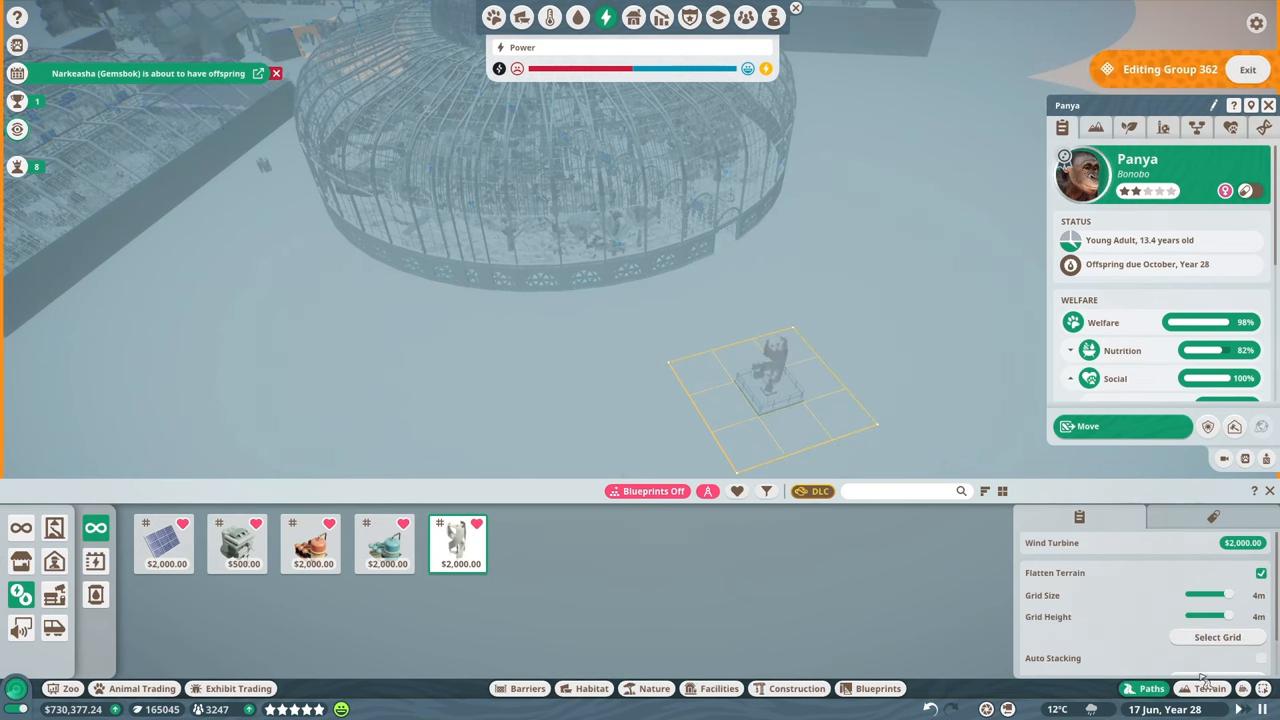
pyautogui.click(1151, 688)
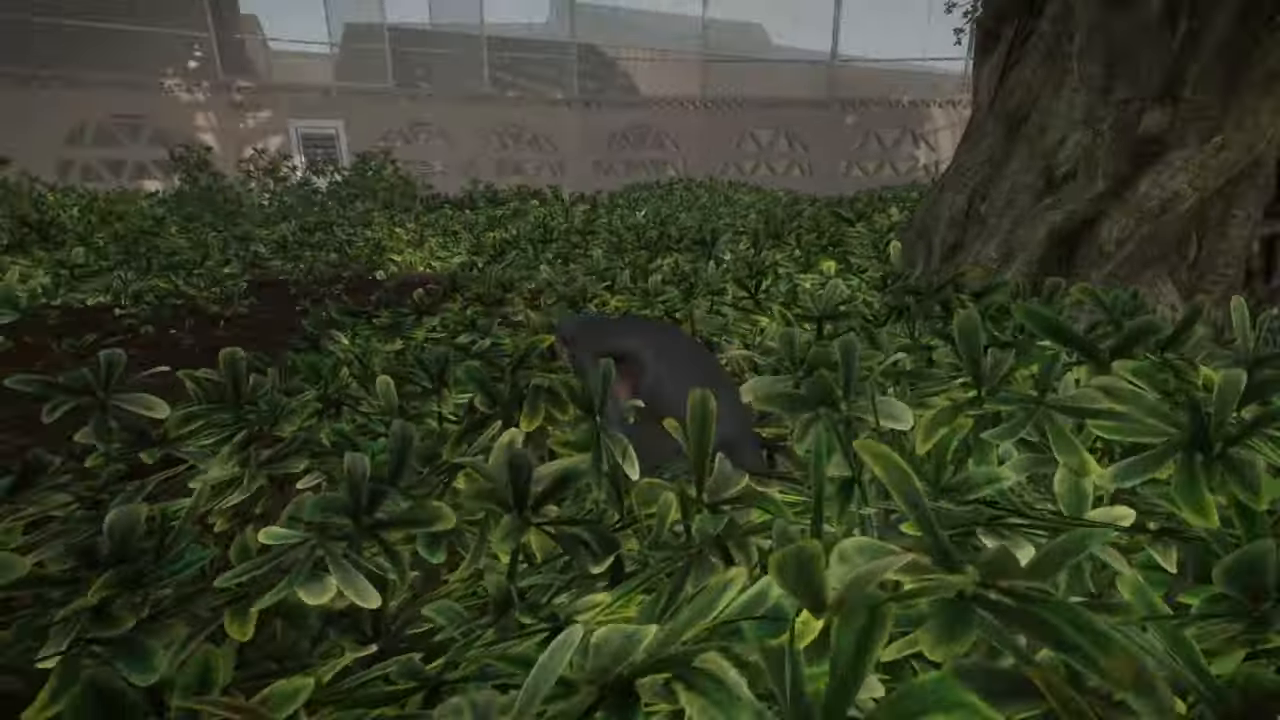
pyautogui.moveTo(640, 360)
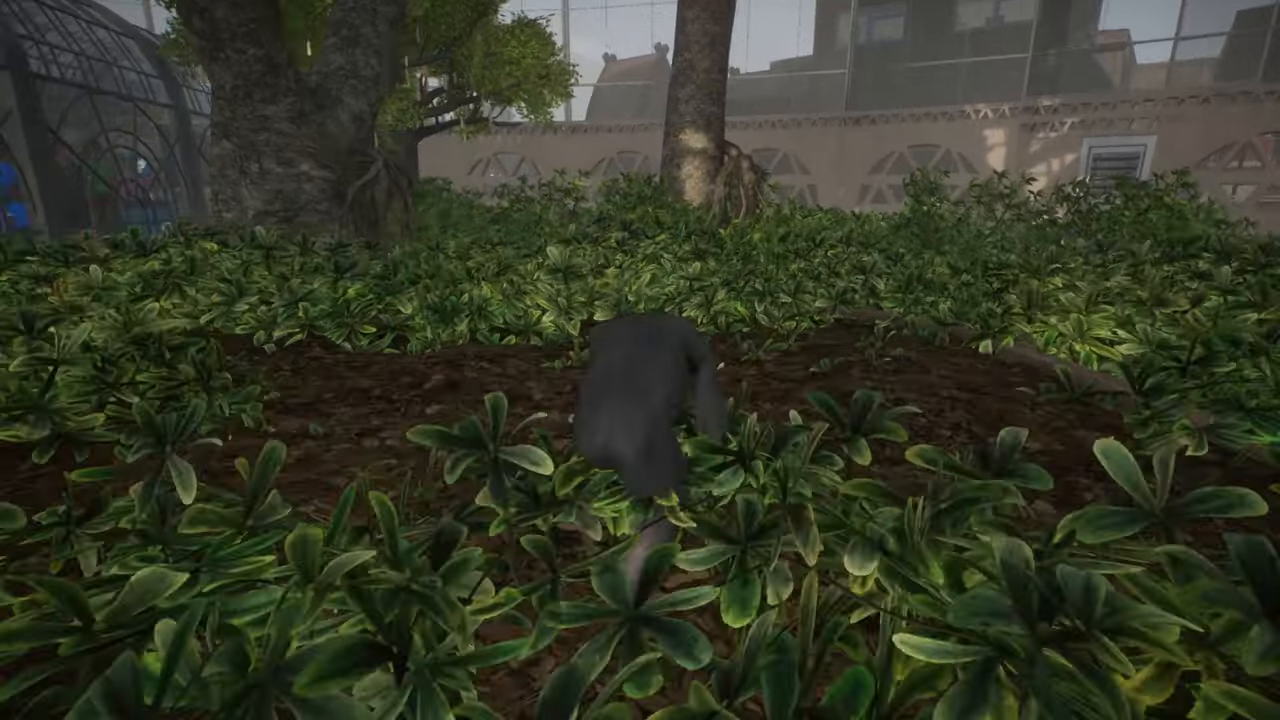